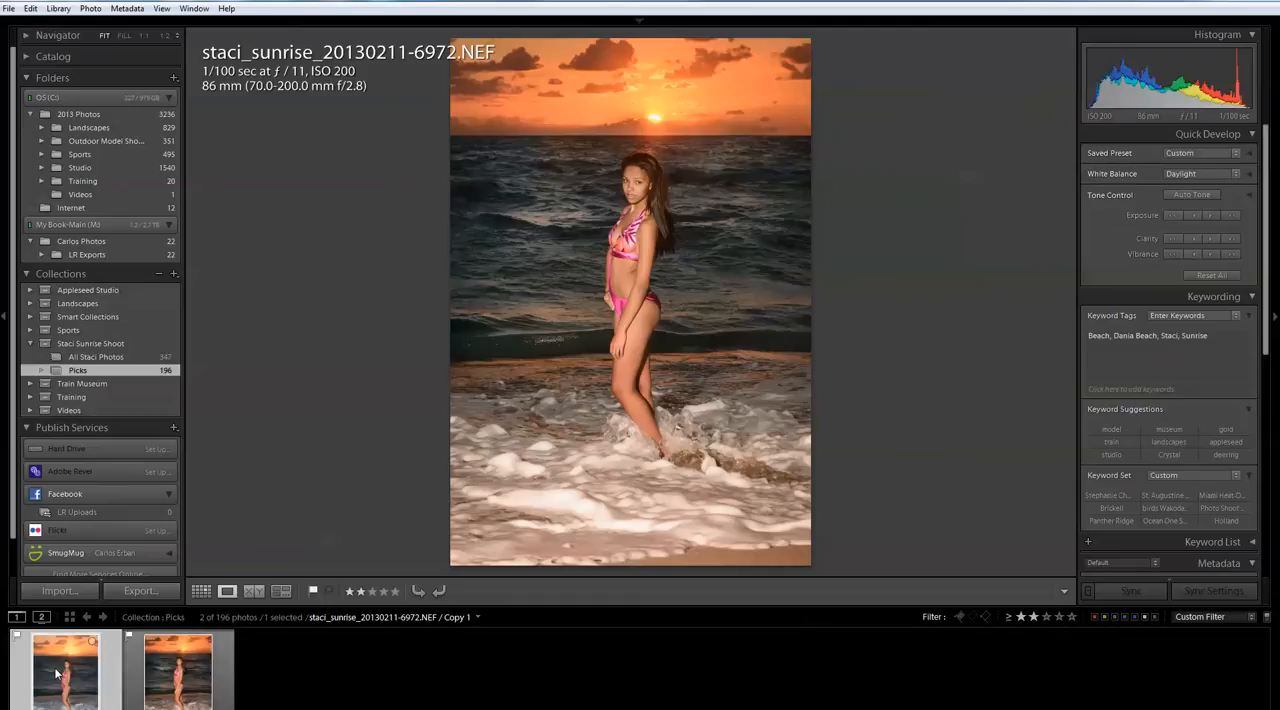
# Select Copy 1 and the original 6972 NEF together and show them in Compare view
pyautogui.click(178, 670)
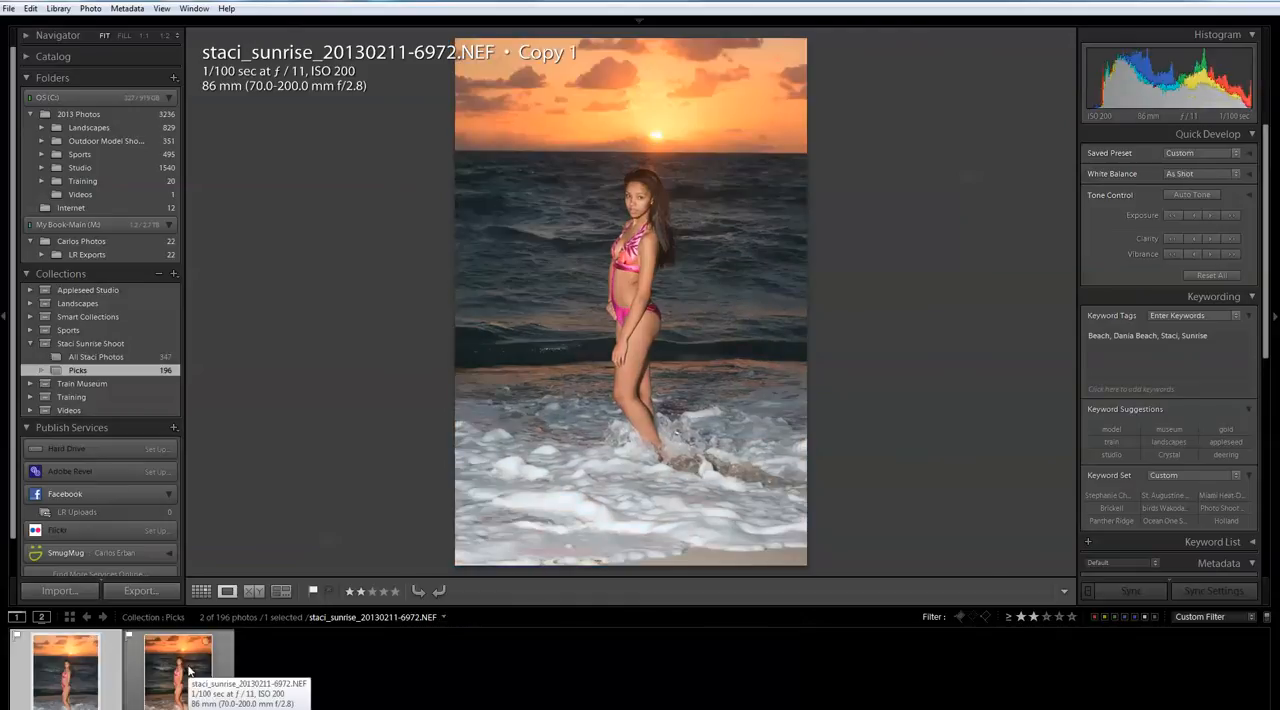
pyautogui.click(255, 591)
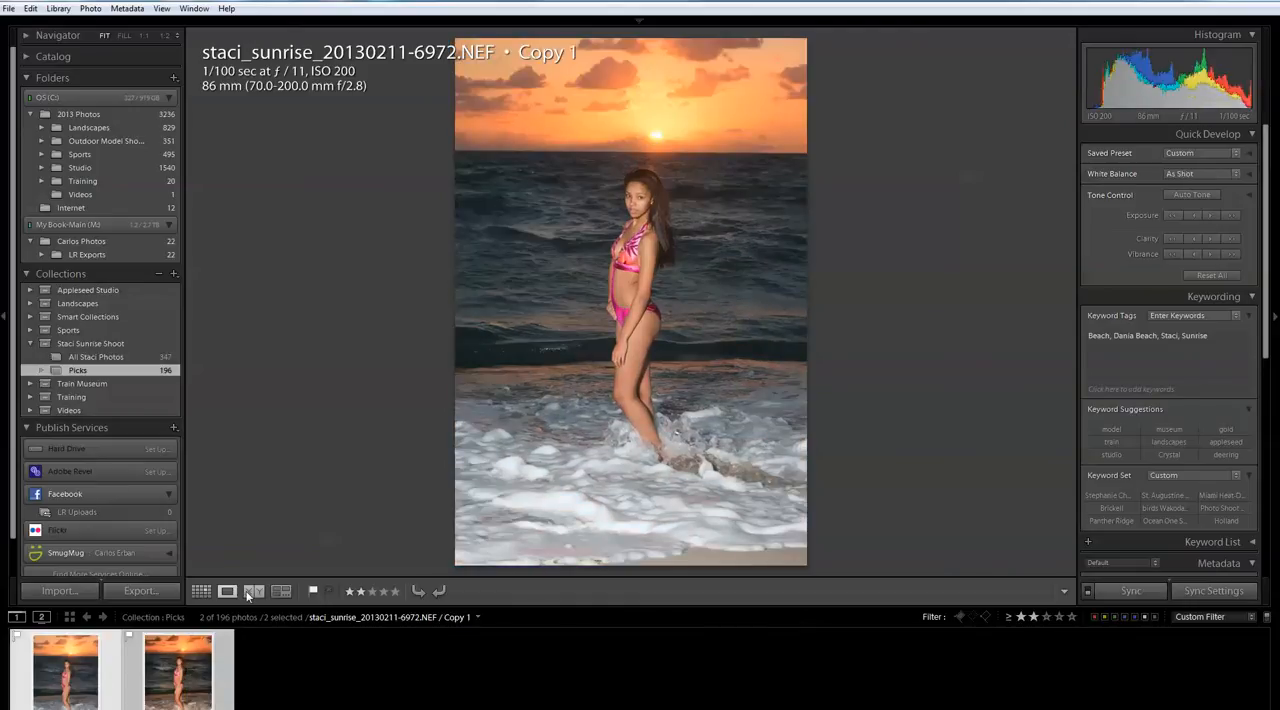
pyautogui.click(254, 590)
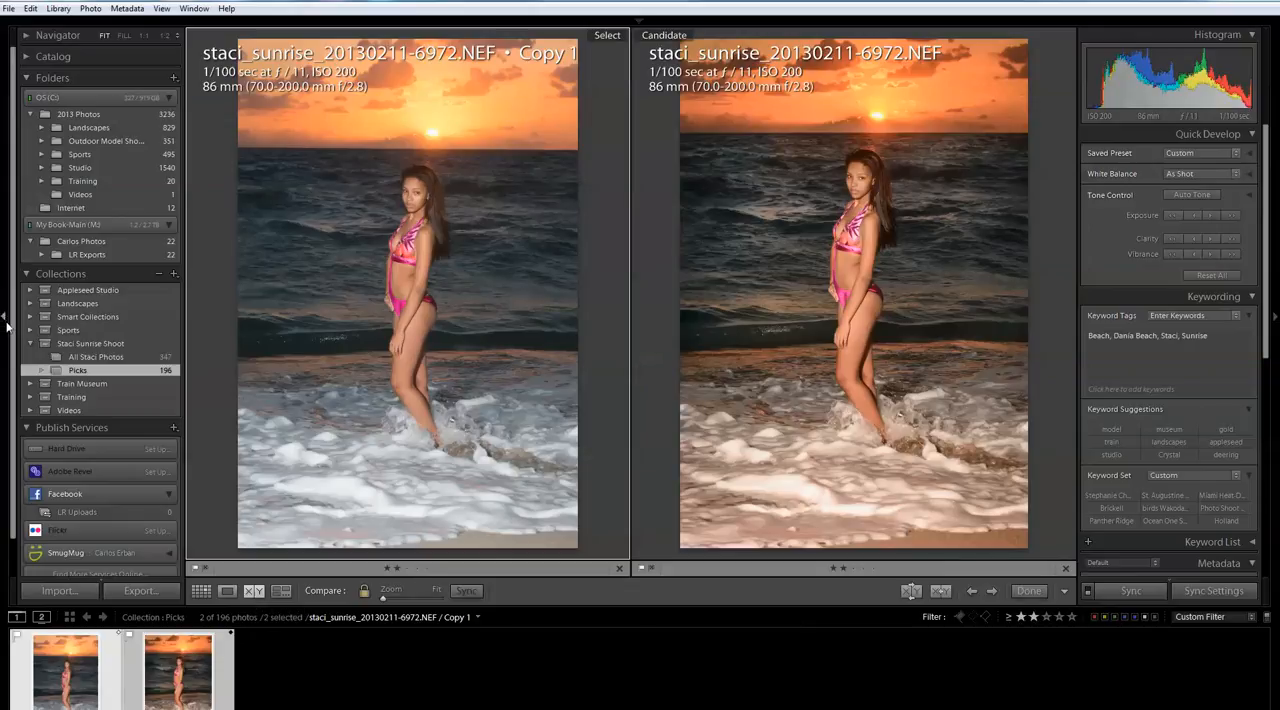
pyautogui.moveTo(820, 323)
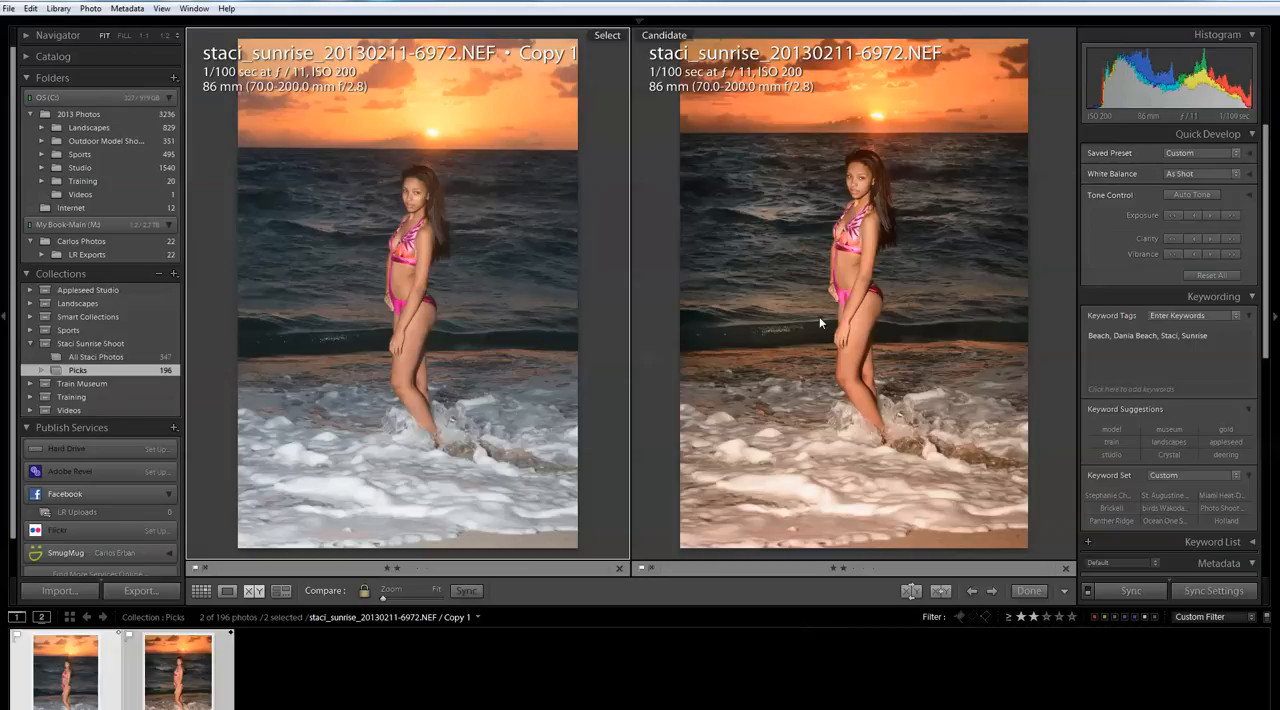
pyautogui.moveTo(767, 343)
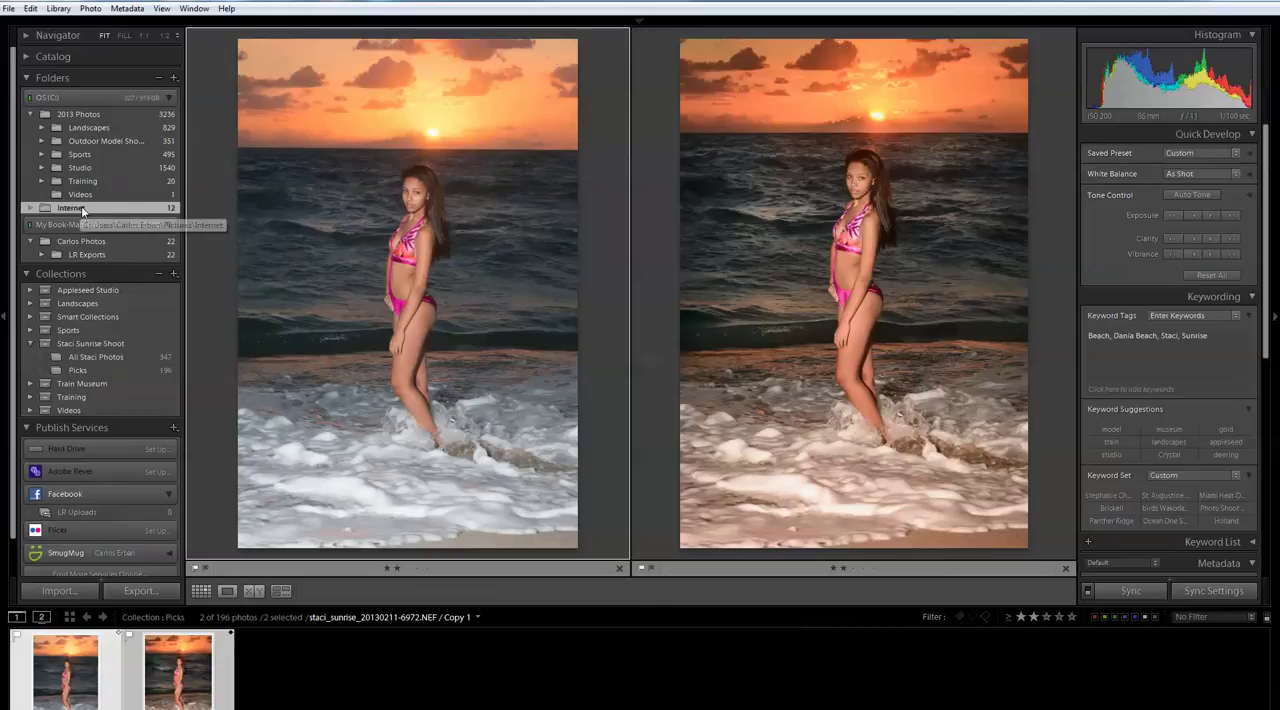
# Open the Internet folder, glance at Carlos3.jpg, then display Carlos1.jpg in Loupe
pyautogui.click(71, 207)
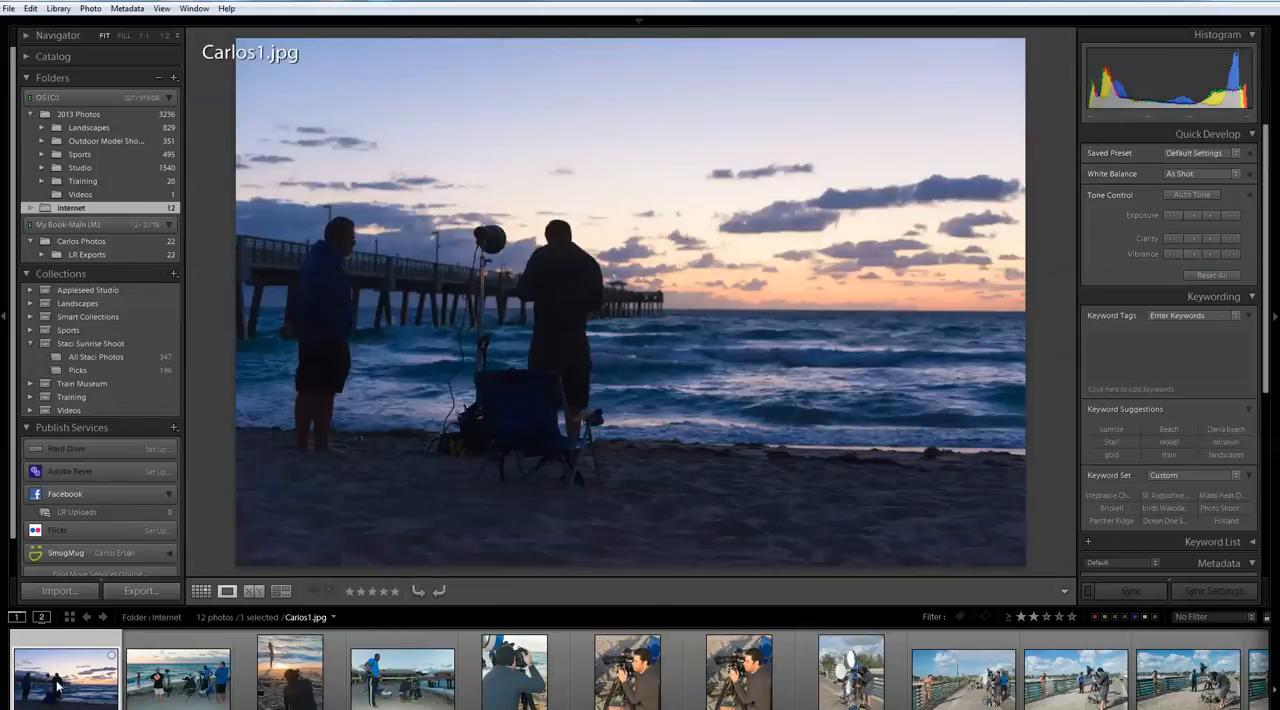
pyautogui.moveTo(65, 675)
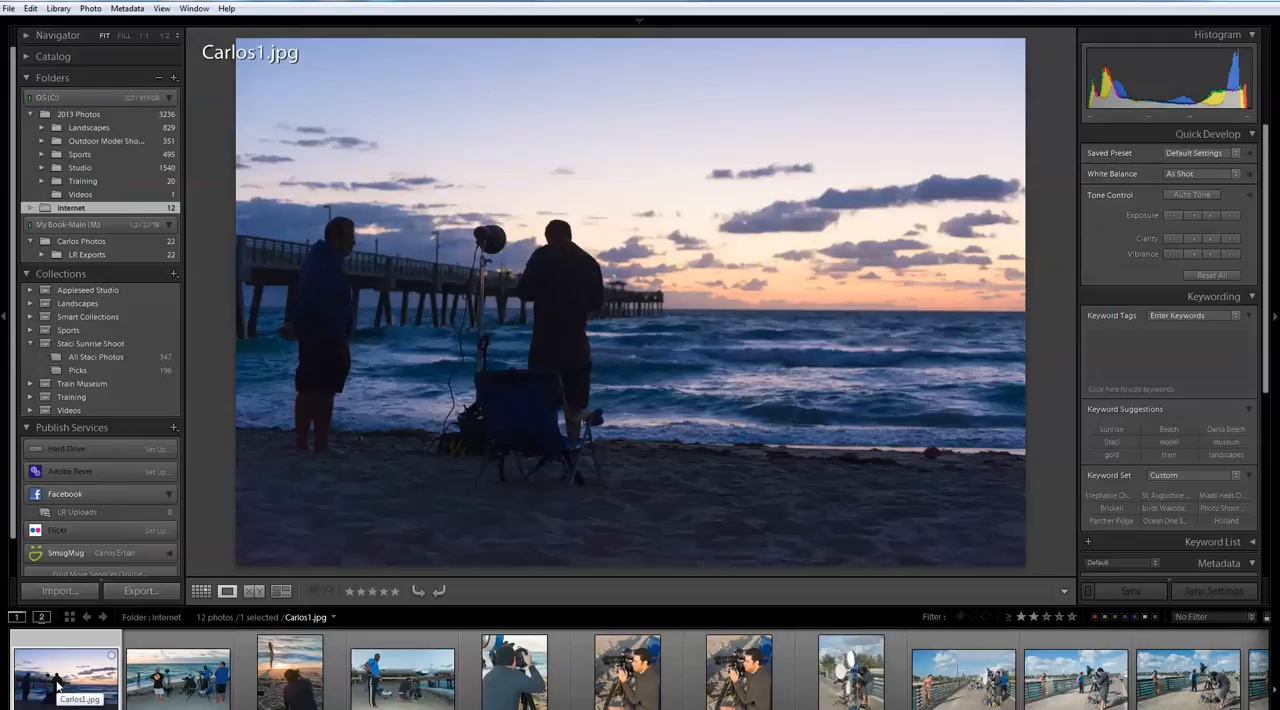
pyautogui.moveTo(110, 688)
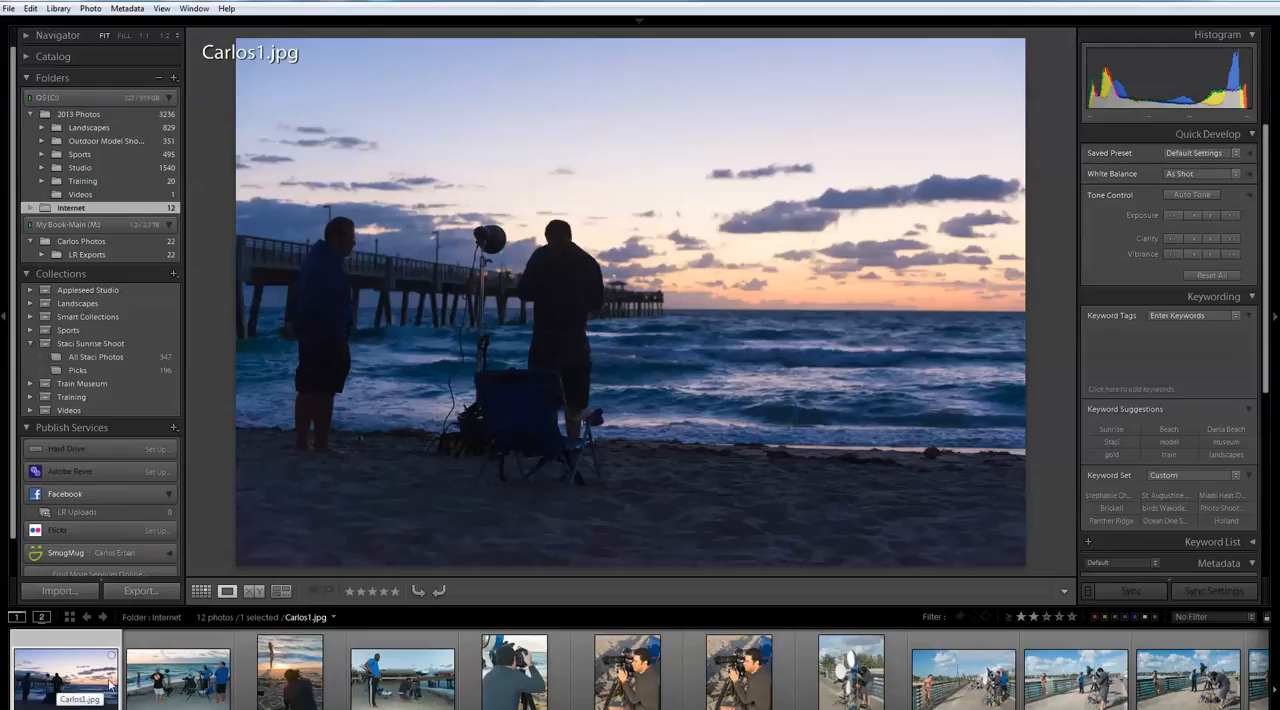
pyautogui.click(178, 672)
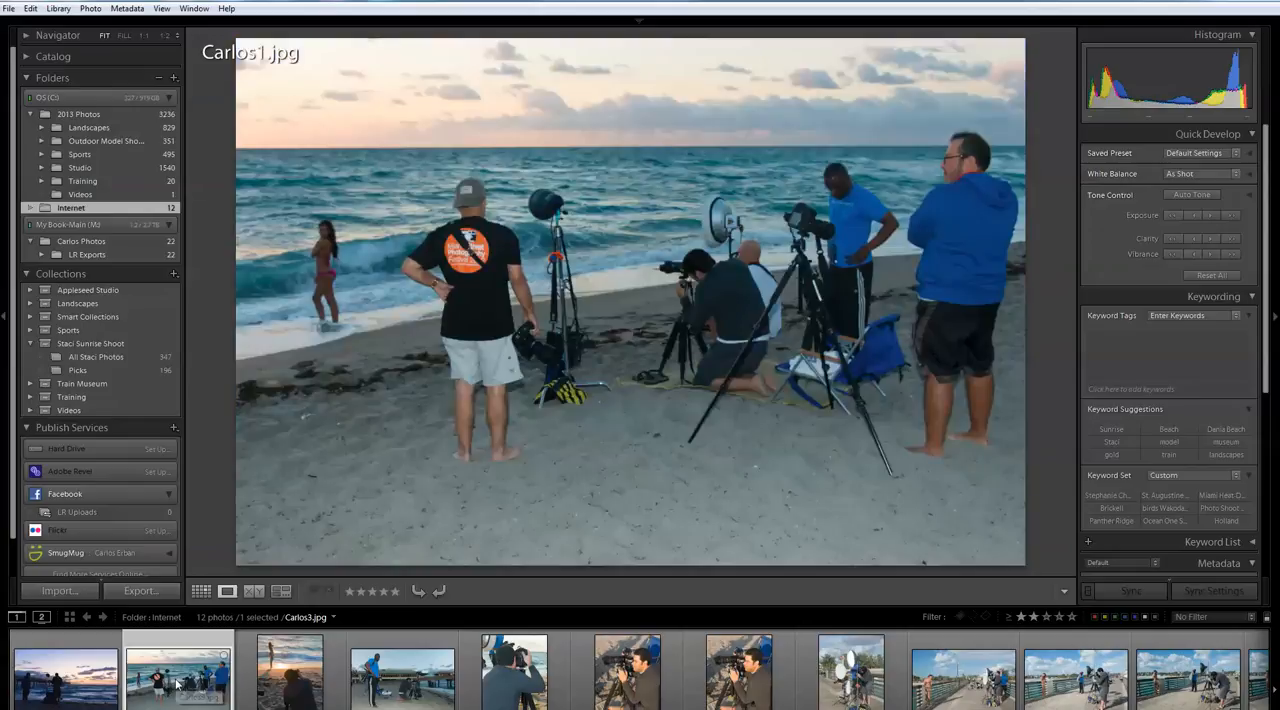
pyautogui.click(65, 675)
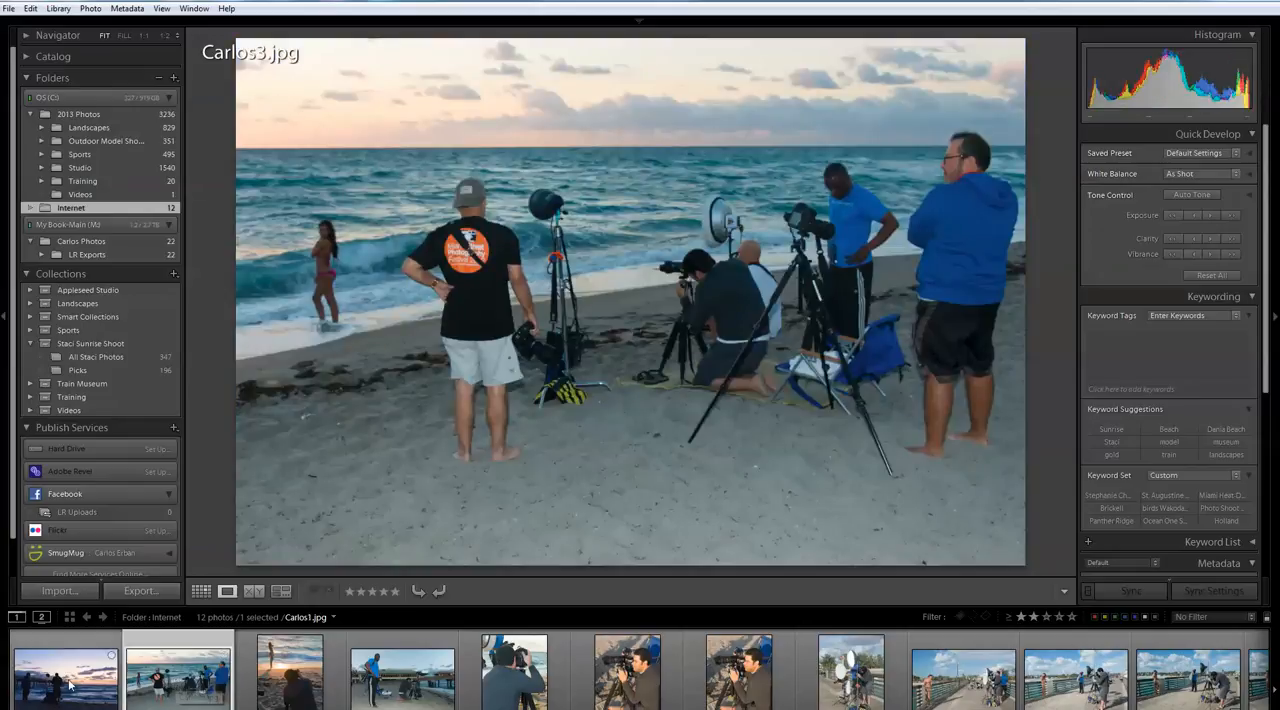
pyautogui.click(65, 675)
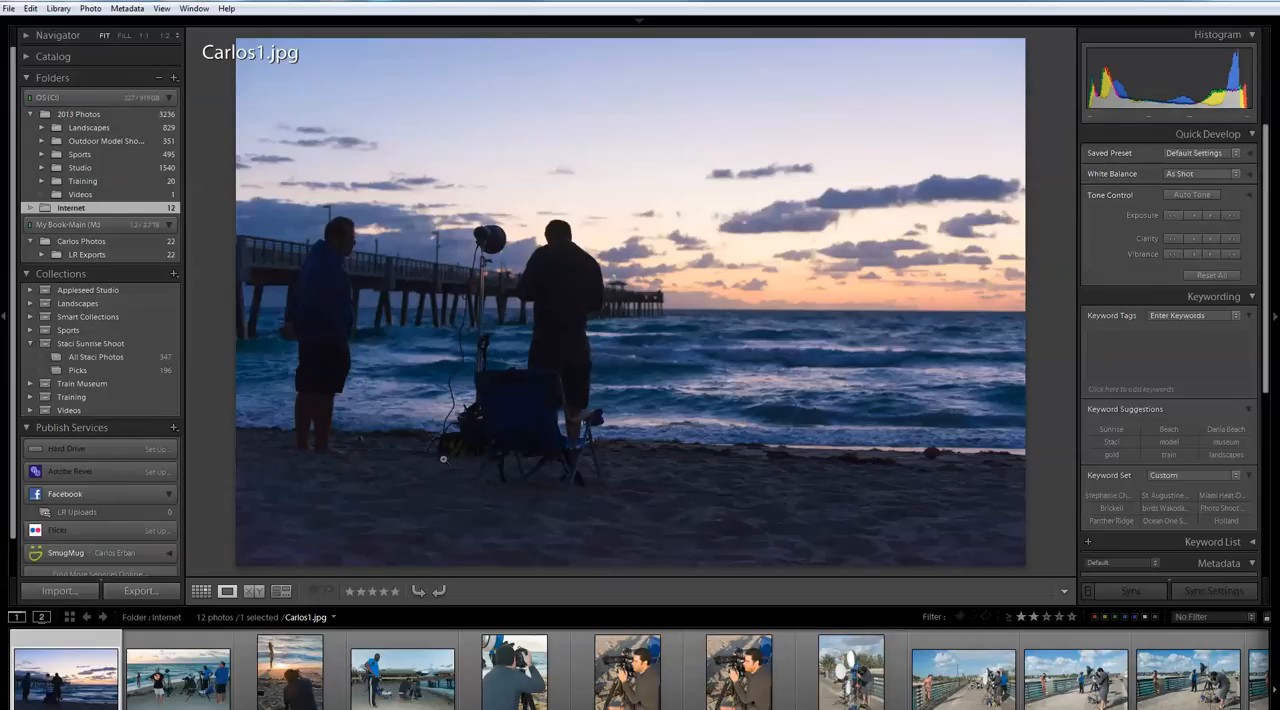
pyautogui.moveTo(526, 281)
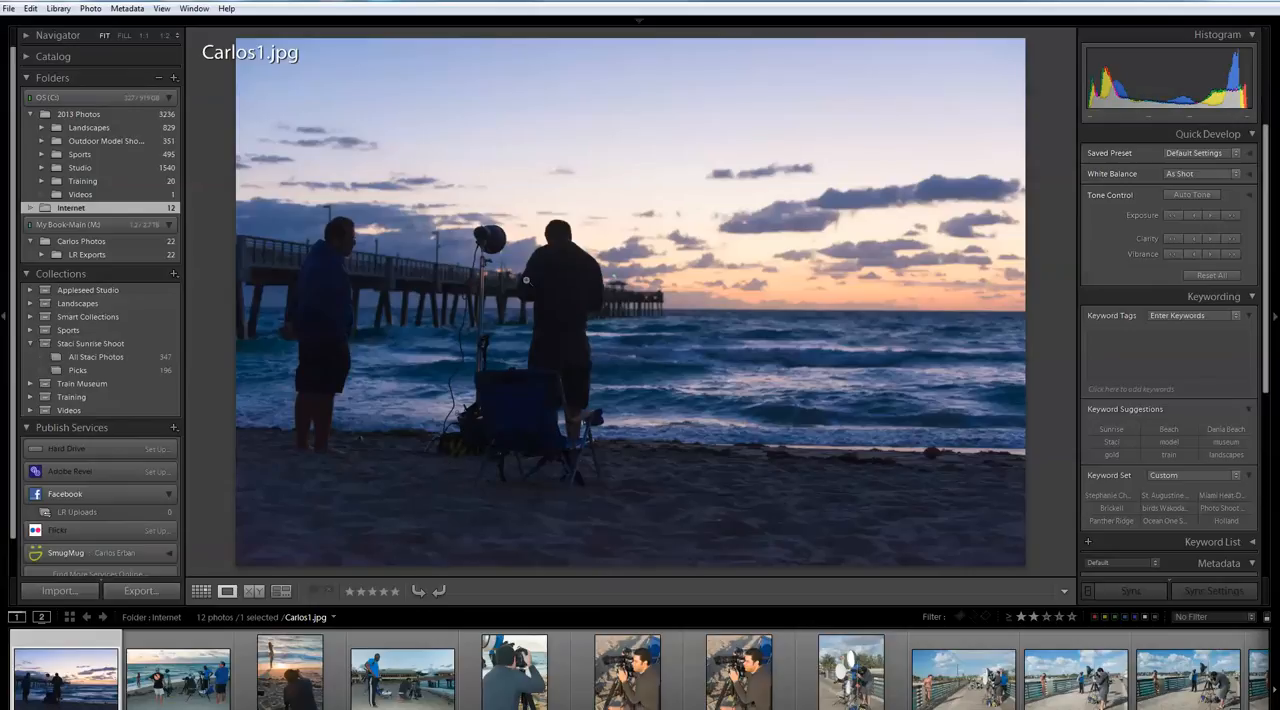
pyautogui.moveTo(697, 323)
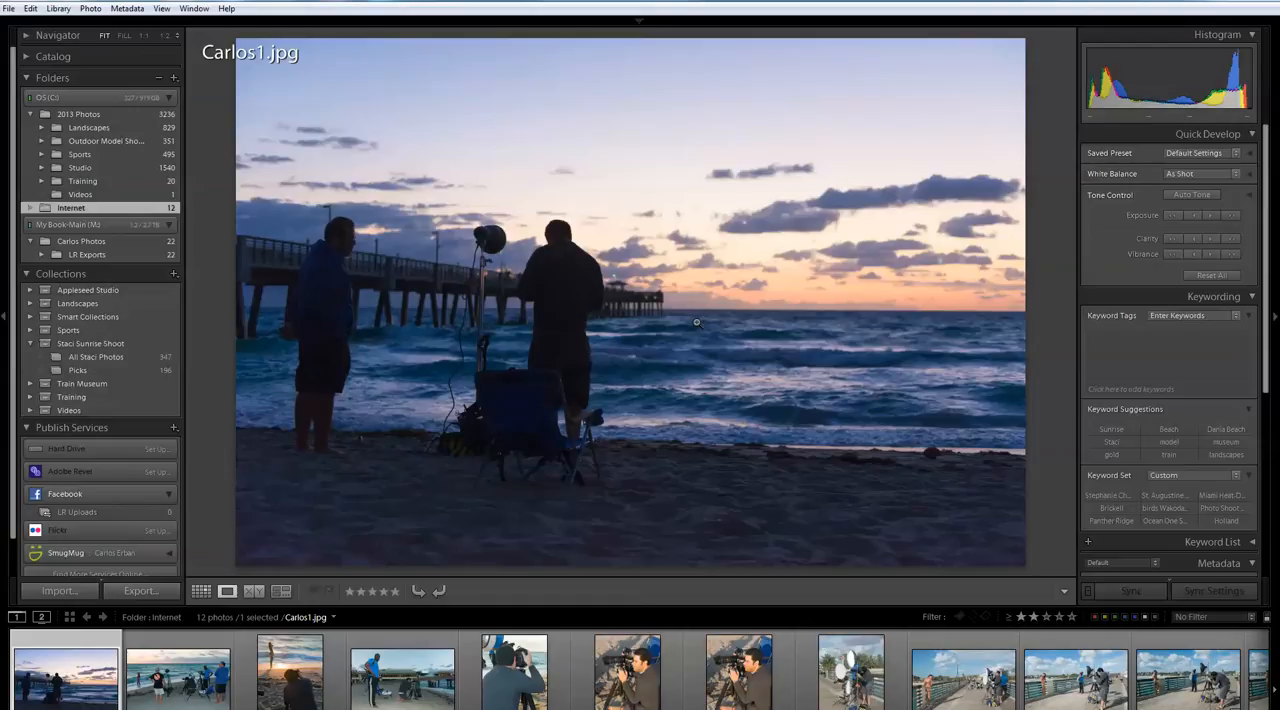
pyautogui.moveTo(537, 358)
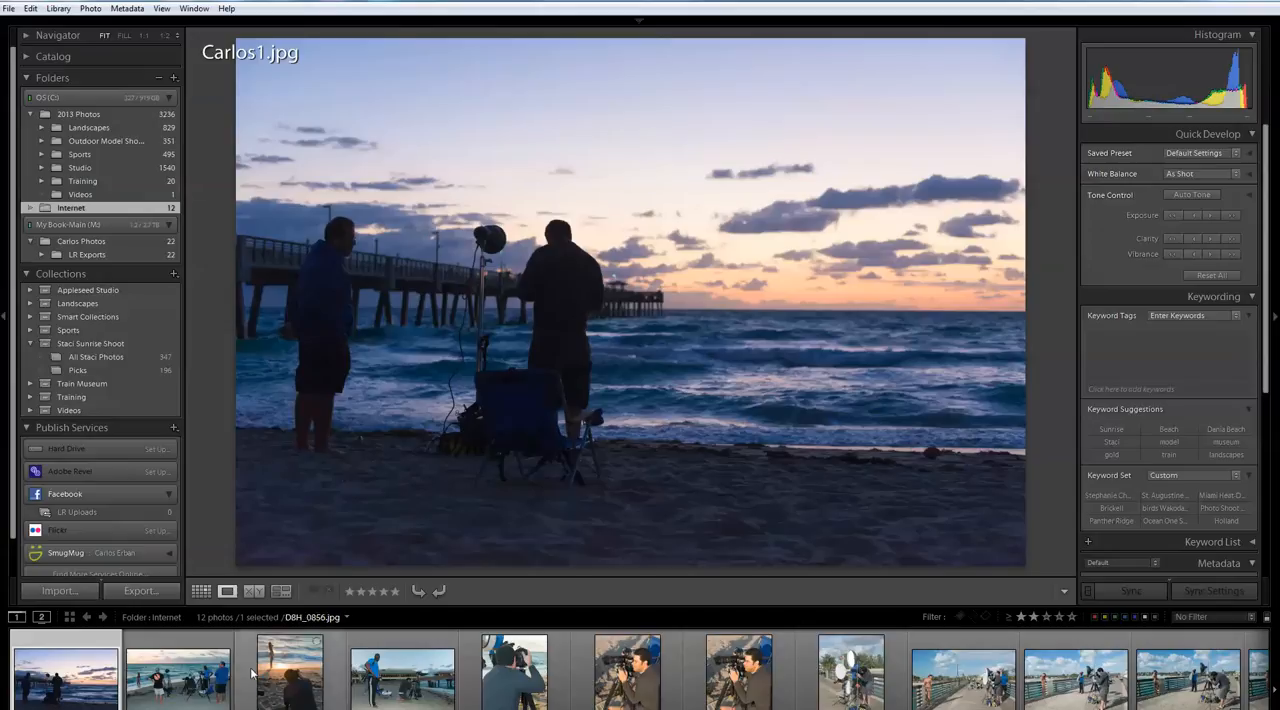
pyautogui.moveTo(178, 673)
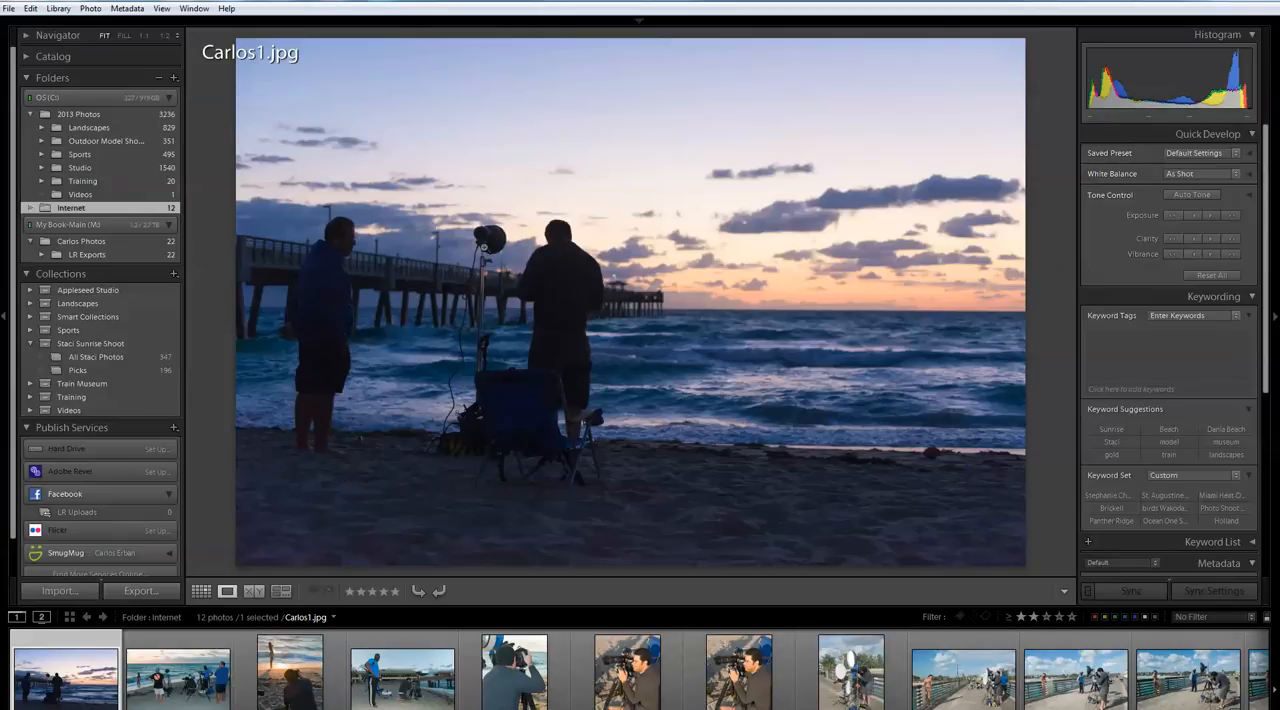
# Display Carlos3.jpg, the beach crew with light stands, in Loupe view
pyautogui.click(178, 672)
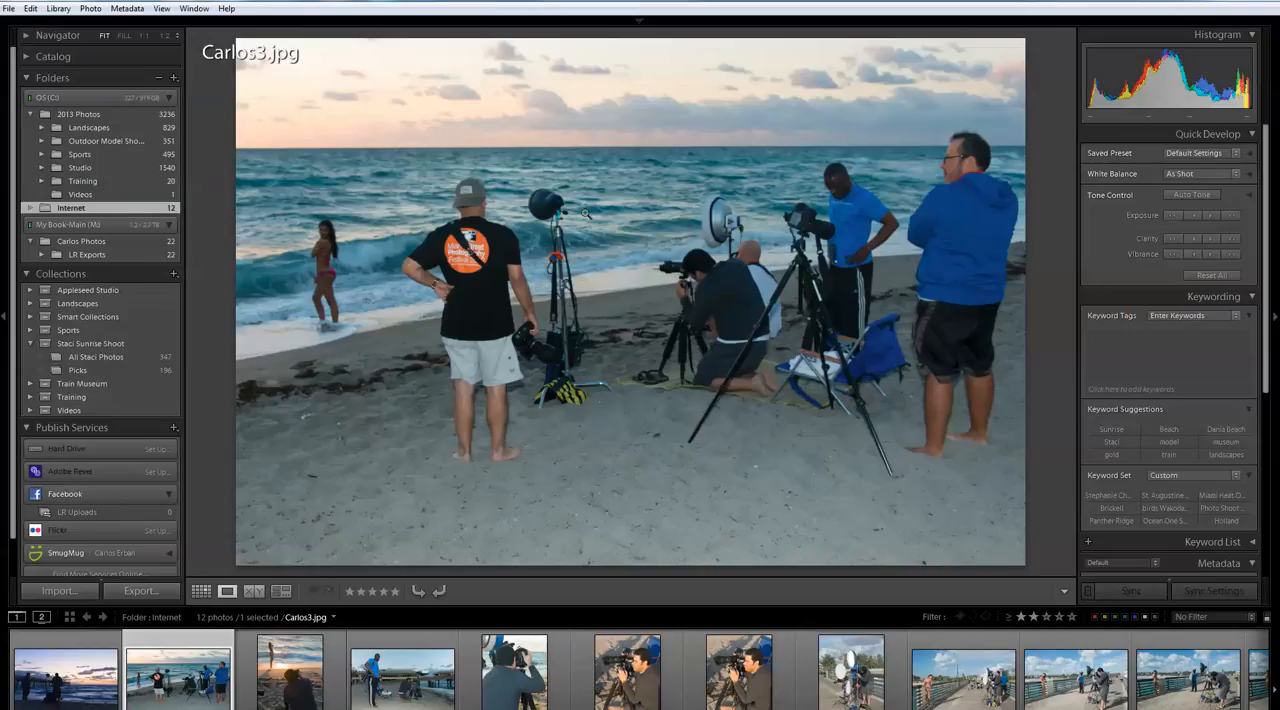
pyautogui.moveTo(562, 208)
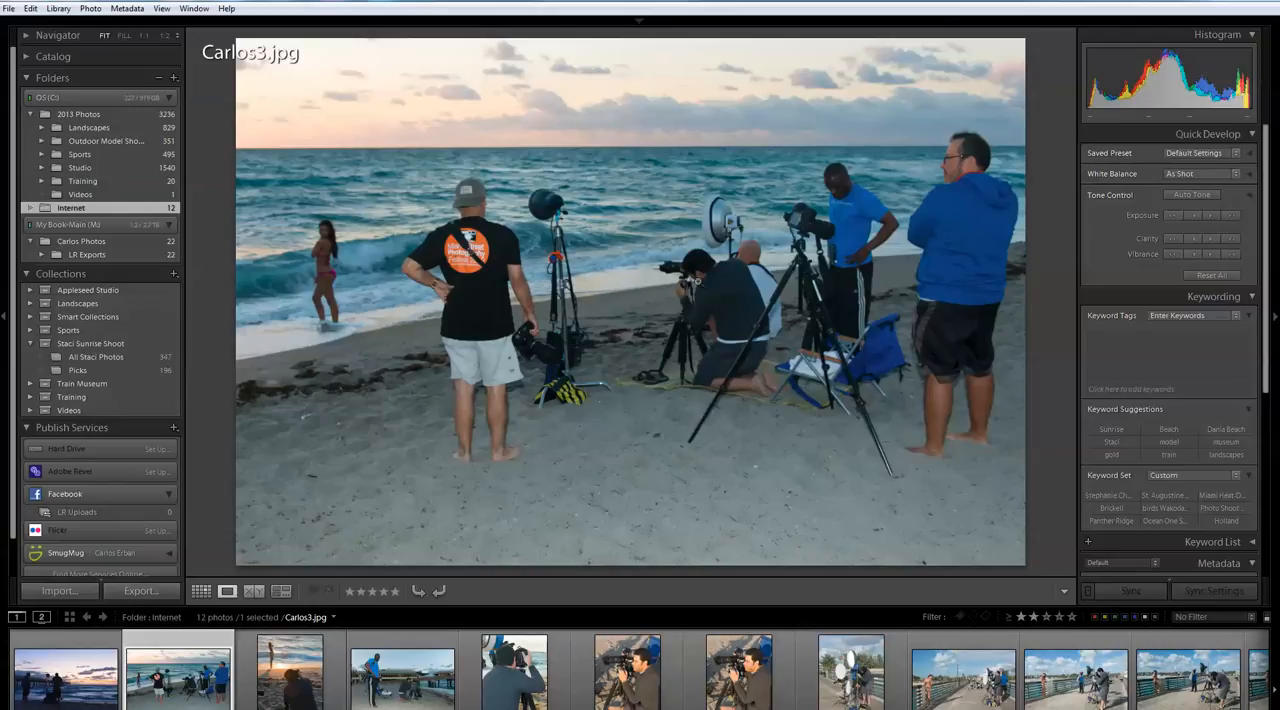
pyautogui.moveTo(714, 317)
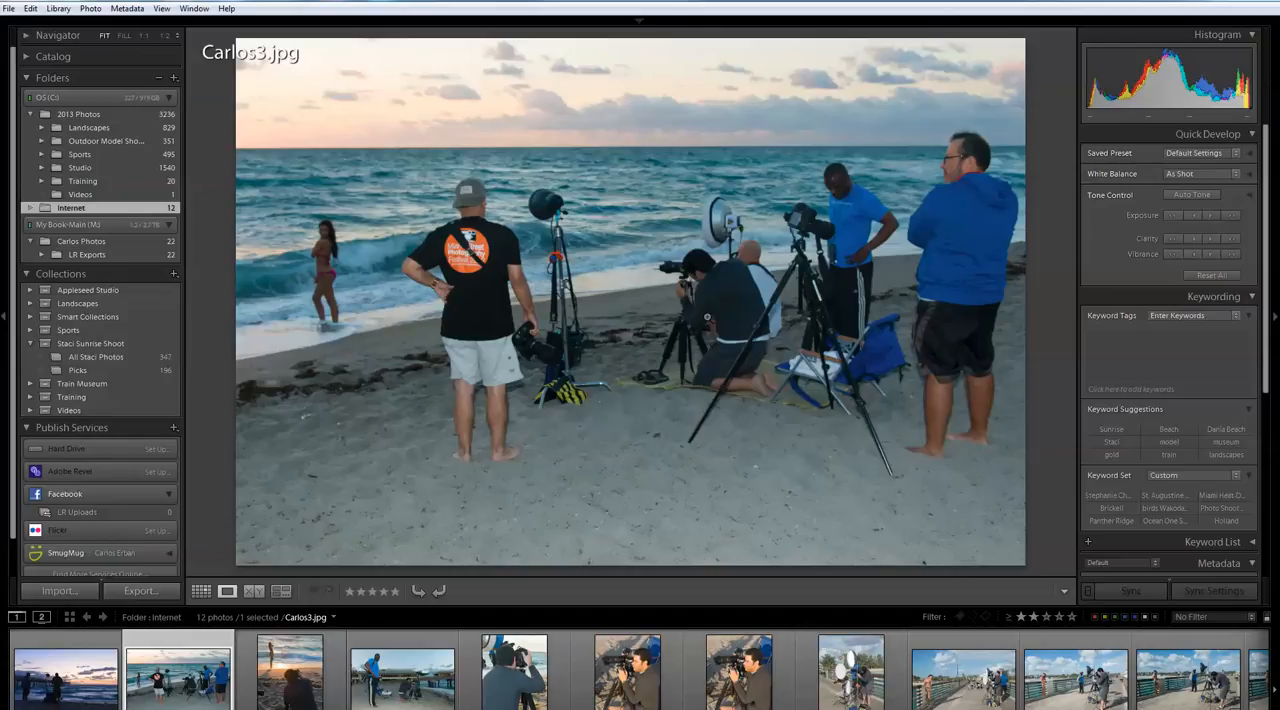
pyautogui.moveTo(685, 317)
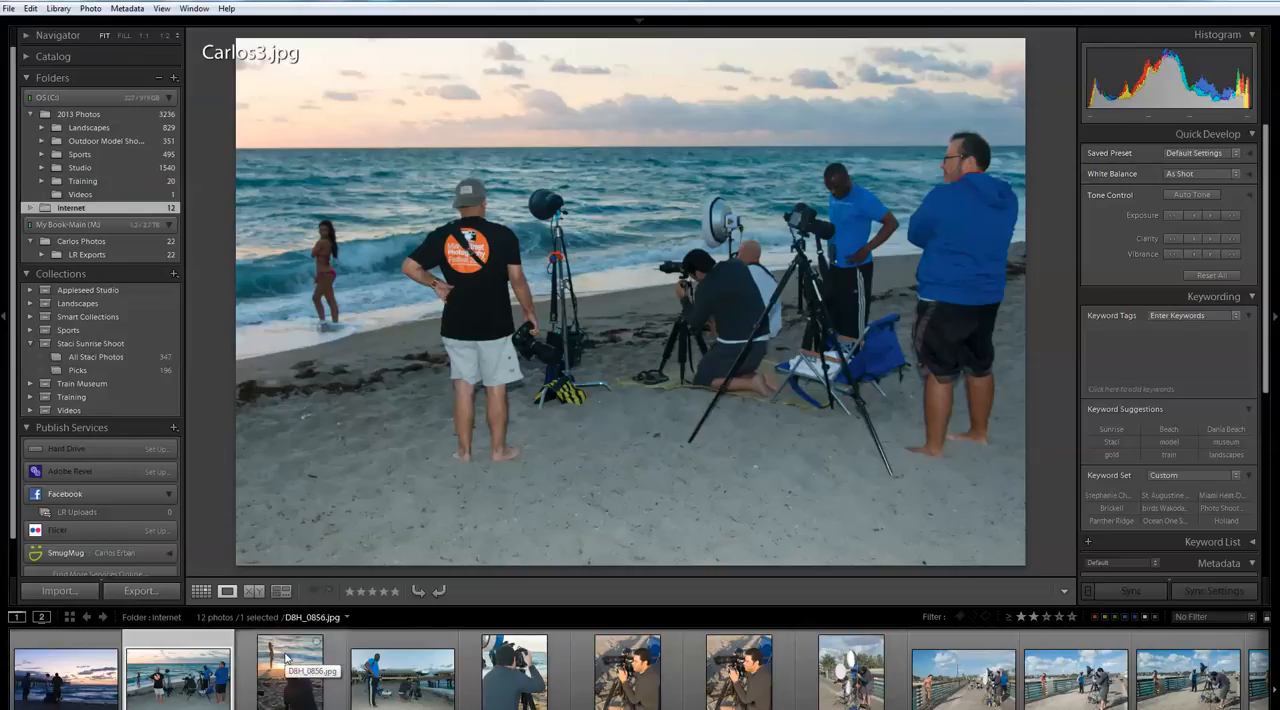
# Return to the Picks collection, filter by star rating, and show its three photos in Grid
pyautogui.click(290, 670)
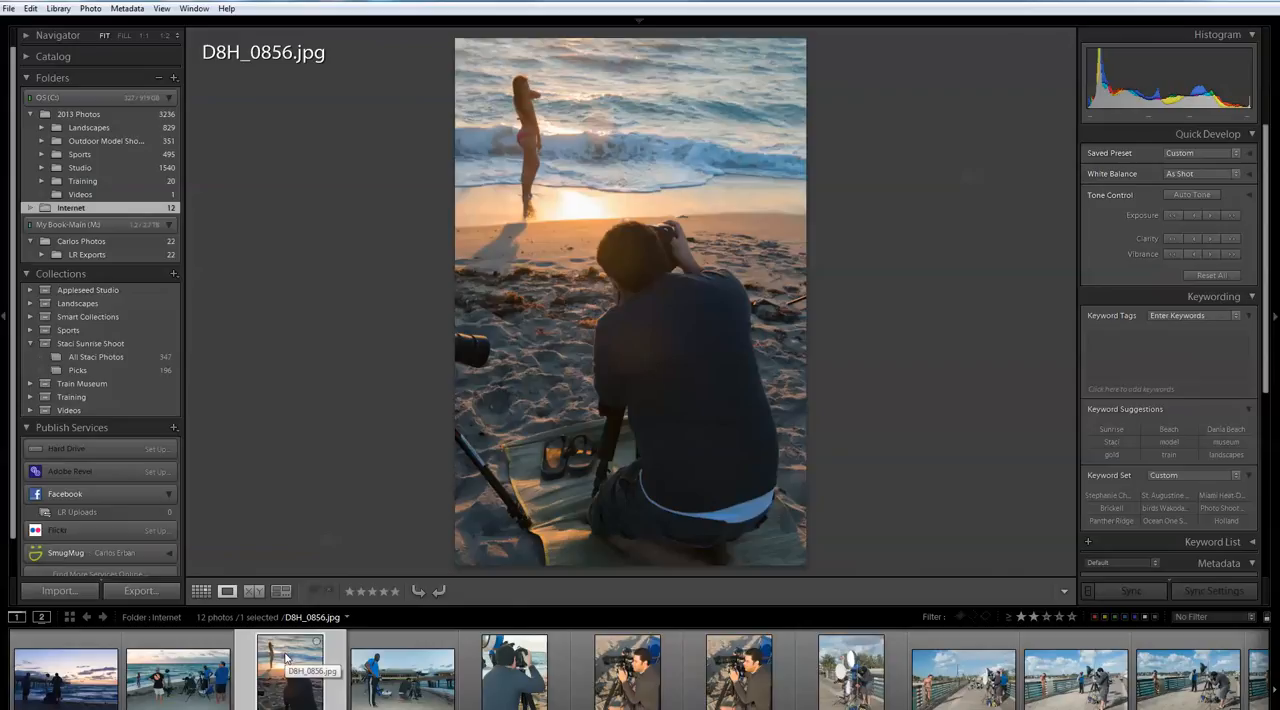
pyautogui.moveTo(850, 524)
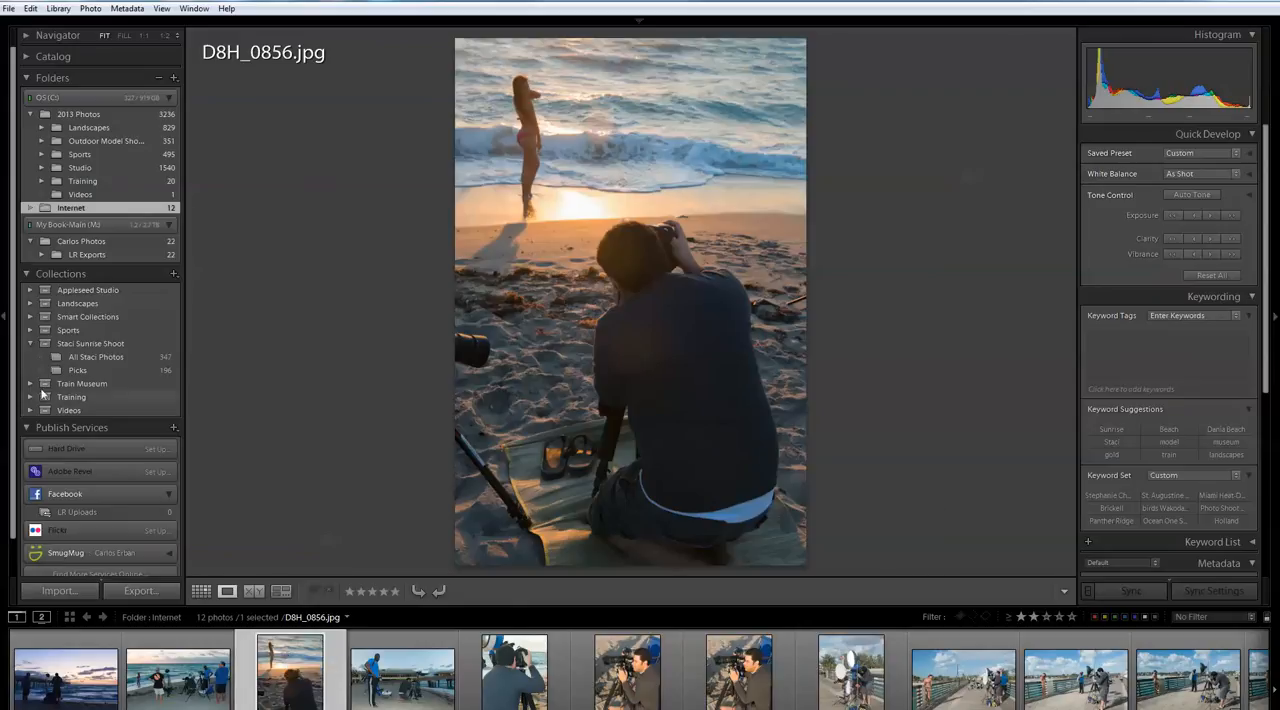
pyautogui.click(77, 370)
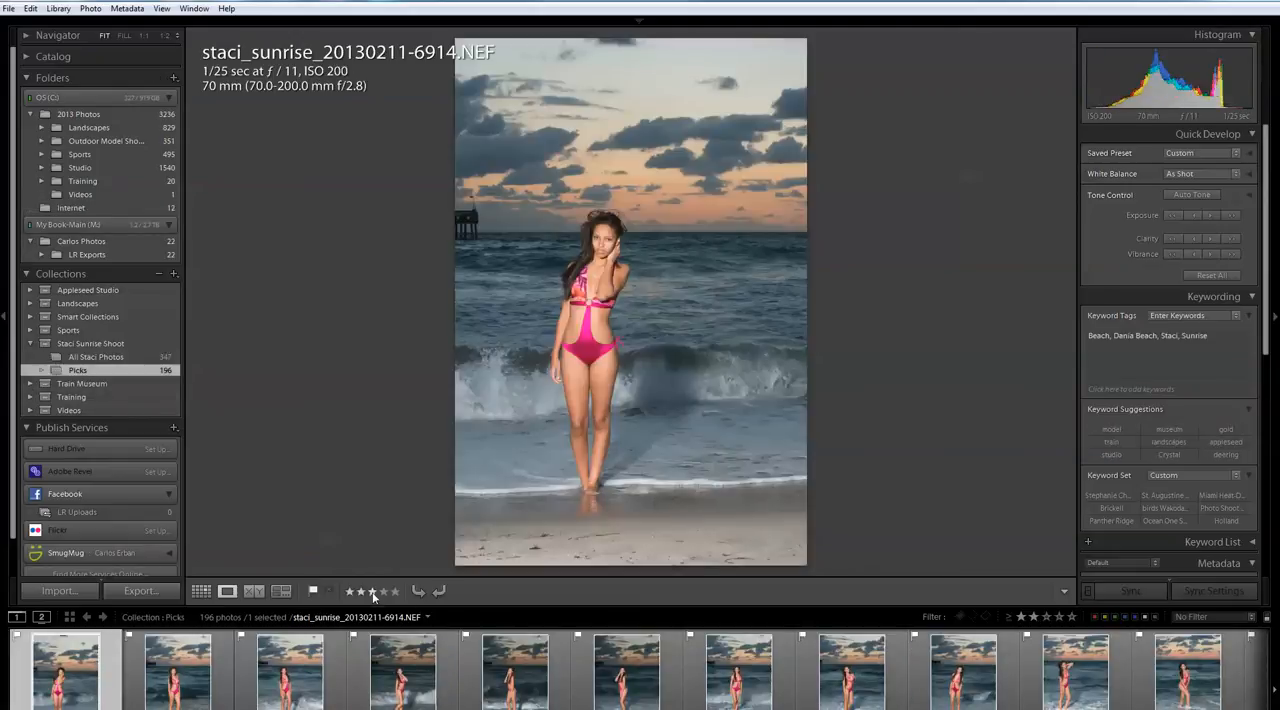
pyautogui.click(372, 591)
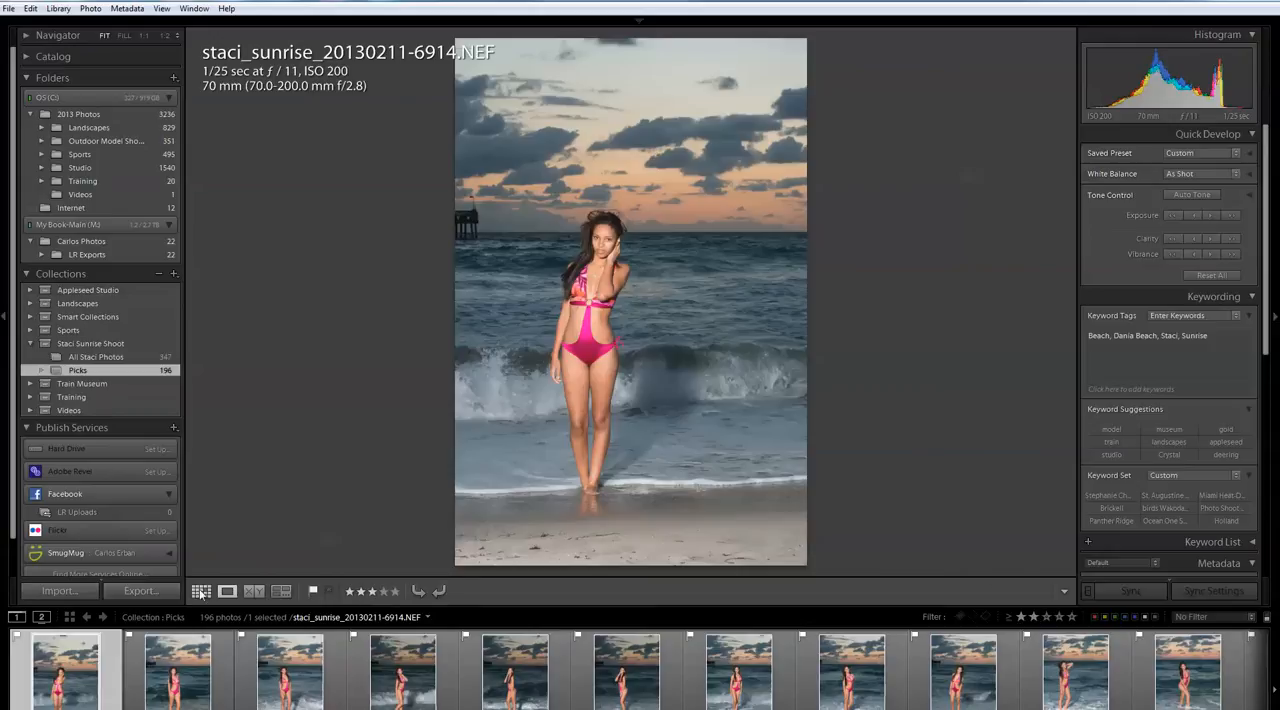
pyautogui.click(201, 590)
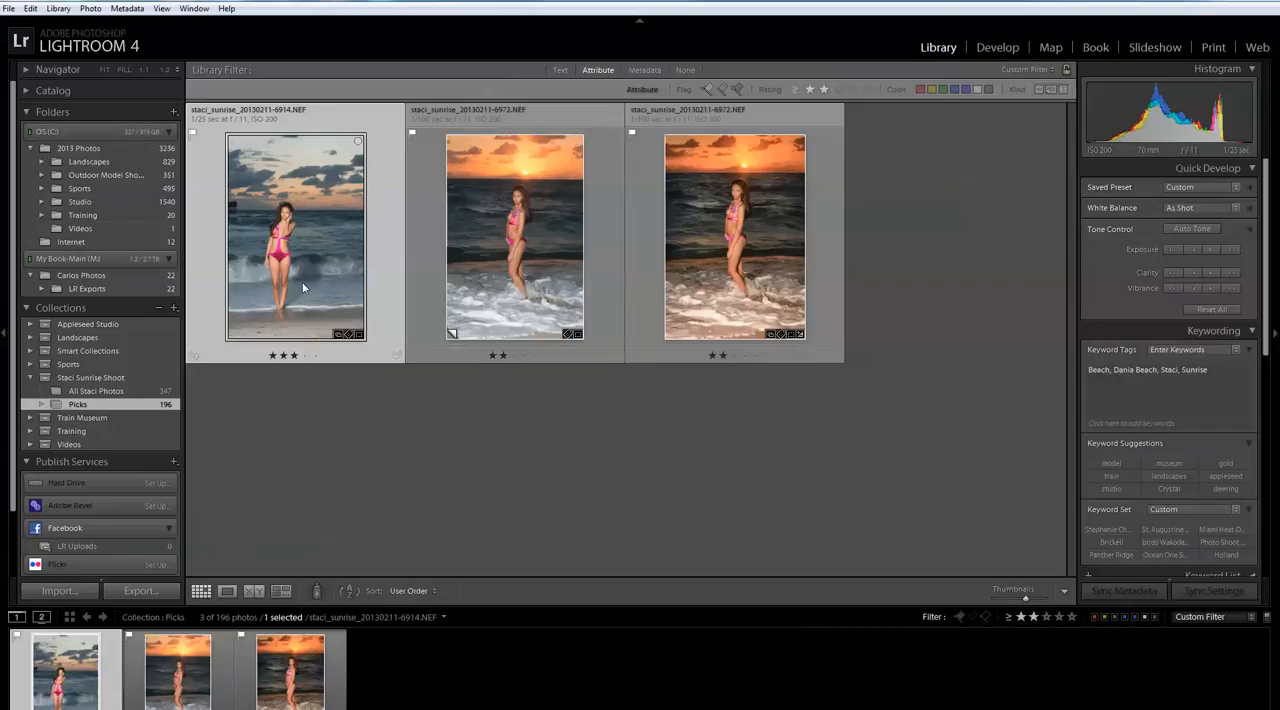
pyautogui.click(514, 237)
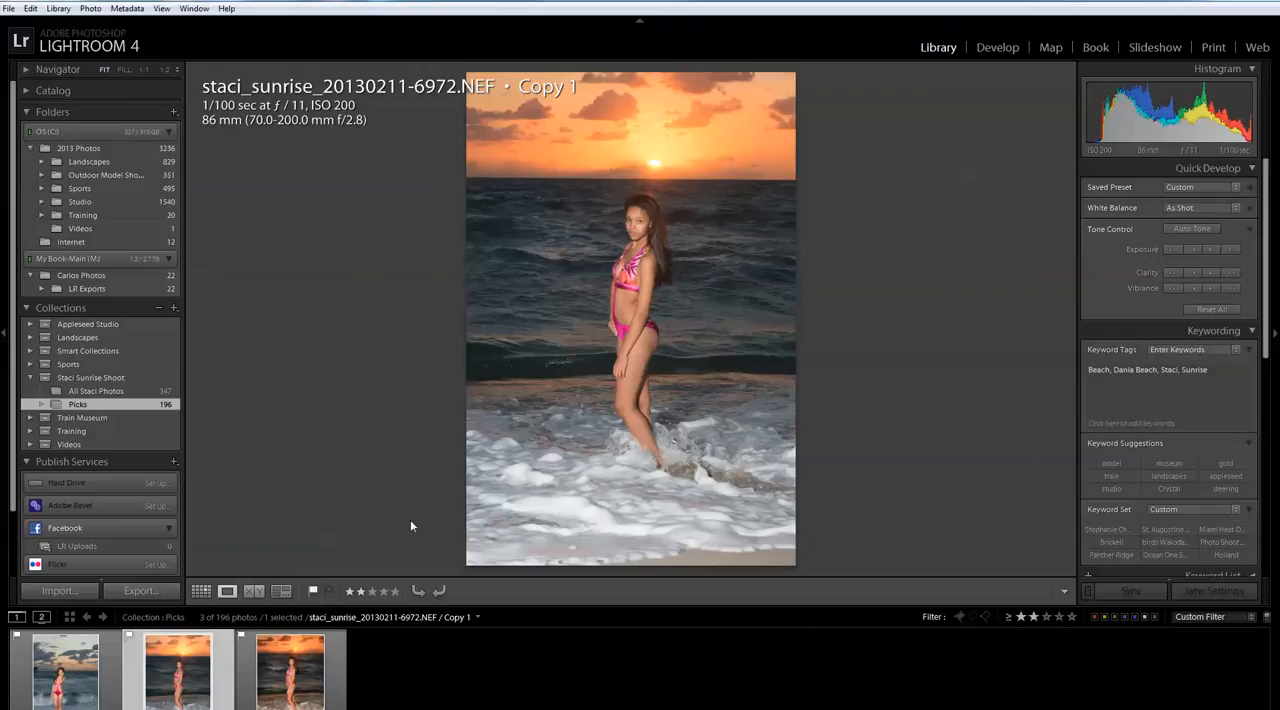
pyautogui.moveTo(8, 388)
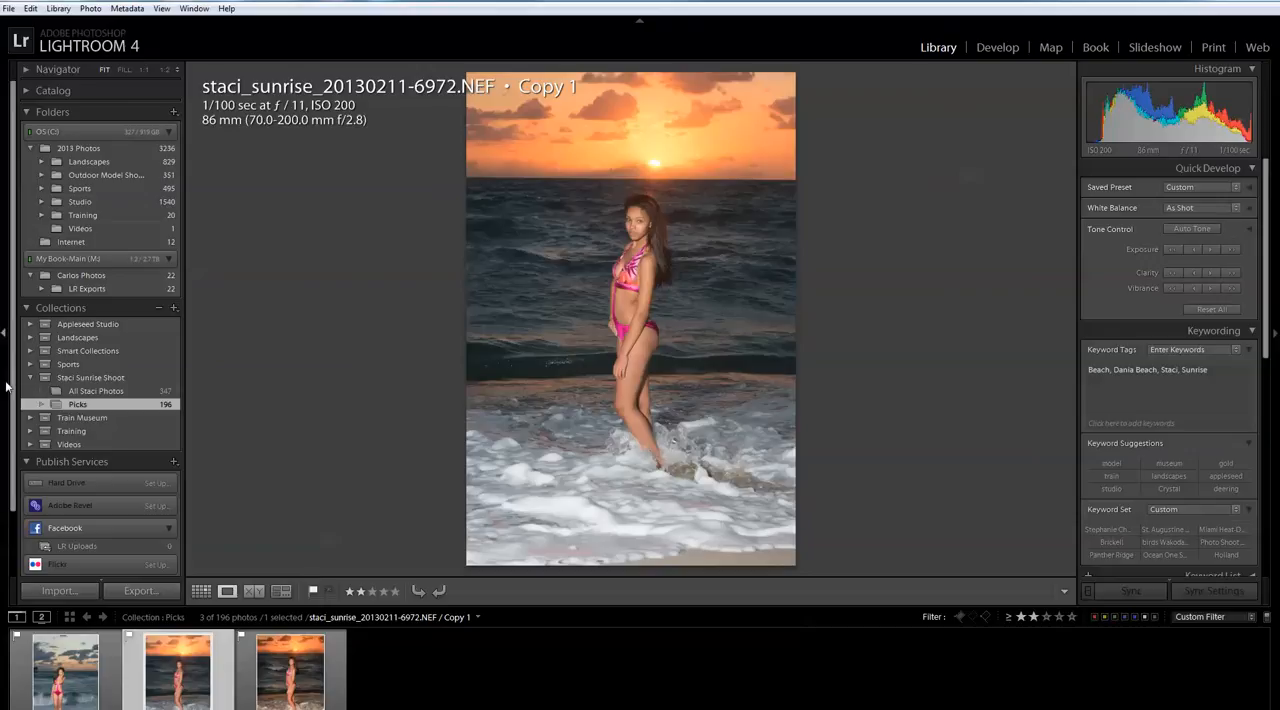
pyautogui.moveTo(367, 245)
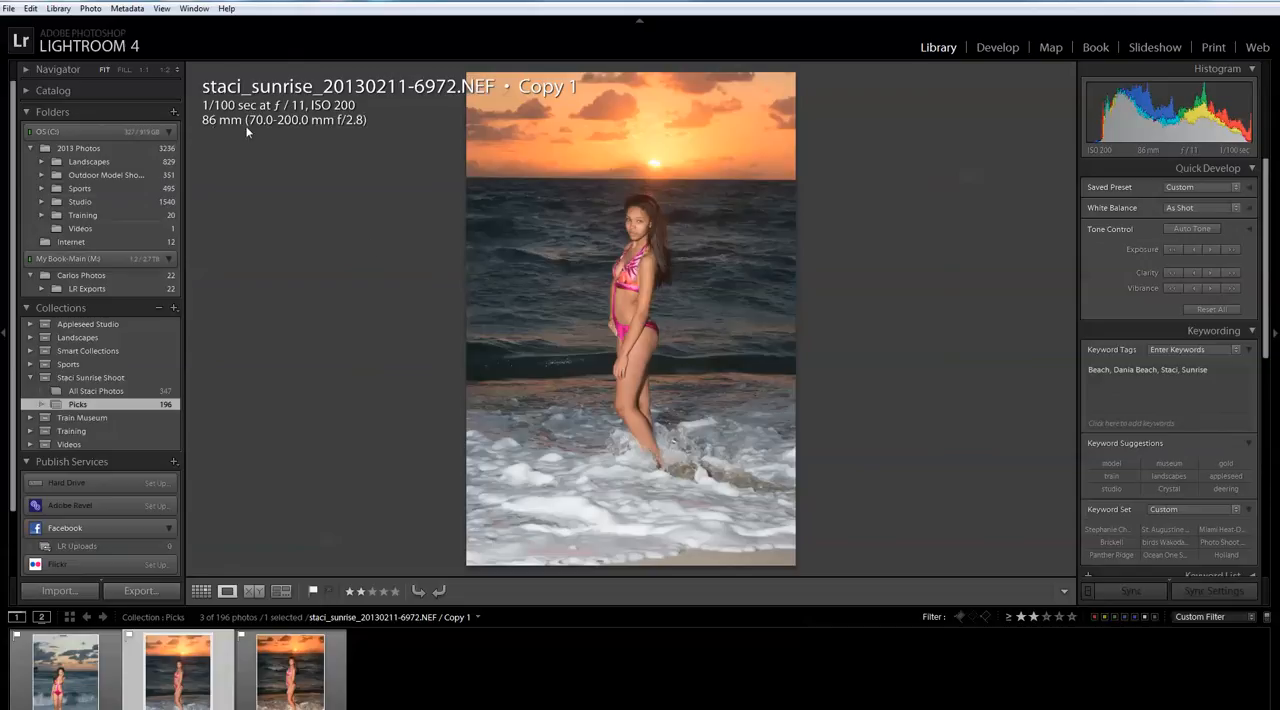
pyautogui.moveTo(747, 287)
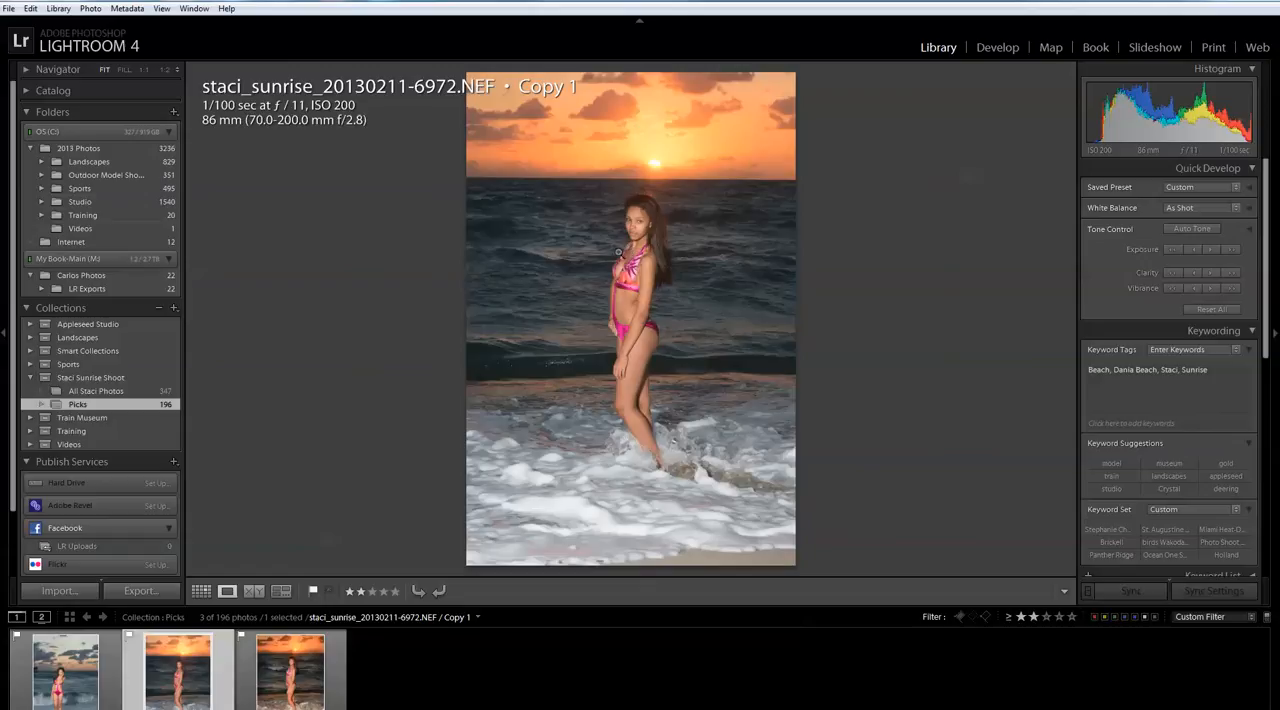
pyautogui.moveTo(285, 112)
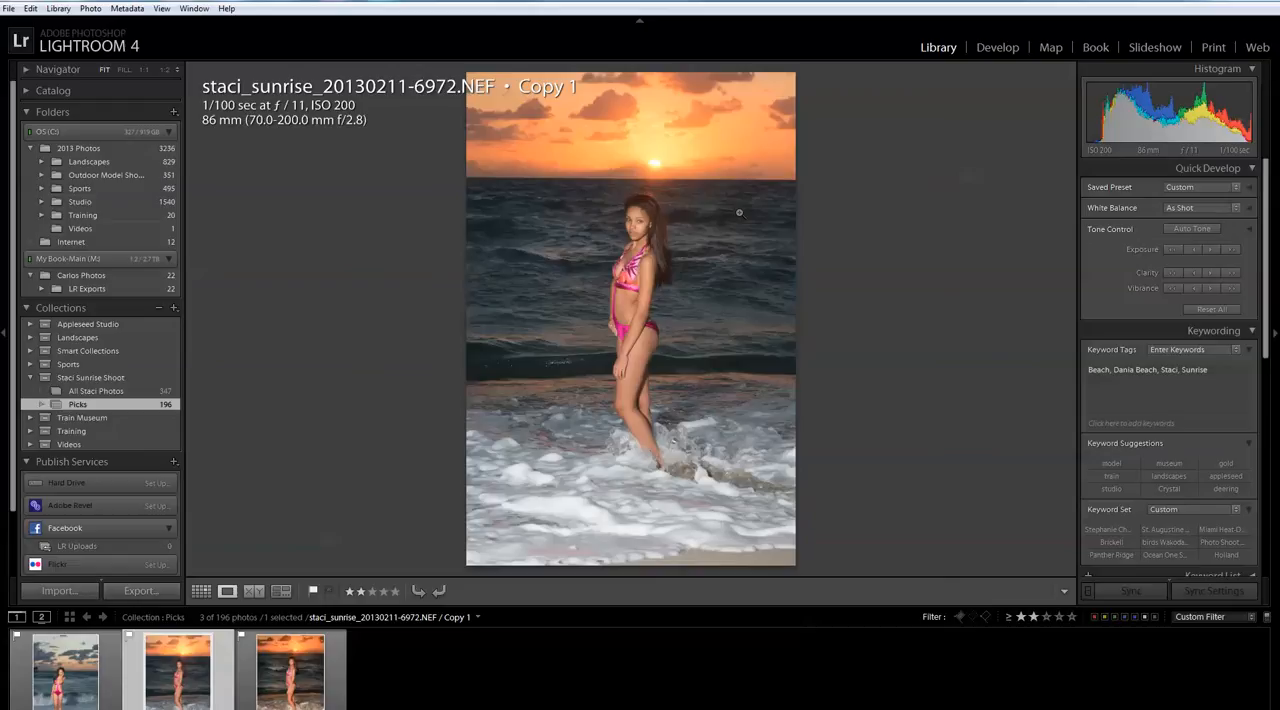
pyautogui.moveTo(777, 208)
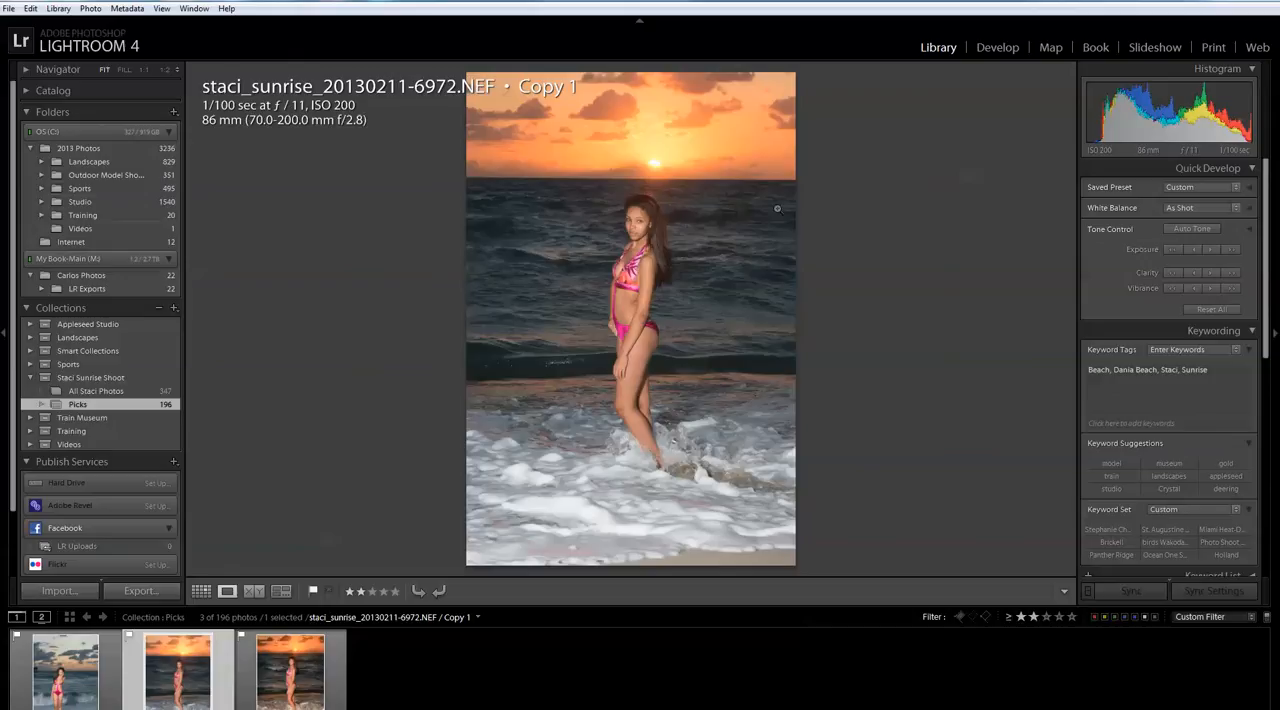
pyautogui.moveTo(578, 187)
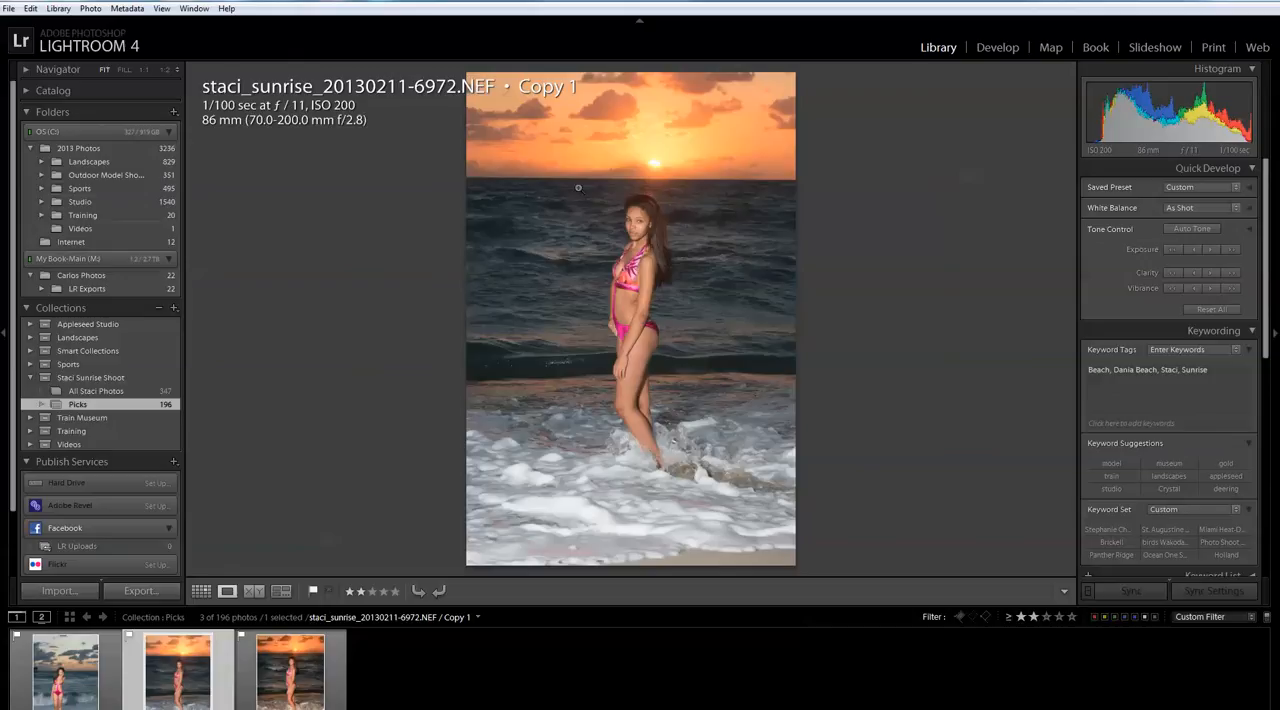
pyautogui.moveTo(763, 193)
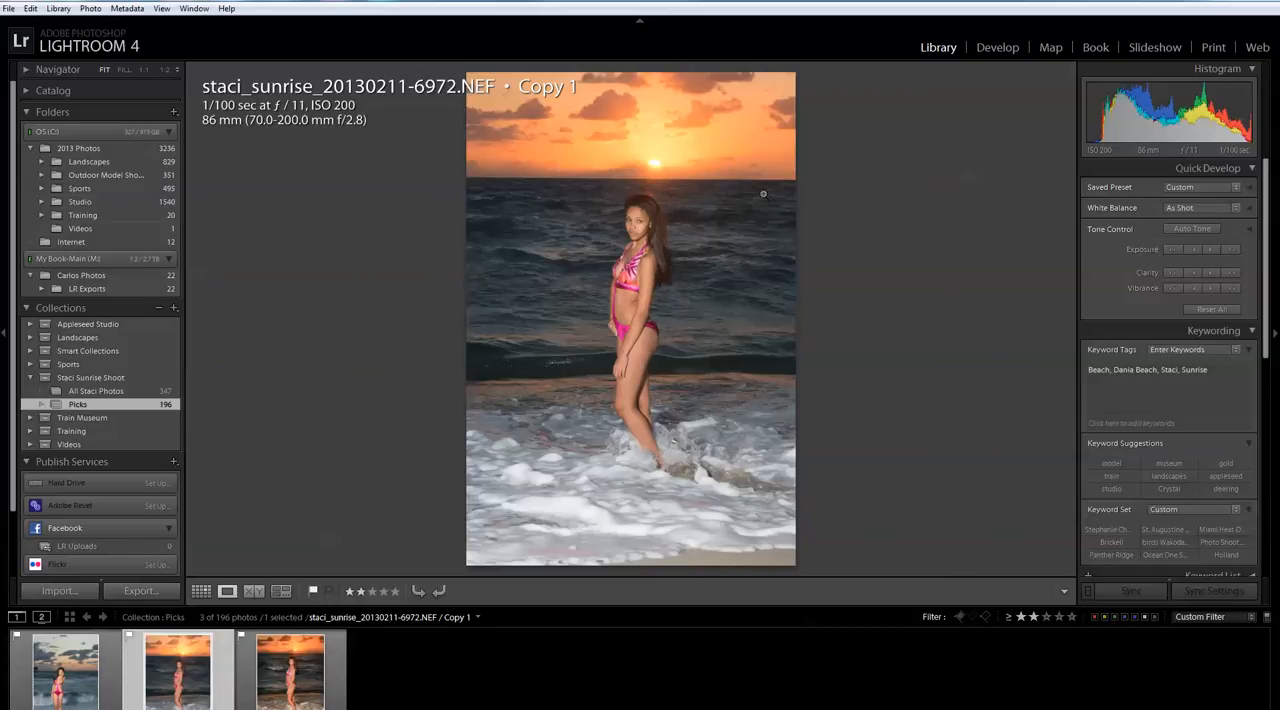
pyautogui.moveTo(225, 114)
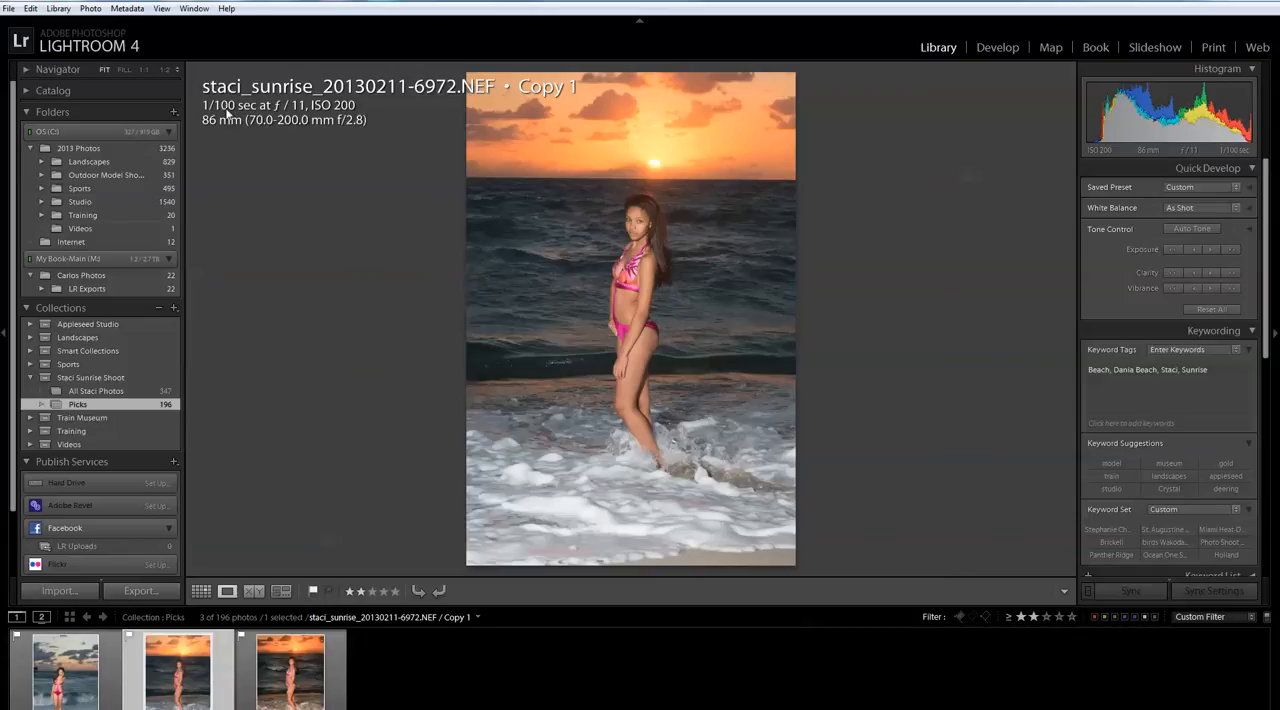
pyautogui.moveTo(380, 141)
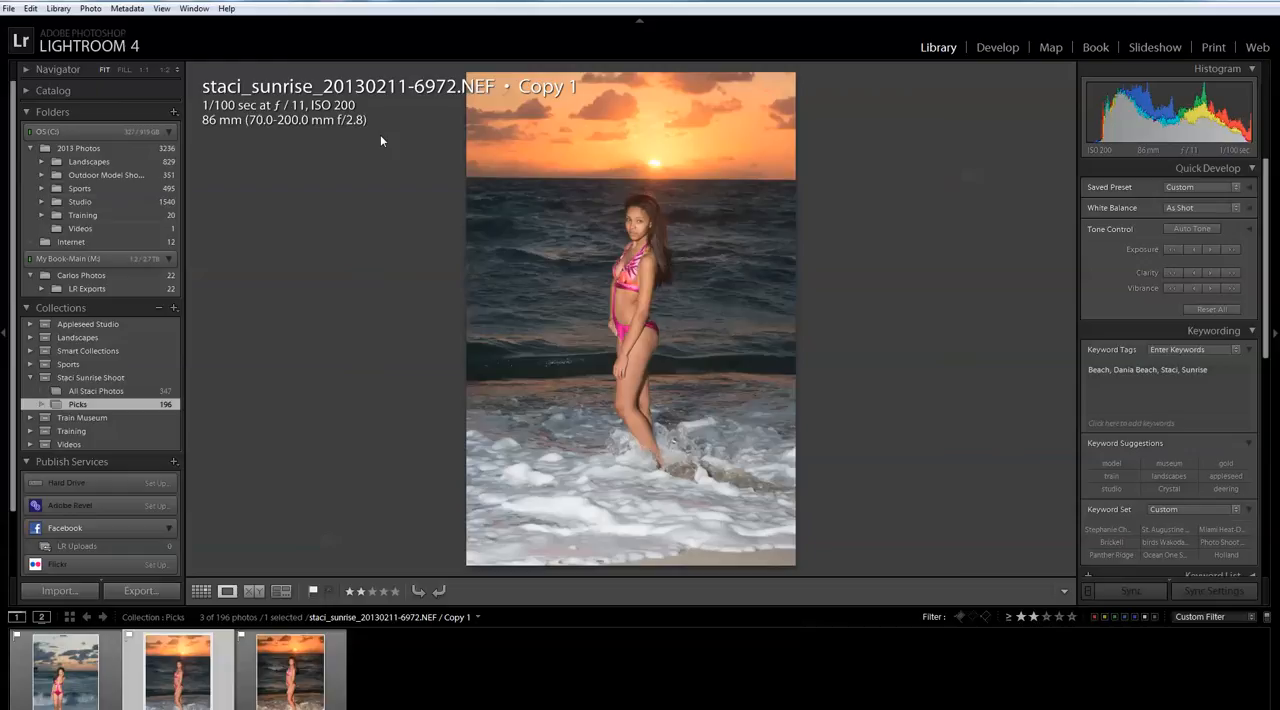
pyautogui.moveTo(643, 162)
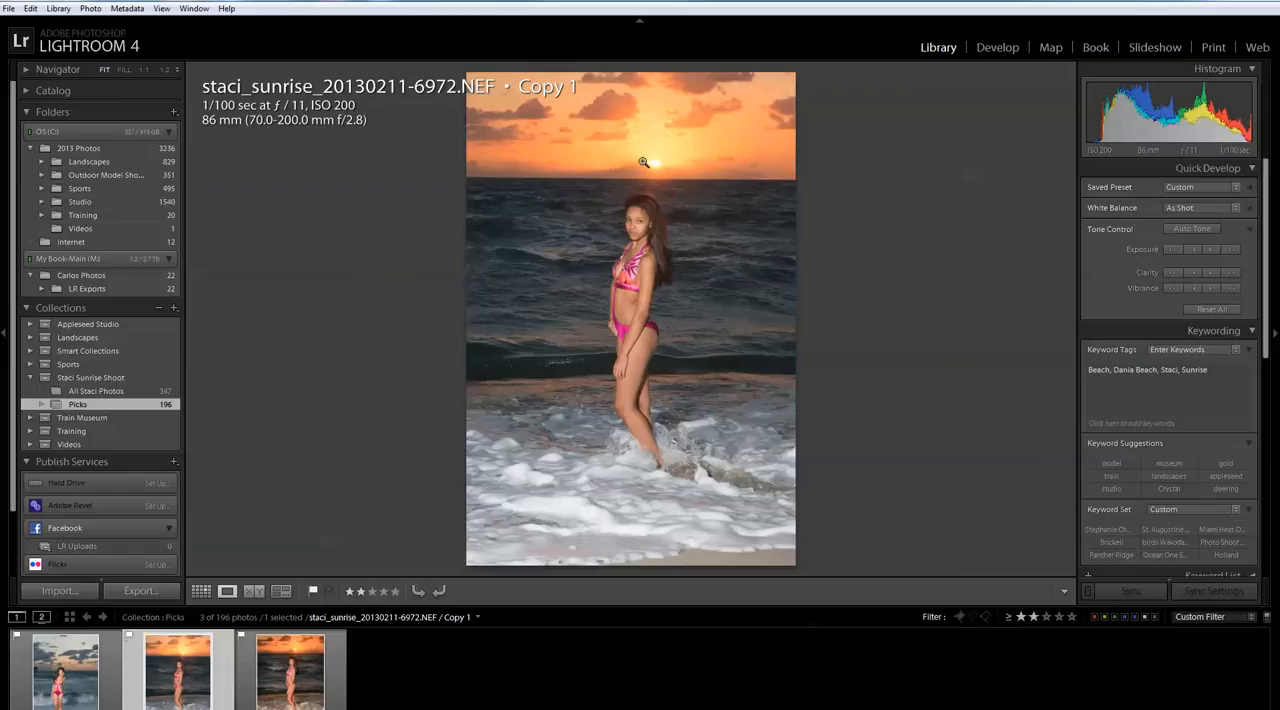
pyautogui.moveTo(739, 178)
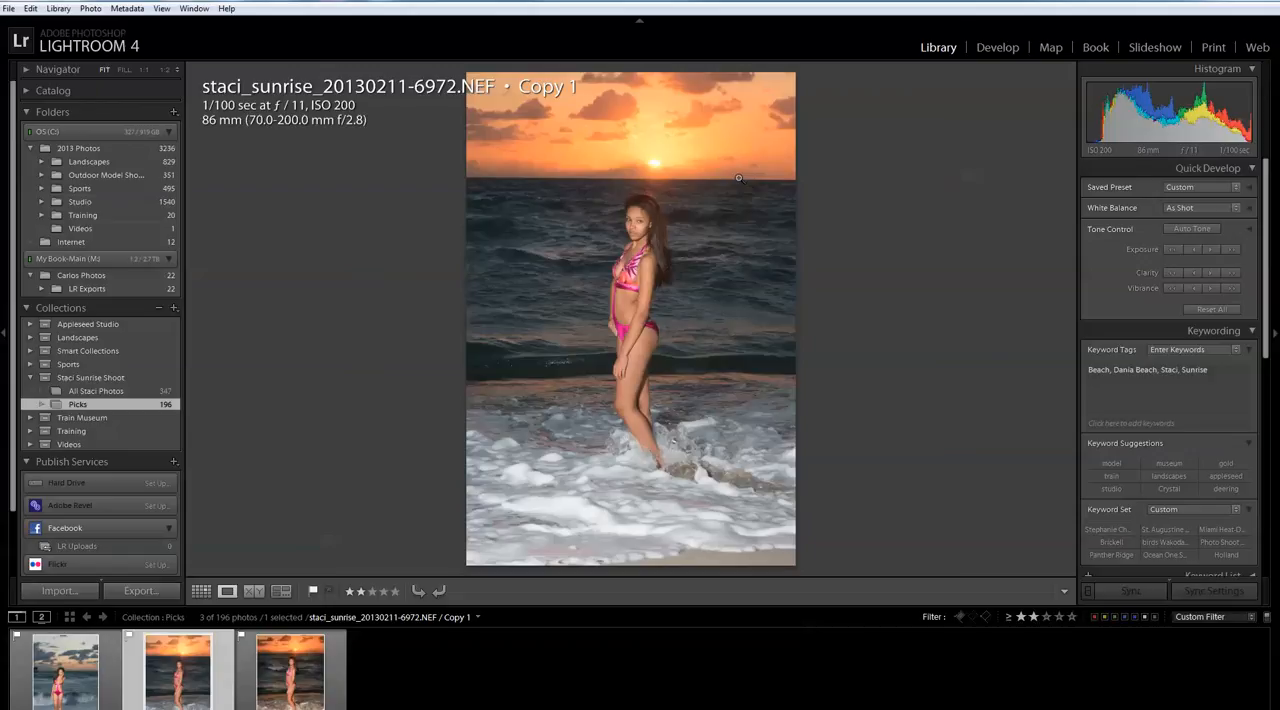
pyautogui.moveTo(268, 118)
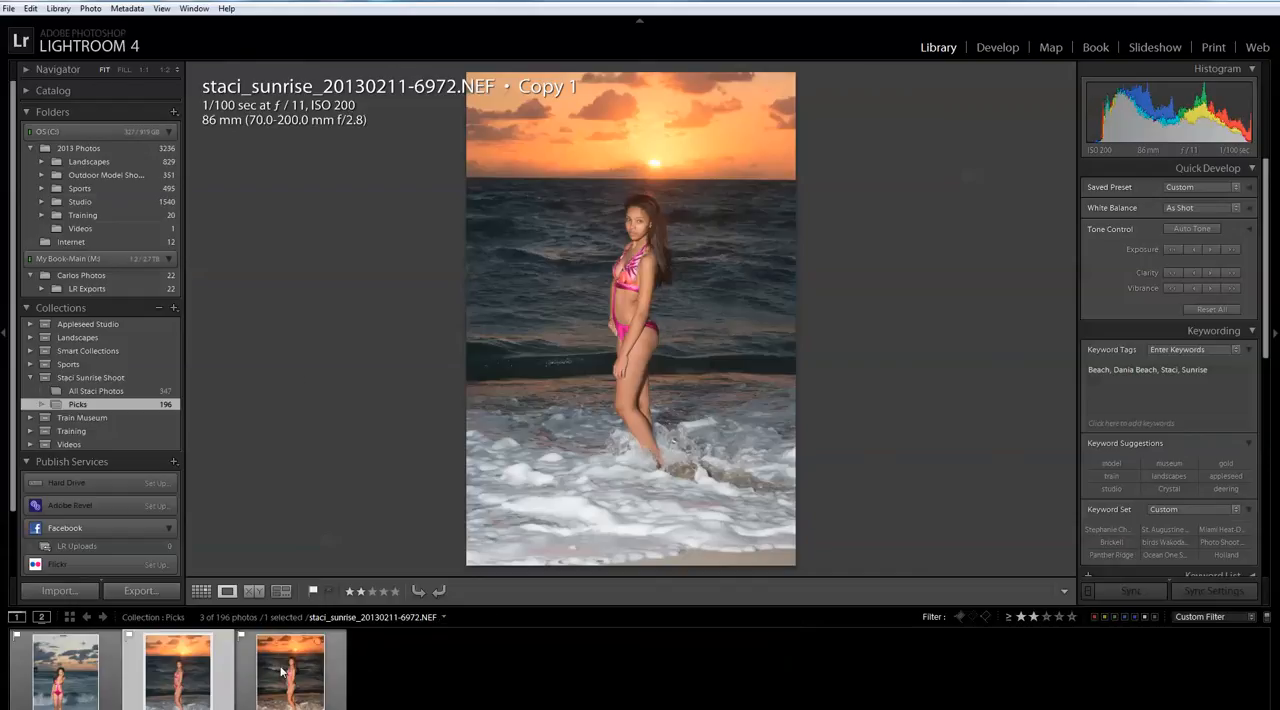
pyautogui.moveTo(290, 670)
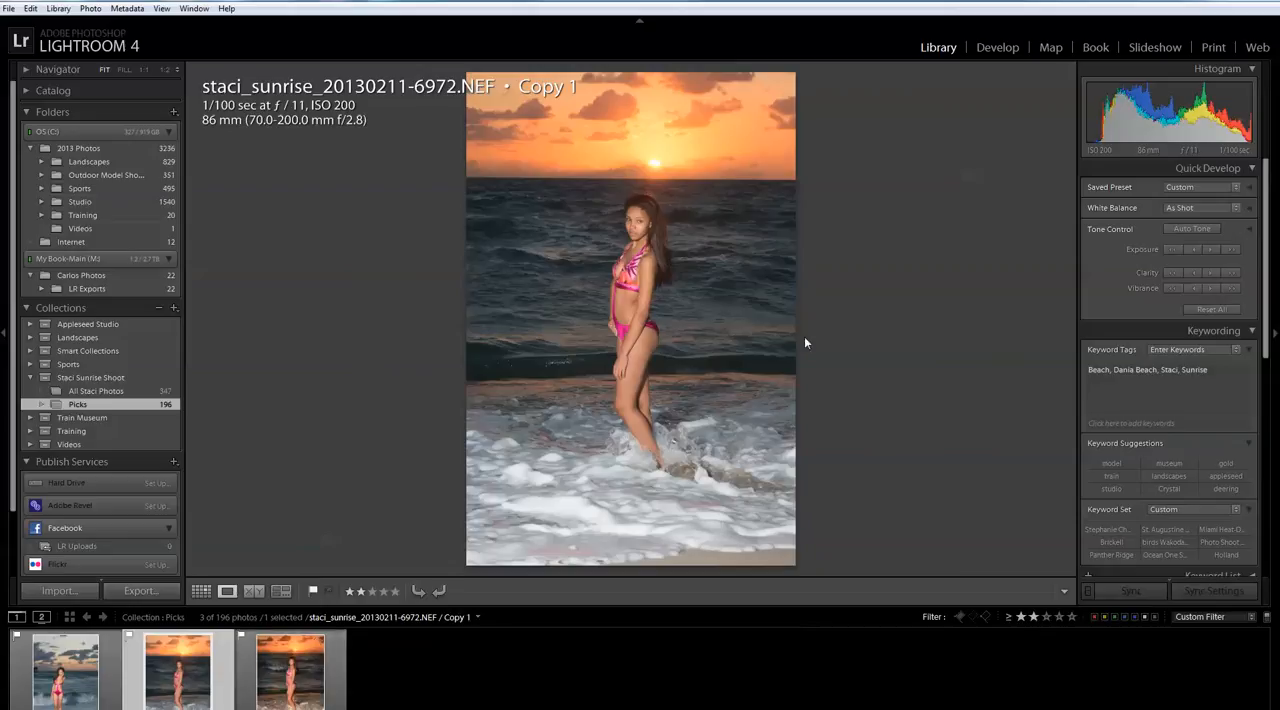
pyautogui.moveTo(688, 165)
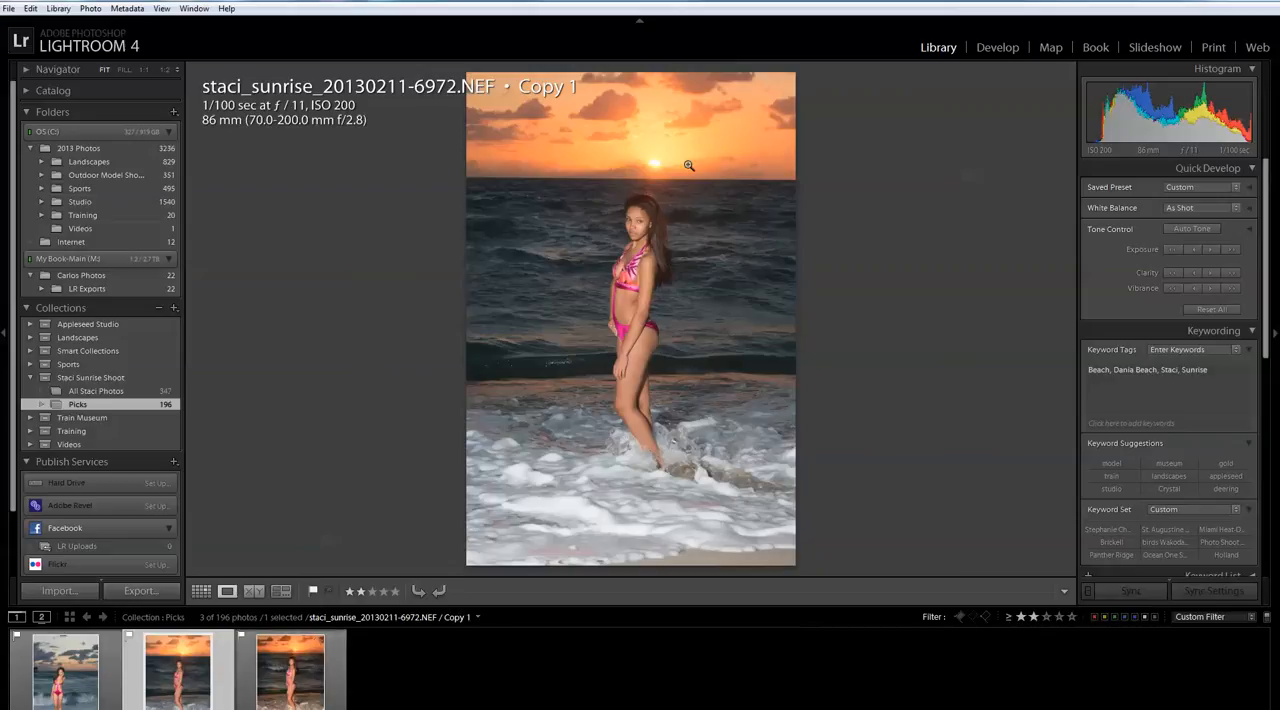
pyautogui.moveTo(650, 262)
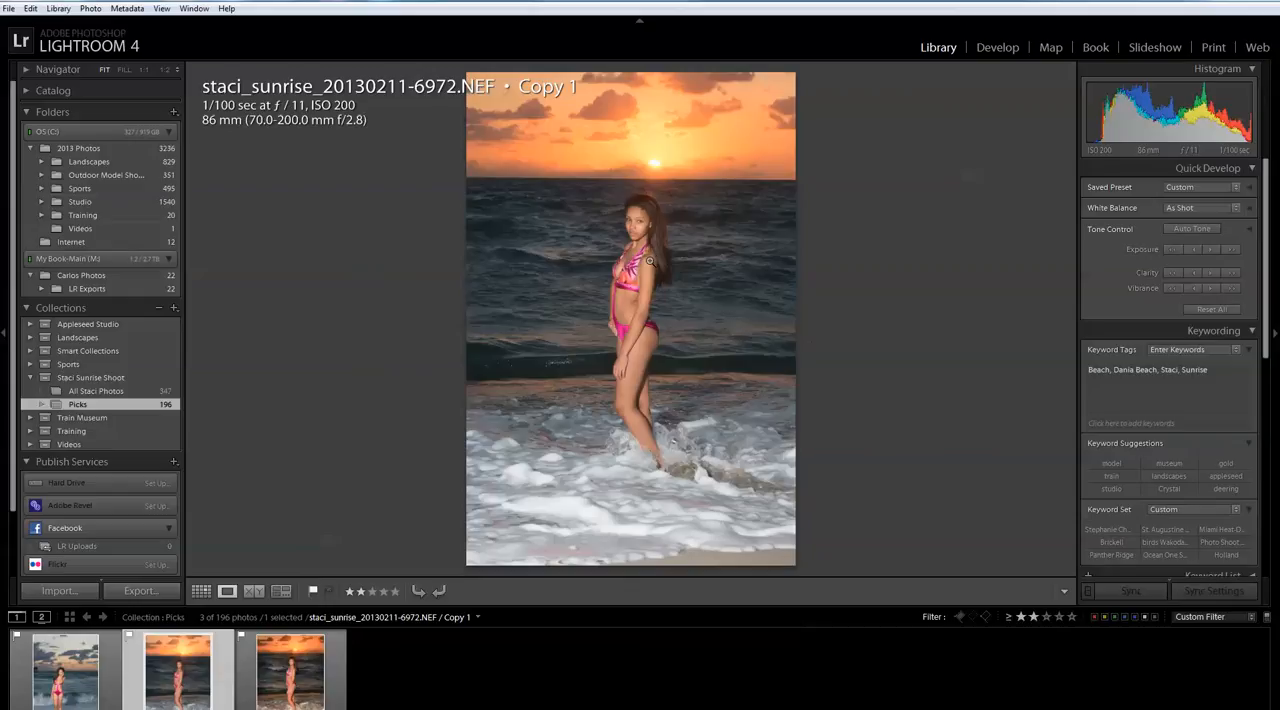
pyautogui.moveTo(798, 125)
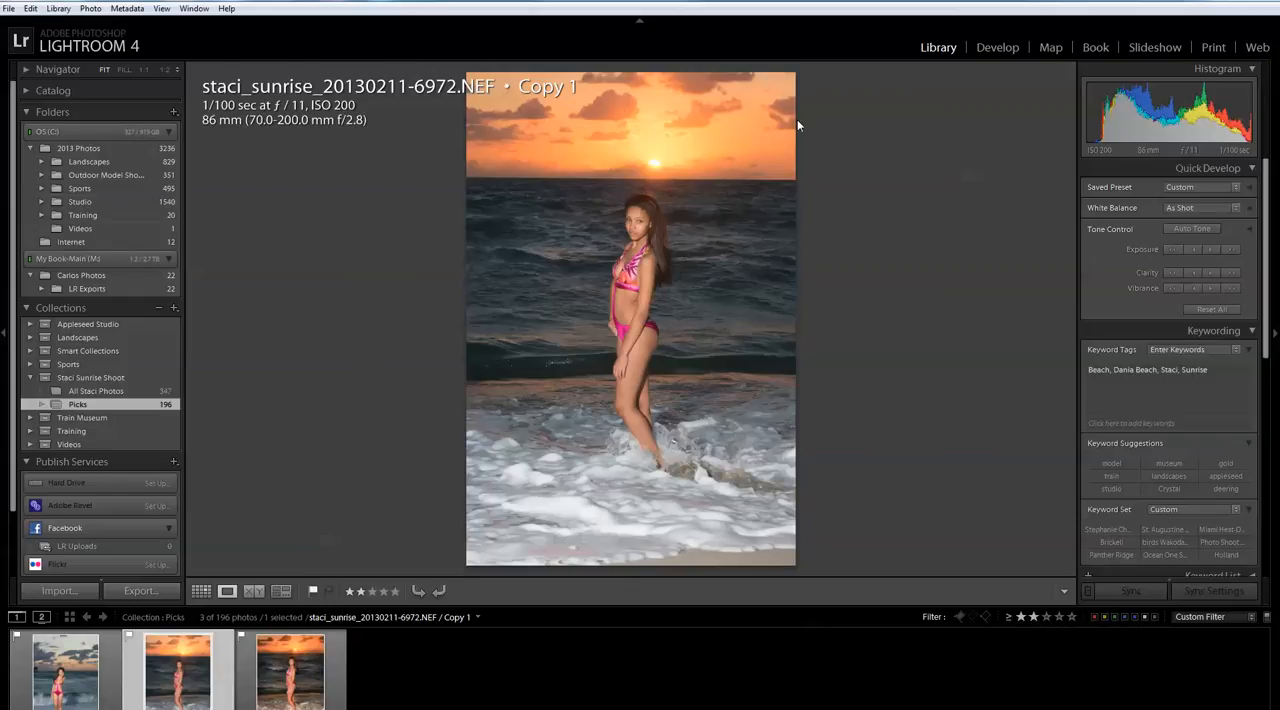
pyautogui.moveTo(578, 165)
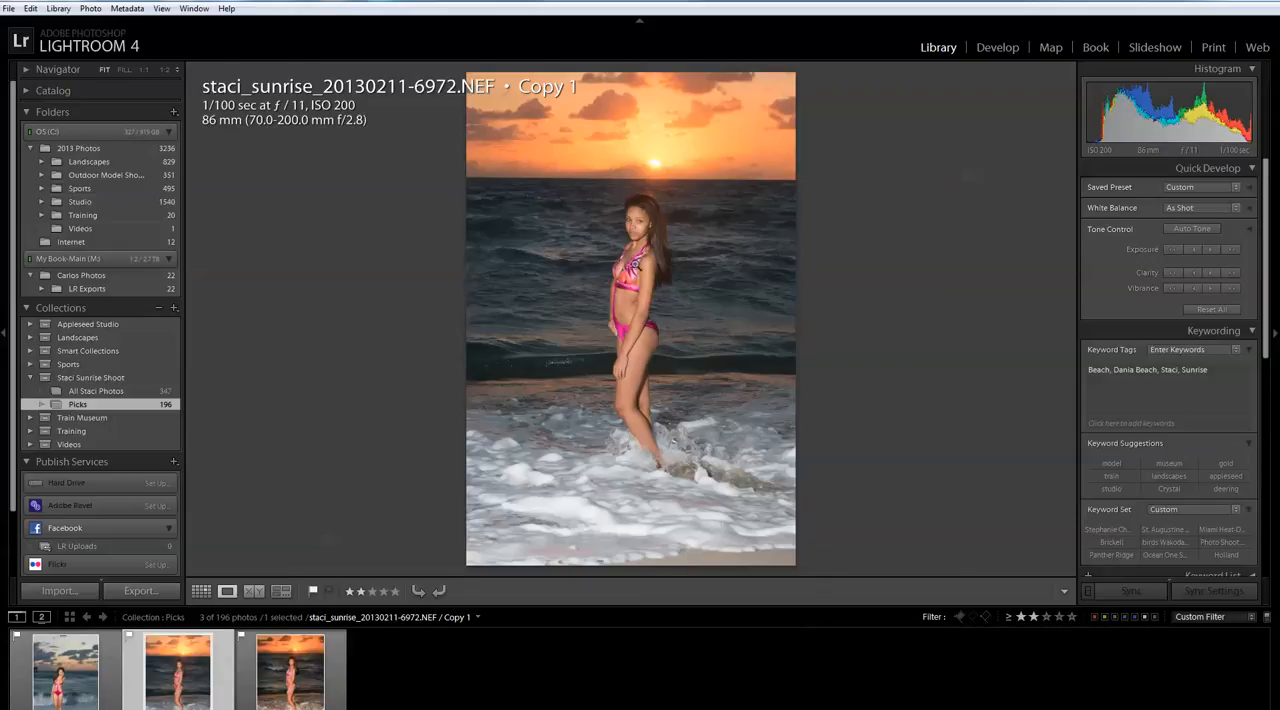
pyautogui.moveTo(480, 515)
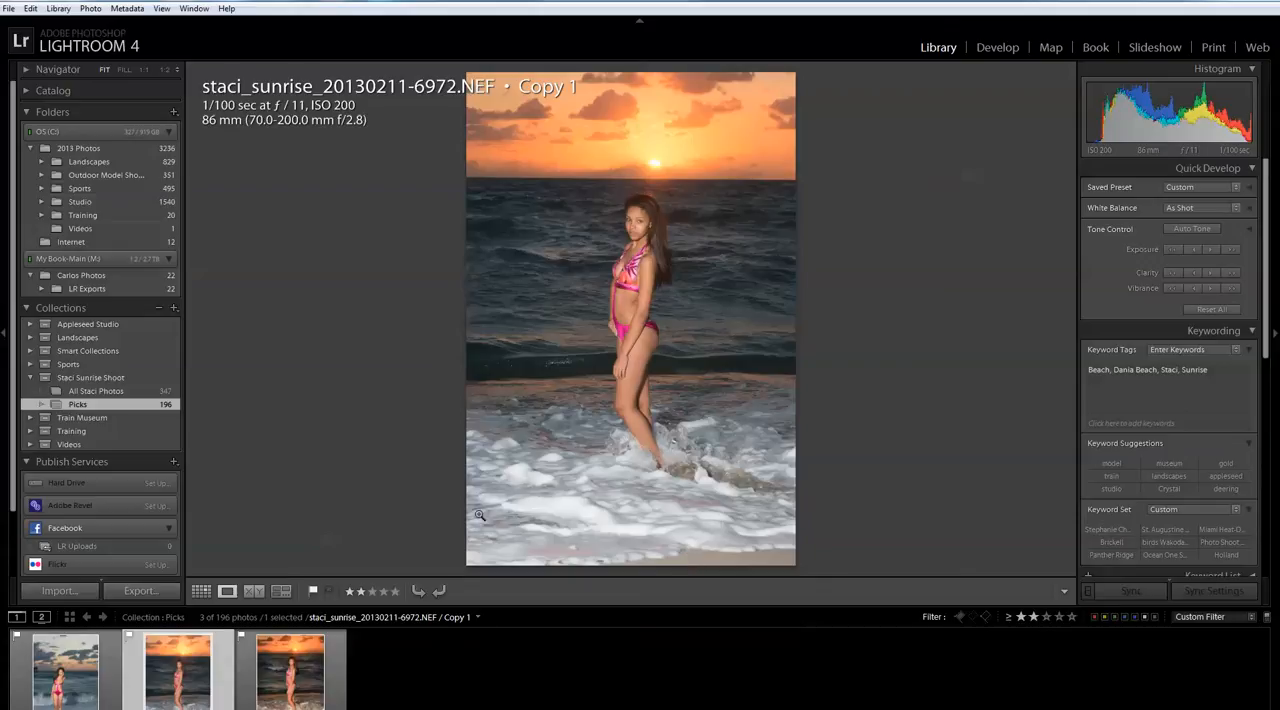
pyautogui.moveTo(630, 583)
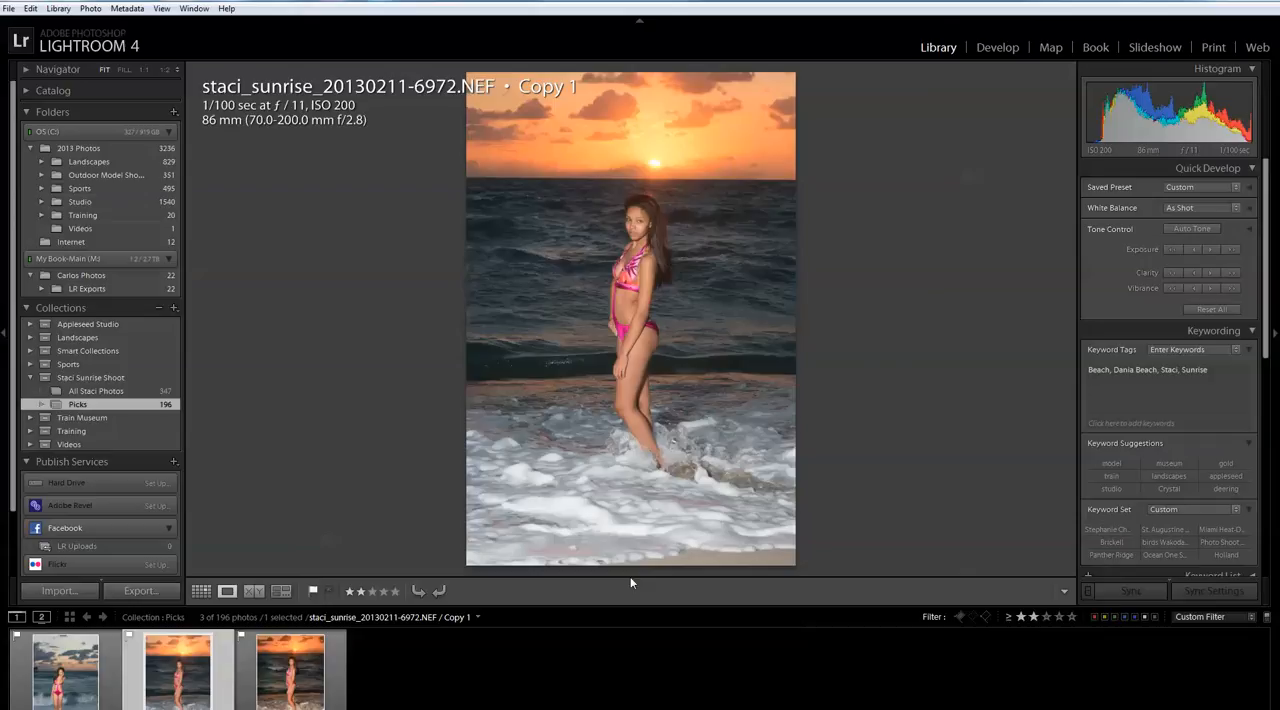
pyautogui.moveTo(551, 521)
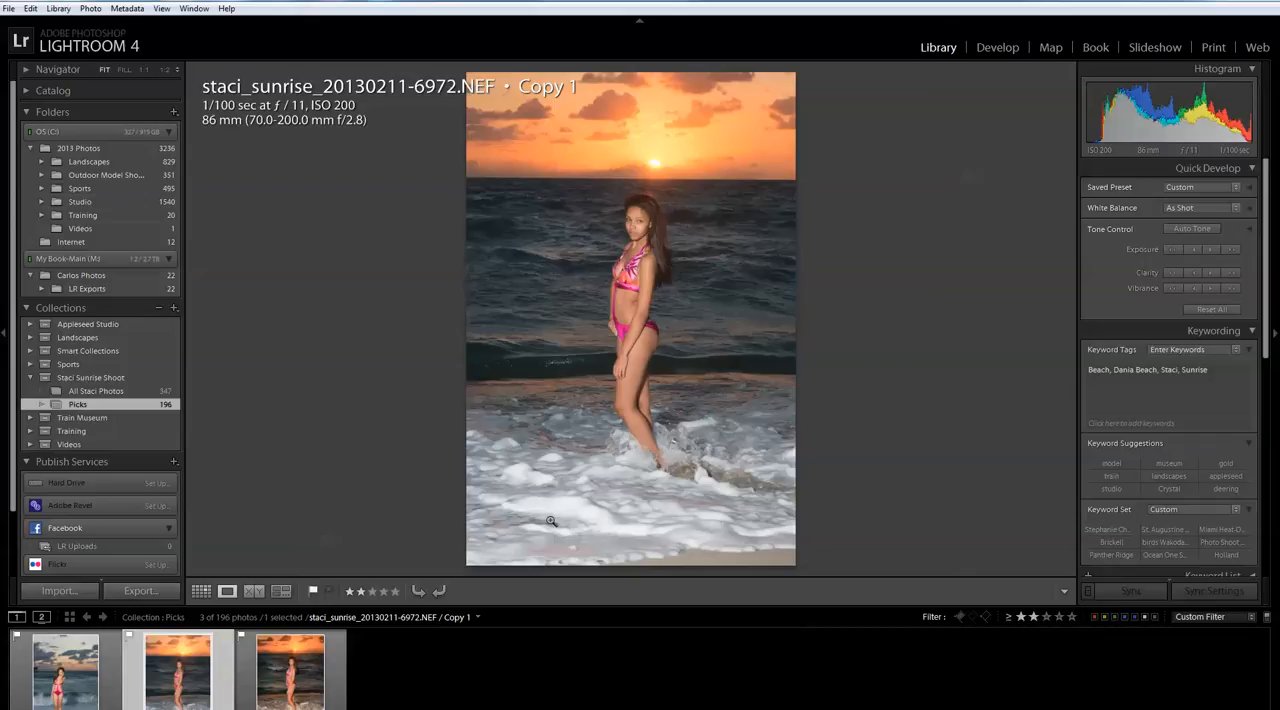
pyautogui.moveTo(618, 512)
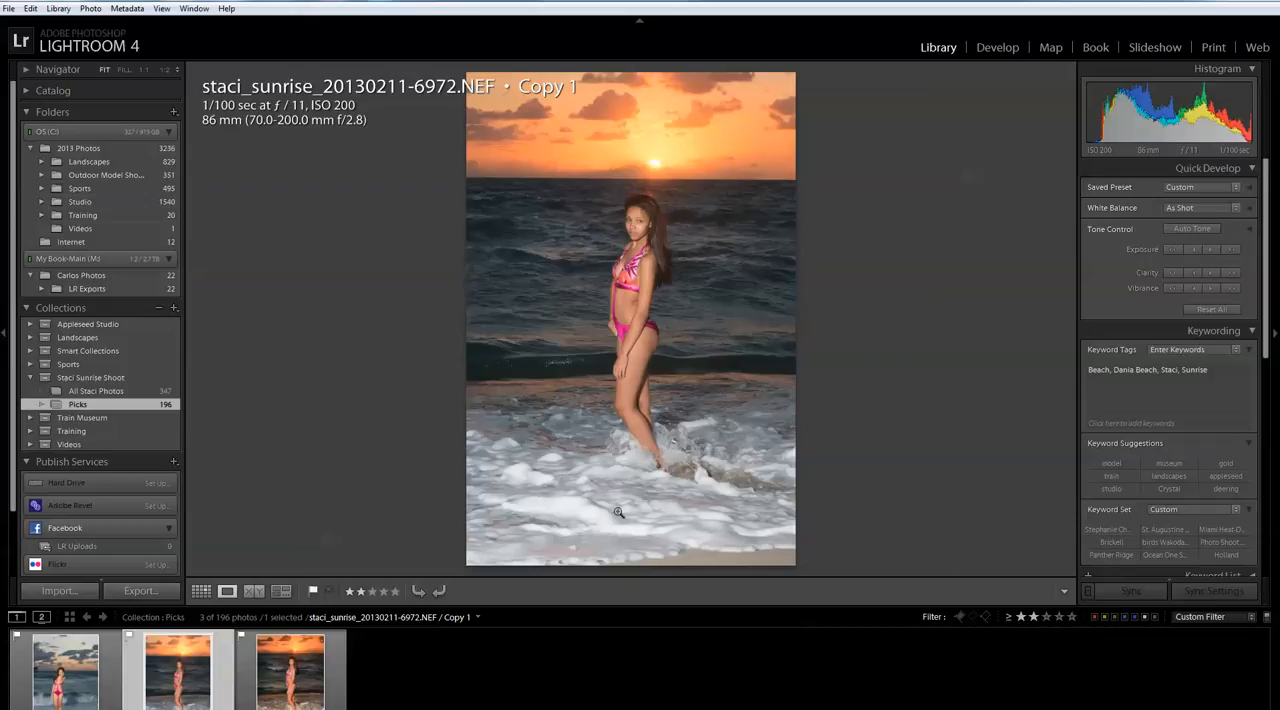
pyautogui.moveTo(640, 364)
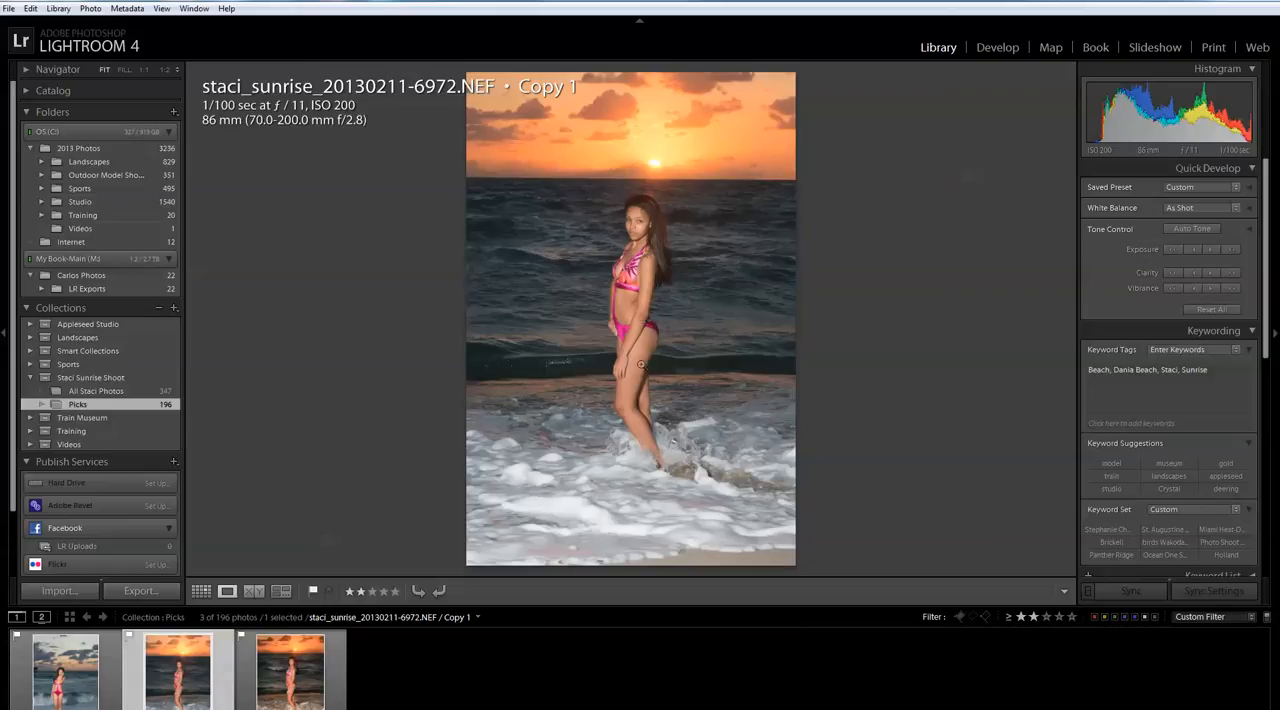
# Show the original staci_sunrise_20130211-6972.NEF instead of its Copy 1
pyautogui.click(290, 670)
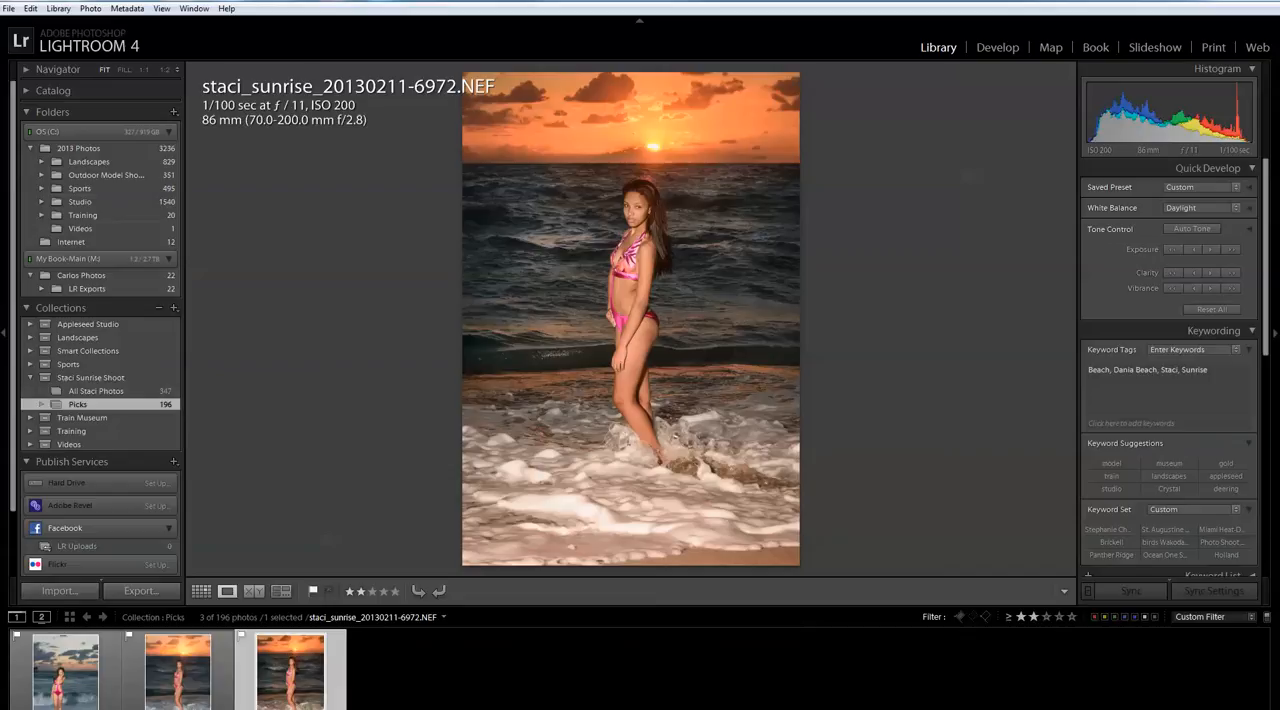
# In Develop's History, step through the import, Highlights -29/-40, Crop Angle and Highlights +40 states
pyautogui.click(996, 47)
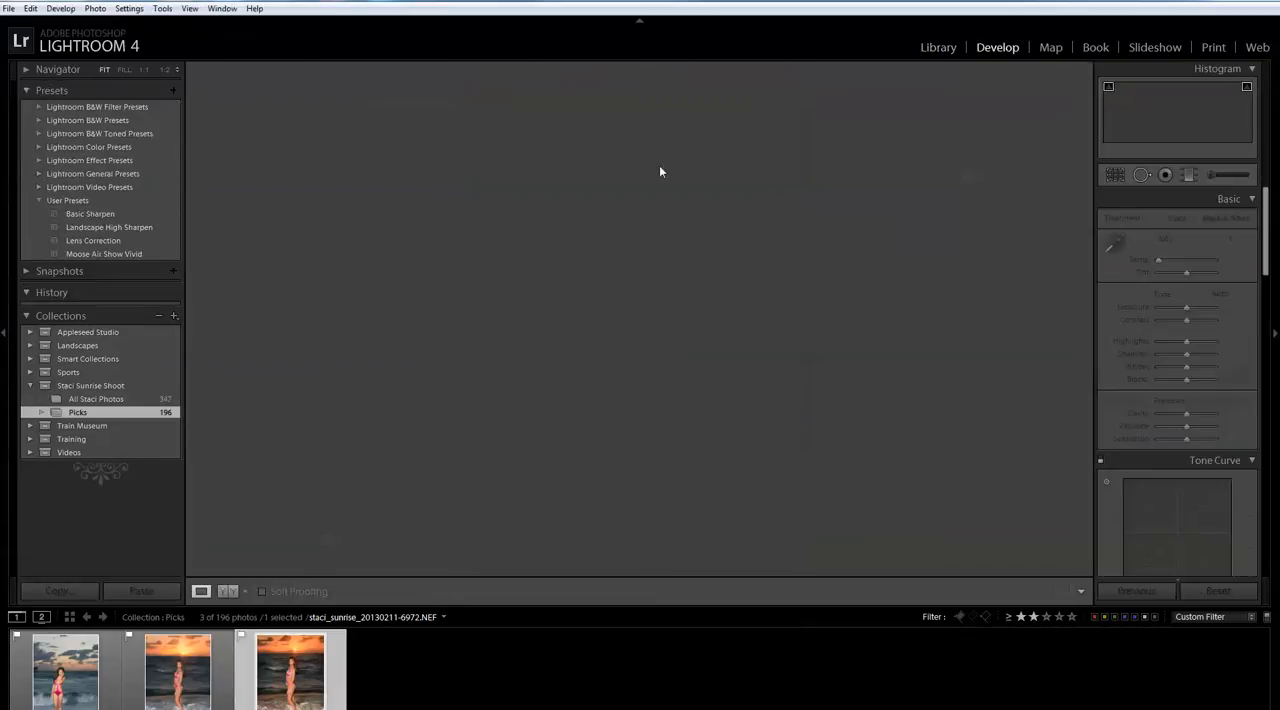
pyautogui.click(26, 292)
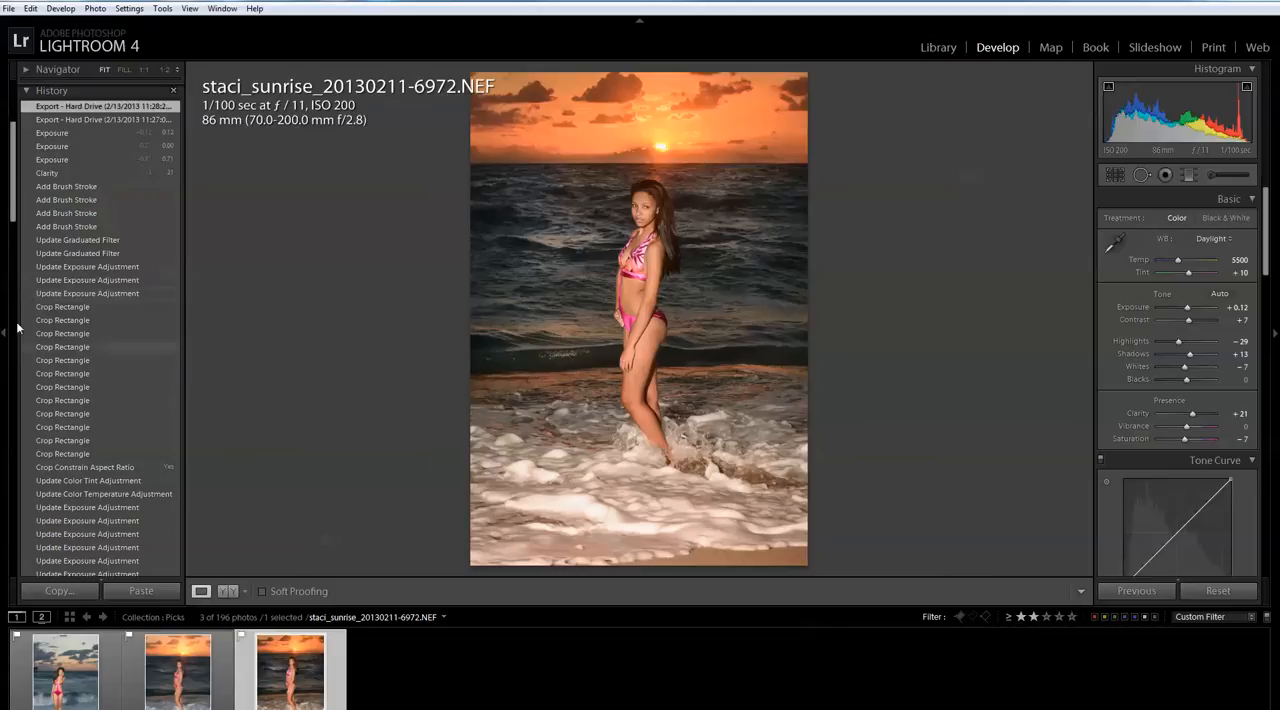
pyautogui.scroll(-3)
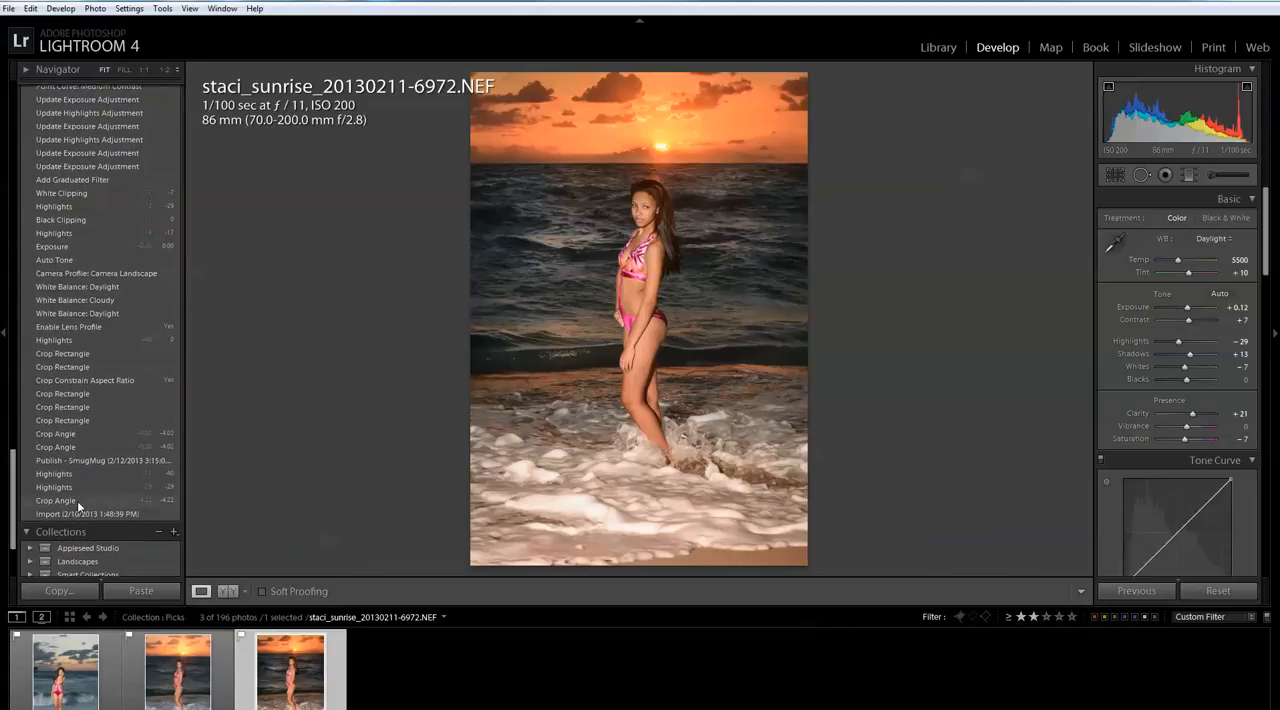
pyautogui.click(56, 500)
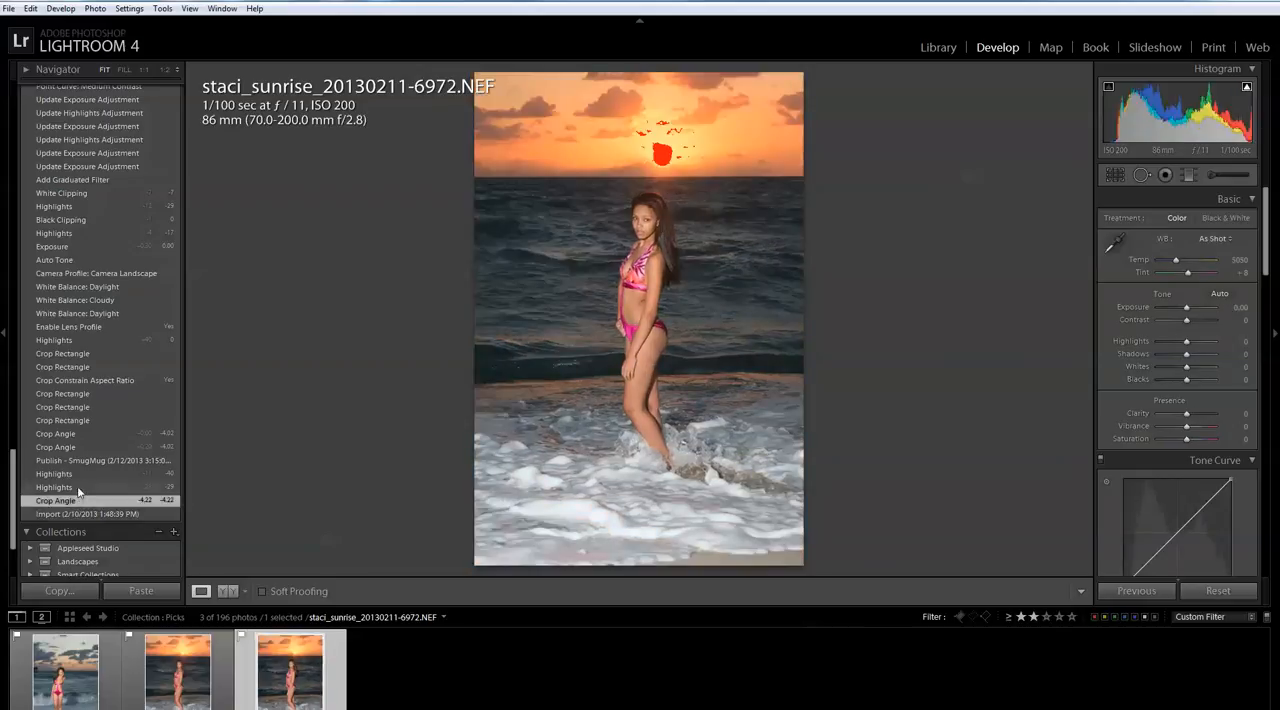
pyautogui.click(54, 487)
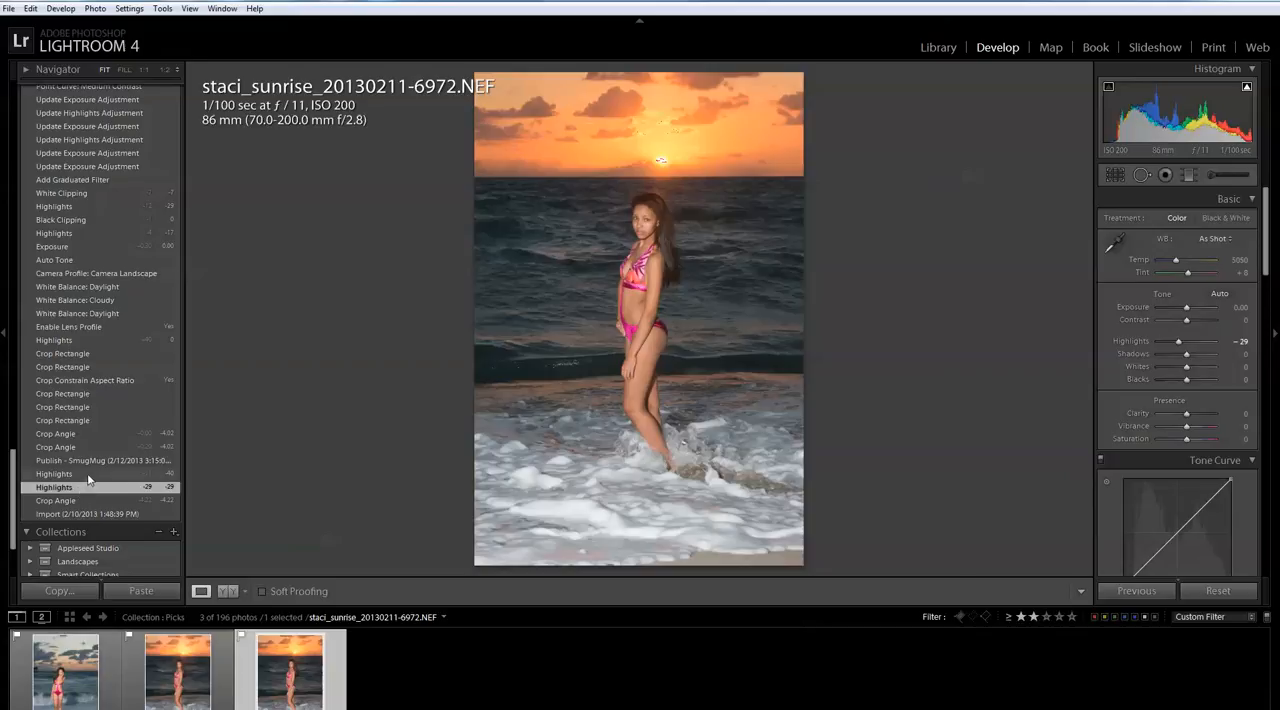
pyautogui.moveTo(168, 417)
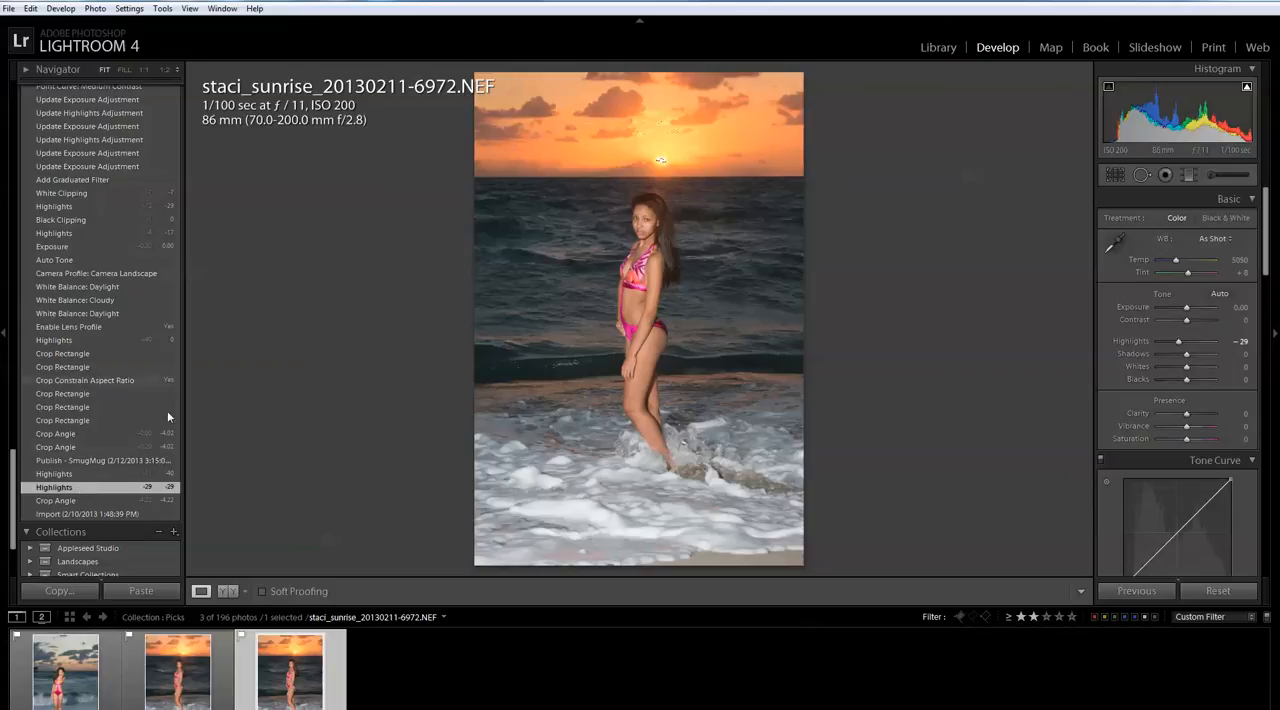
pyautogui.moveTo(110, 473)
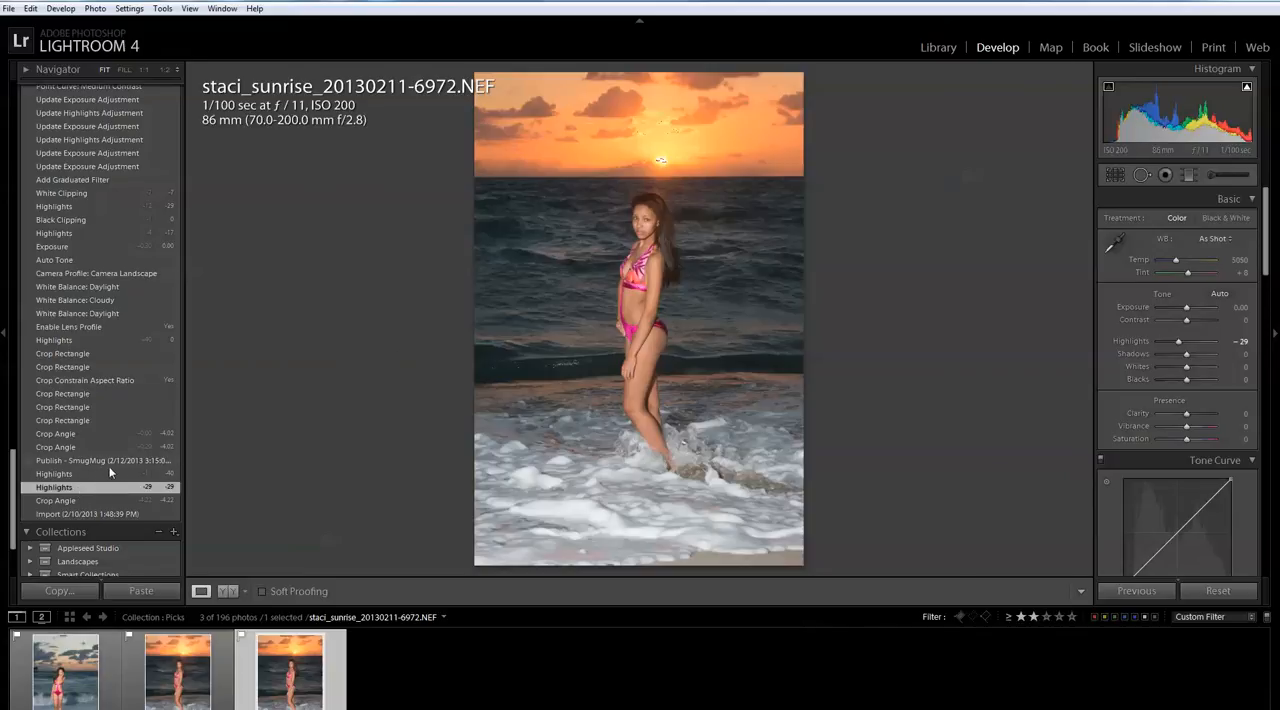
pyautogui.moveTo(1185, 340); pyautogui.dragTo(1175, 340)
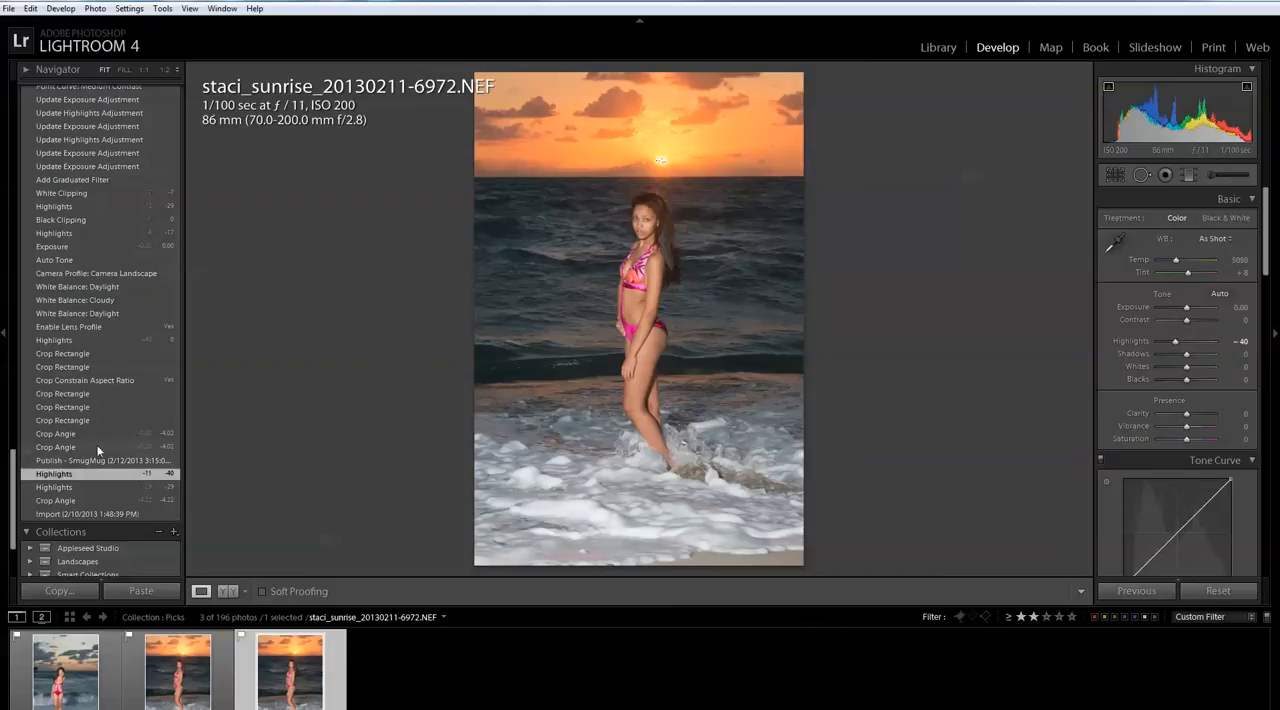
pyautogui.click(85, 447)
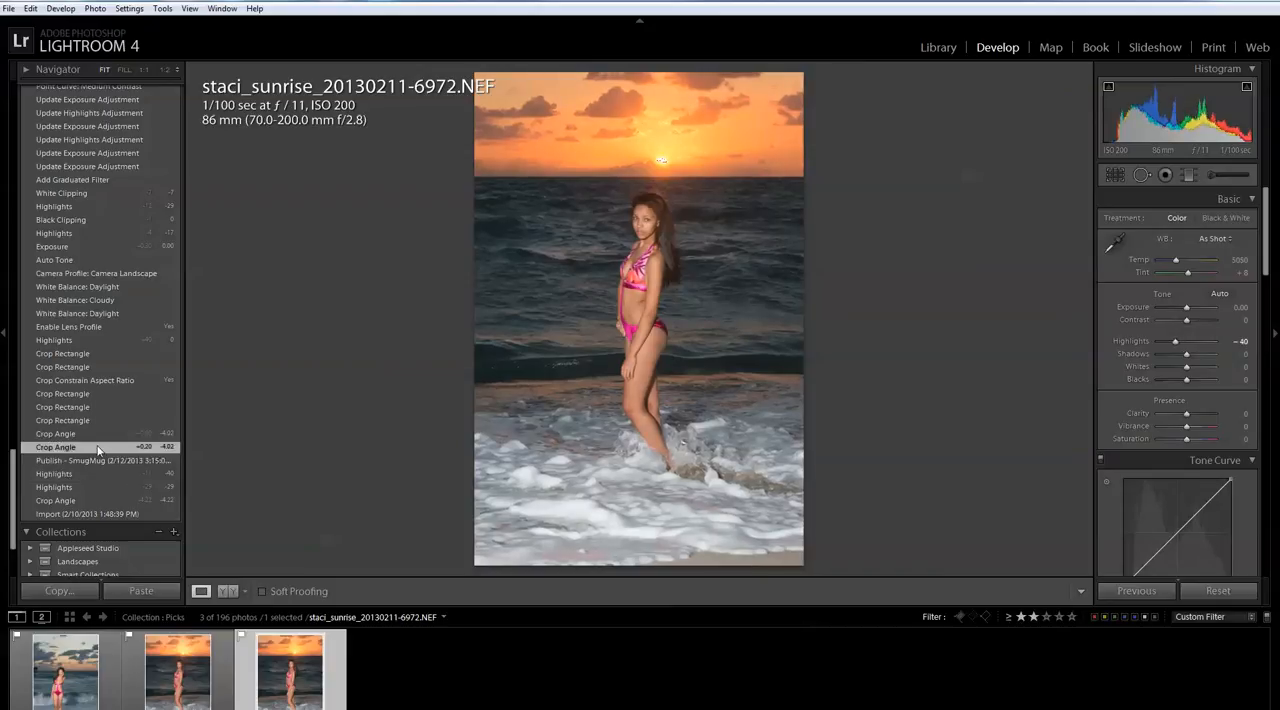
pyautogui.moveTo(111, 367)
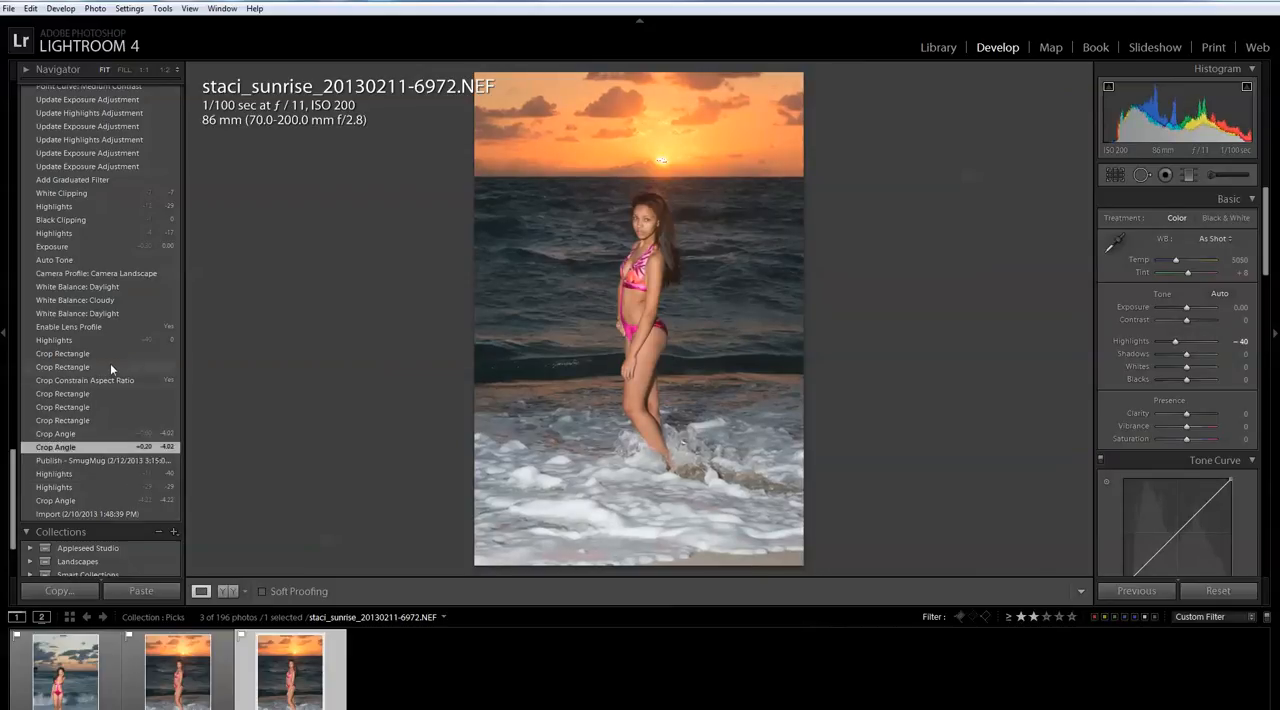
pyautogui.click(62, 353)
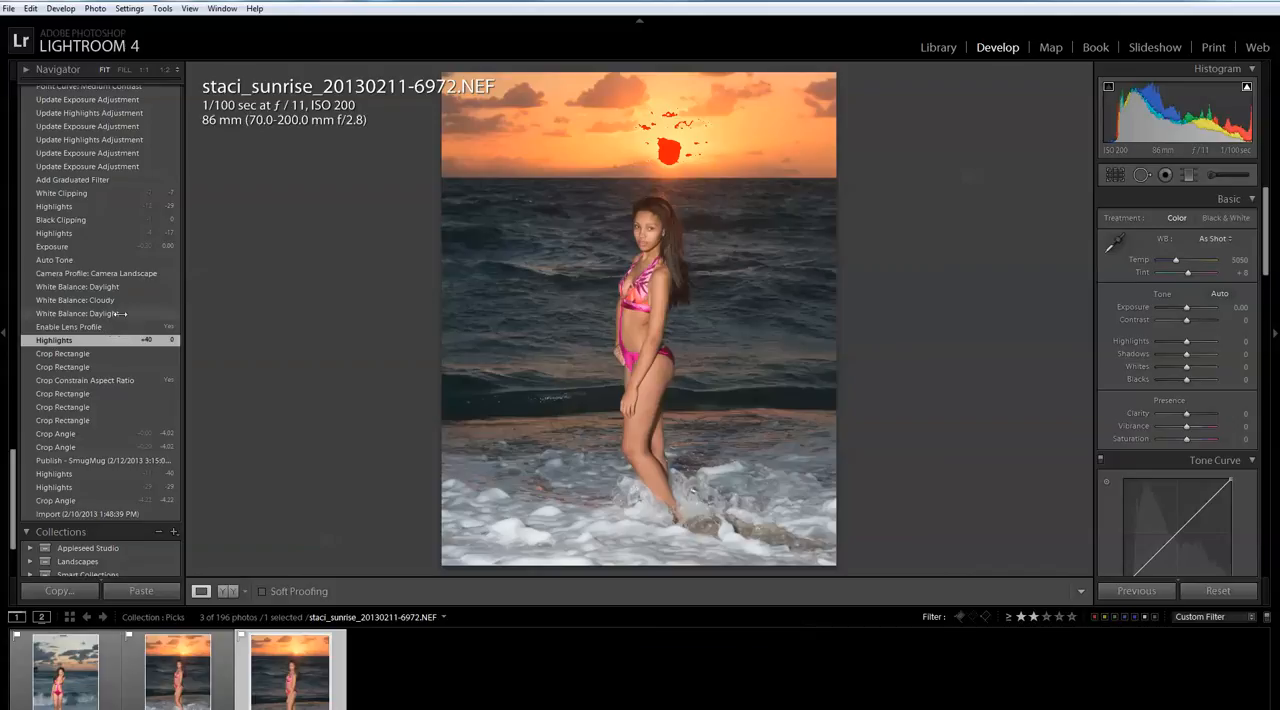
pyautogui.moveTo(113, 327)
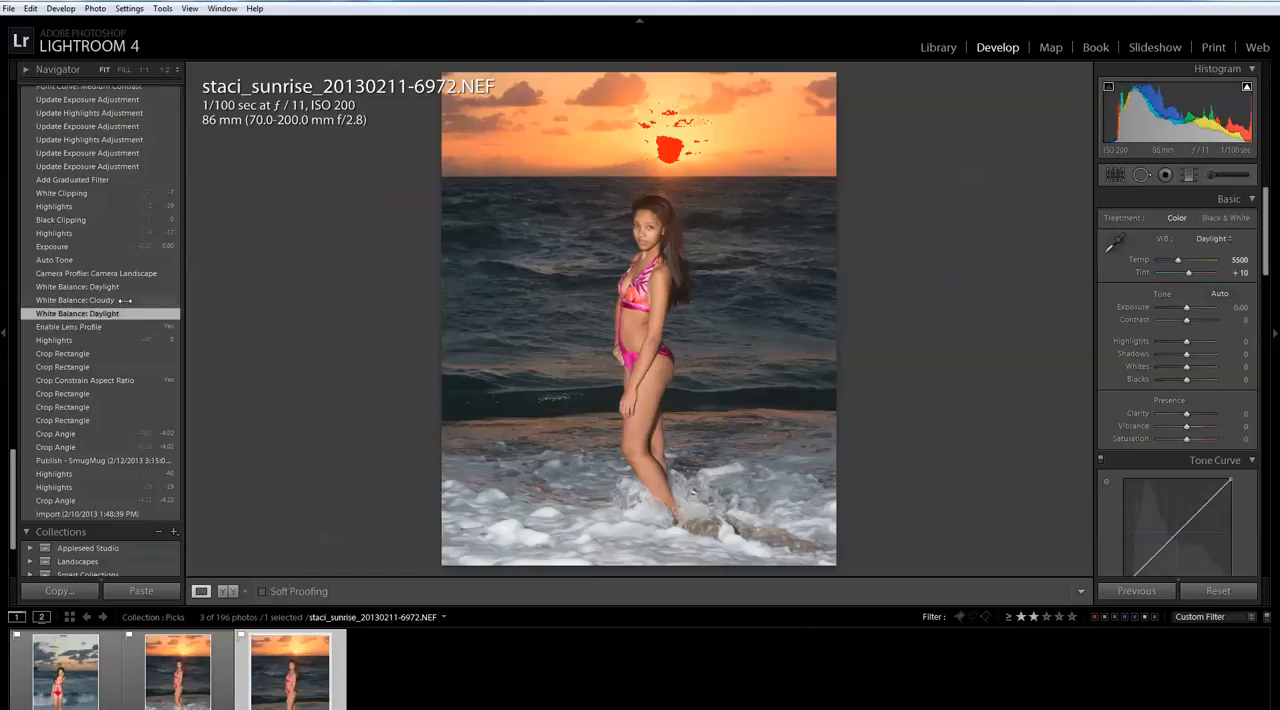
# Select the 'White Balance: Daylight' history state of the 6972 photo
pyautogui.click(75, 300)
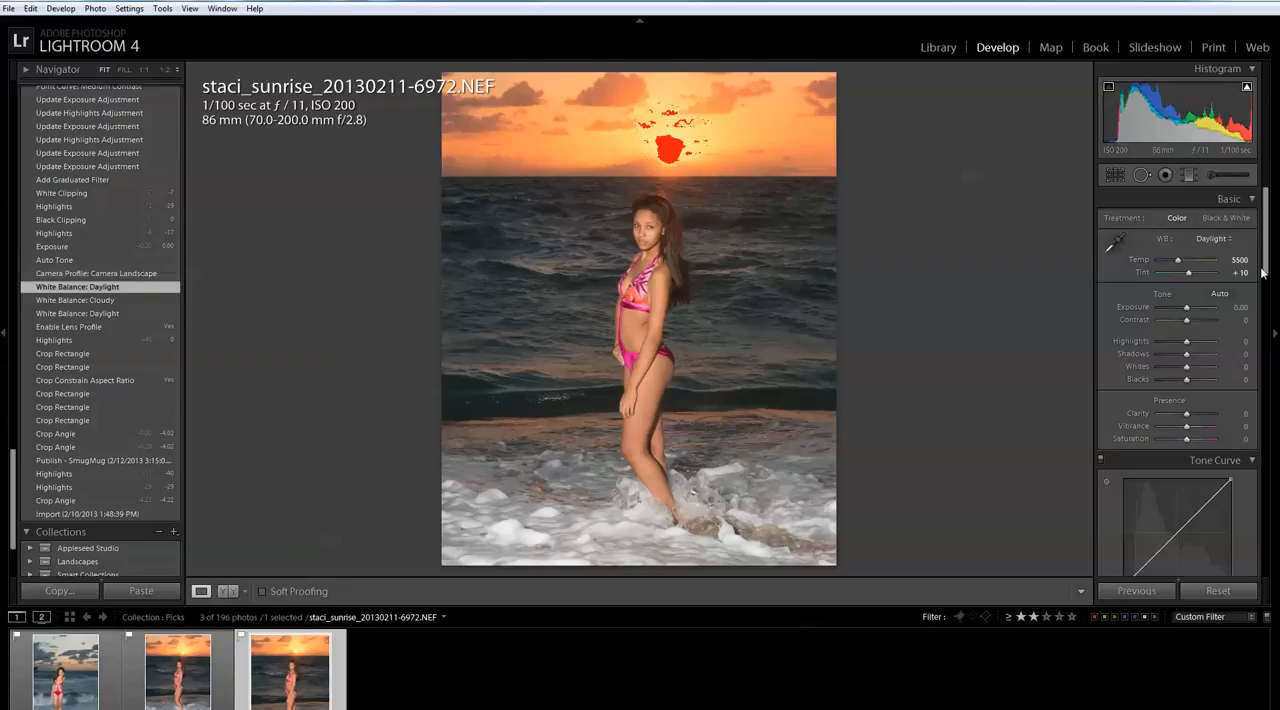
pyautogui.scroll(-3)
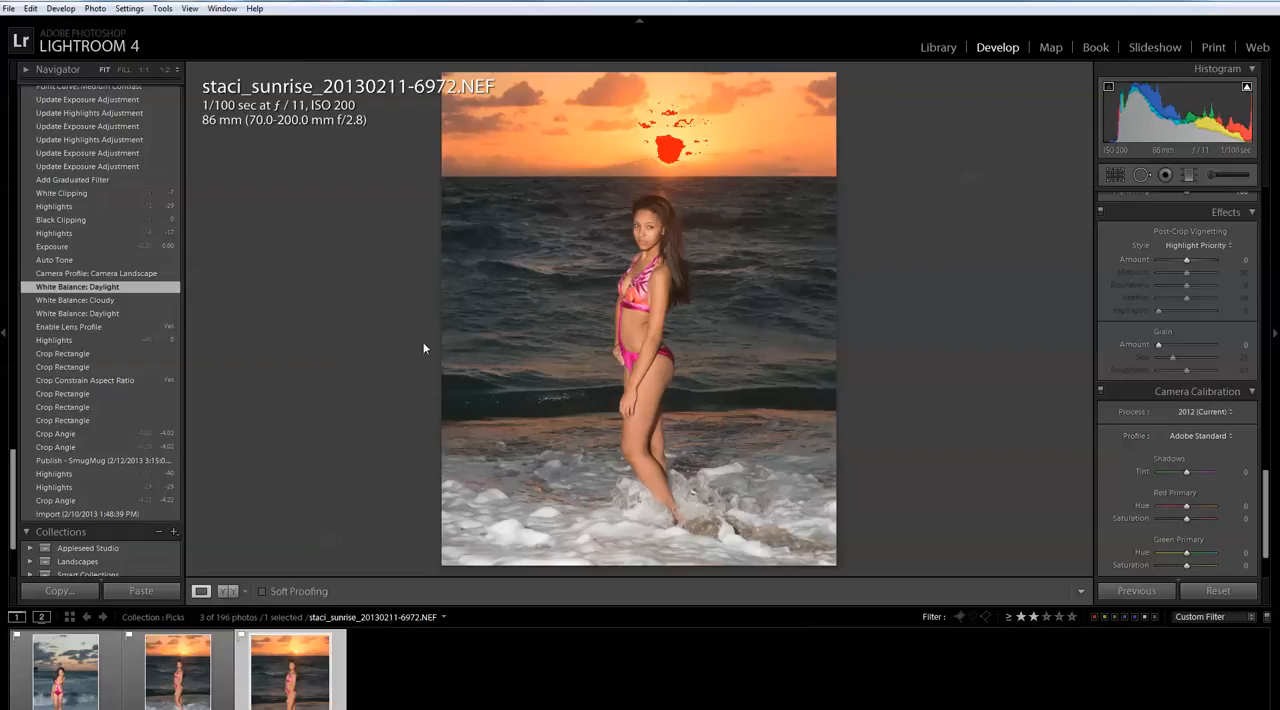
# Toggle between the Camera Landscape profile and Daylight states, ending on Camera Landscape
pyautogui.click(96, 273)
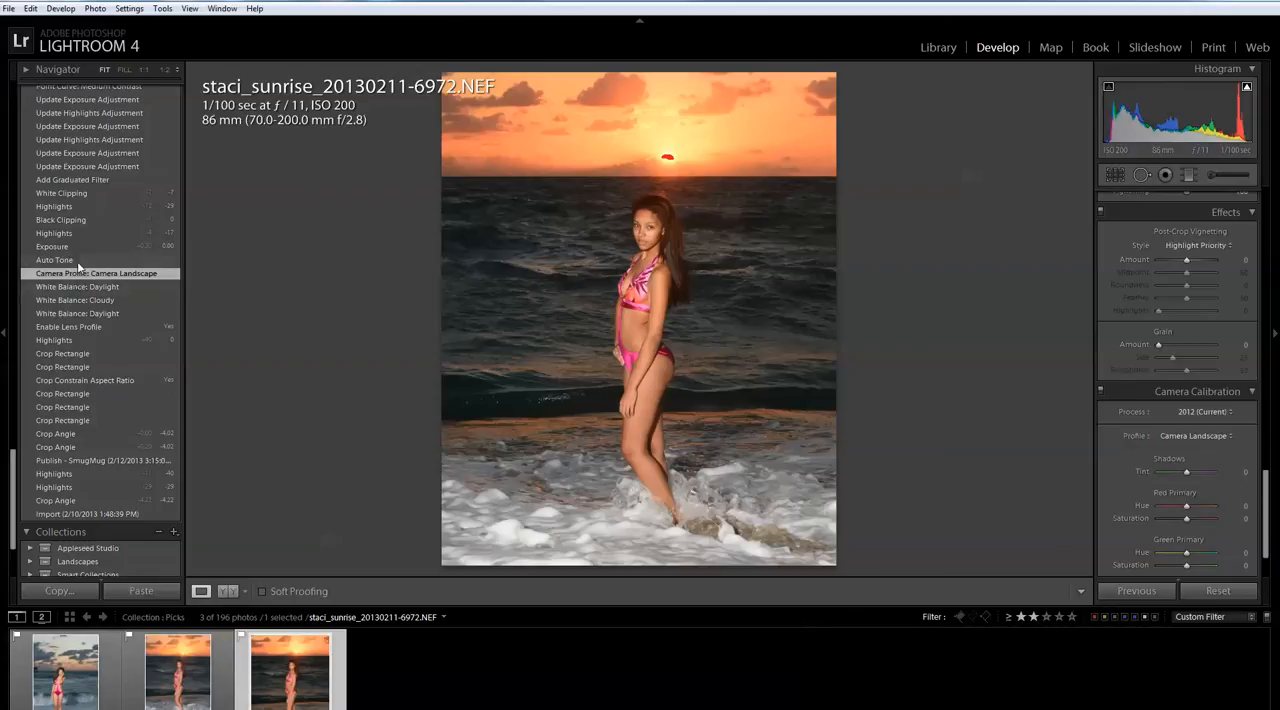
pyautogui.click(77, 287)
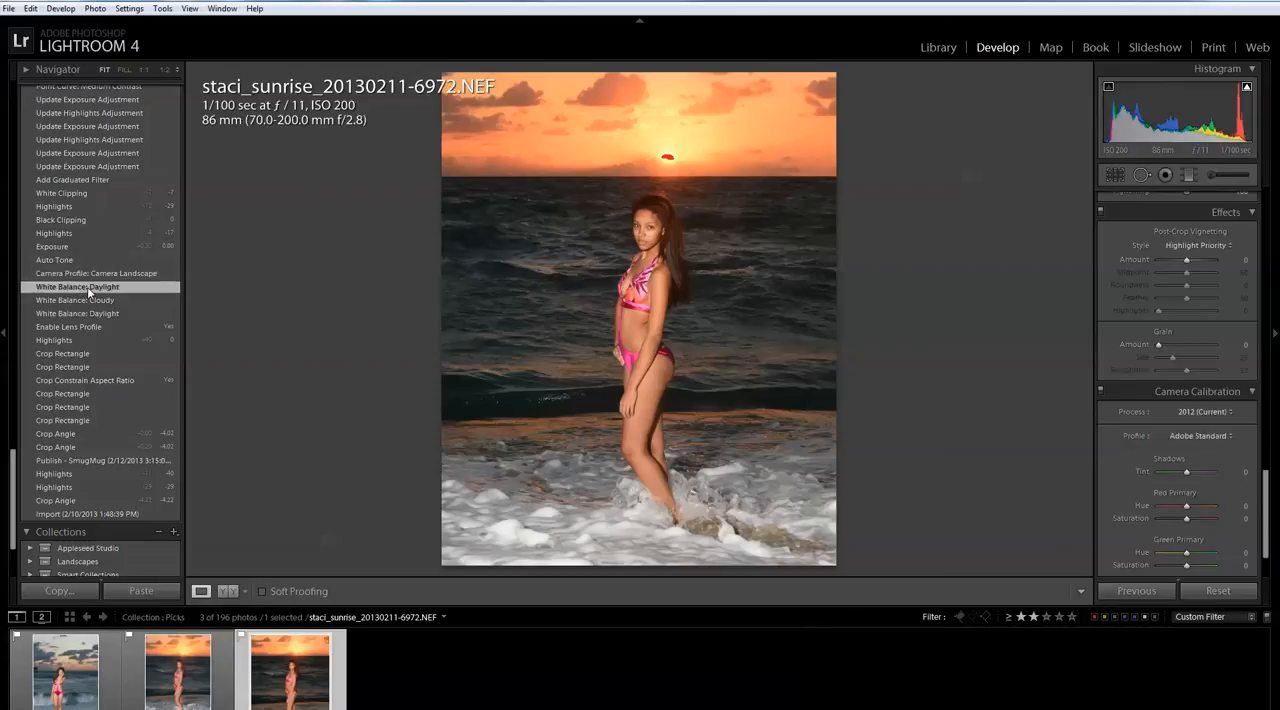
pyautogui.click(96, 273)
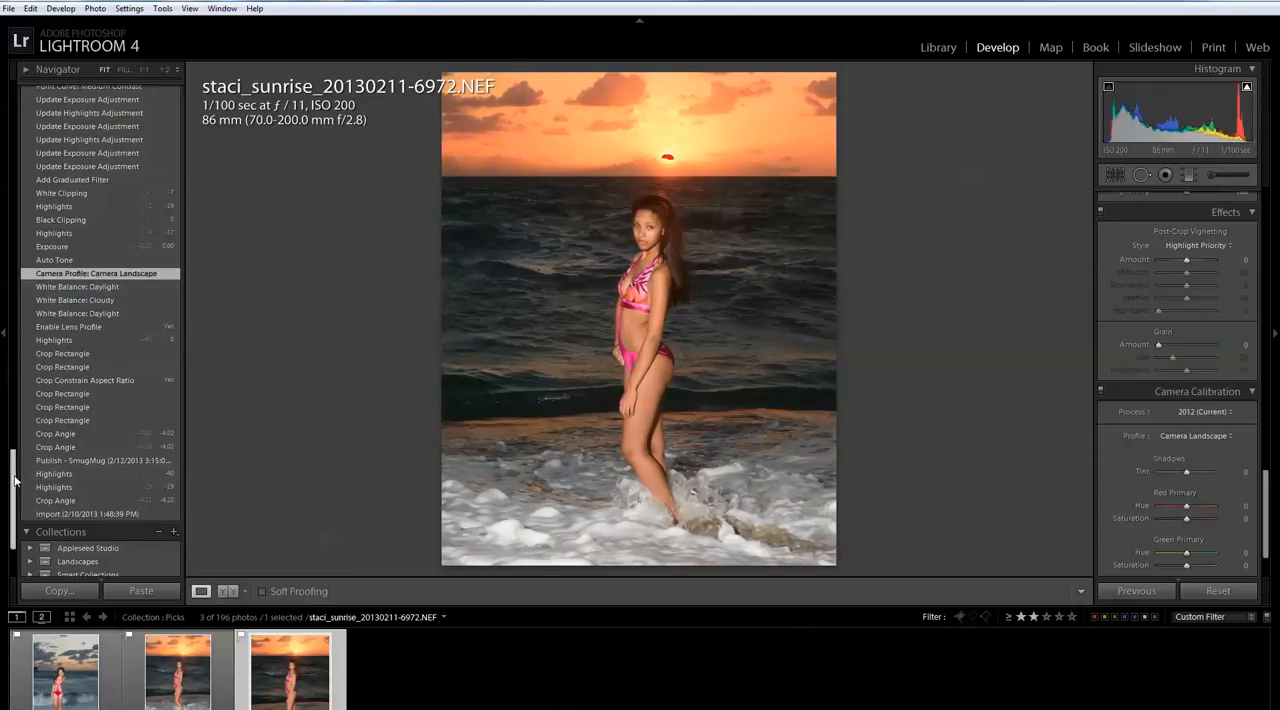
# Step through Auto Tone, exposure, highlights, graduated filter and Medium Contrast to 'Point Curve: Linear'
pyautogui.scroll(3)
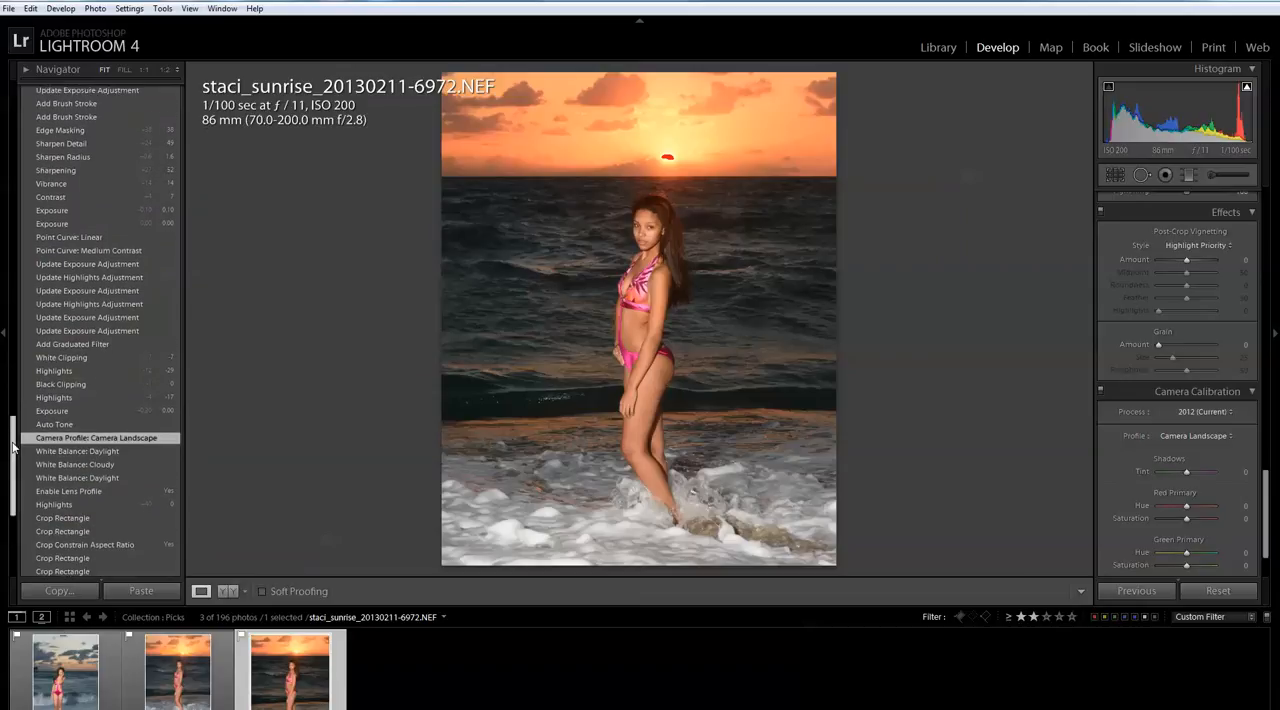
pyautogui.click(54, 424)
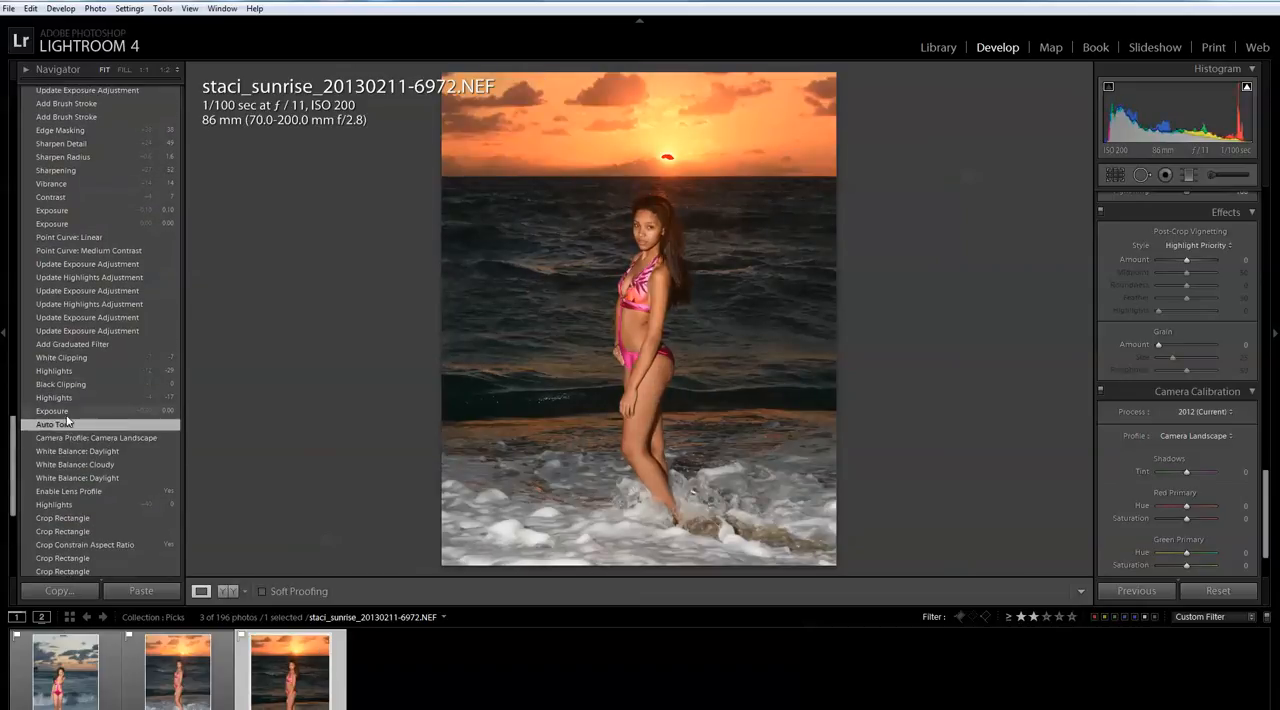
pyautogui.click(52, 411)
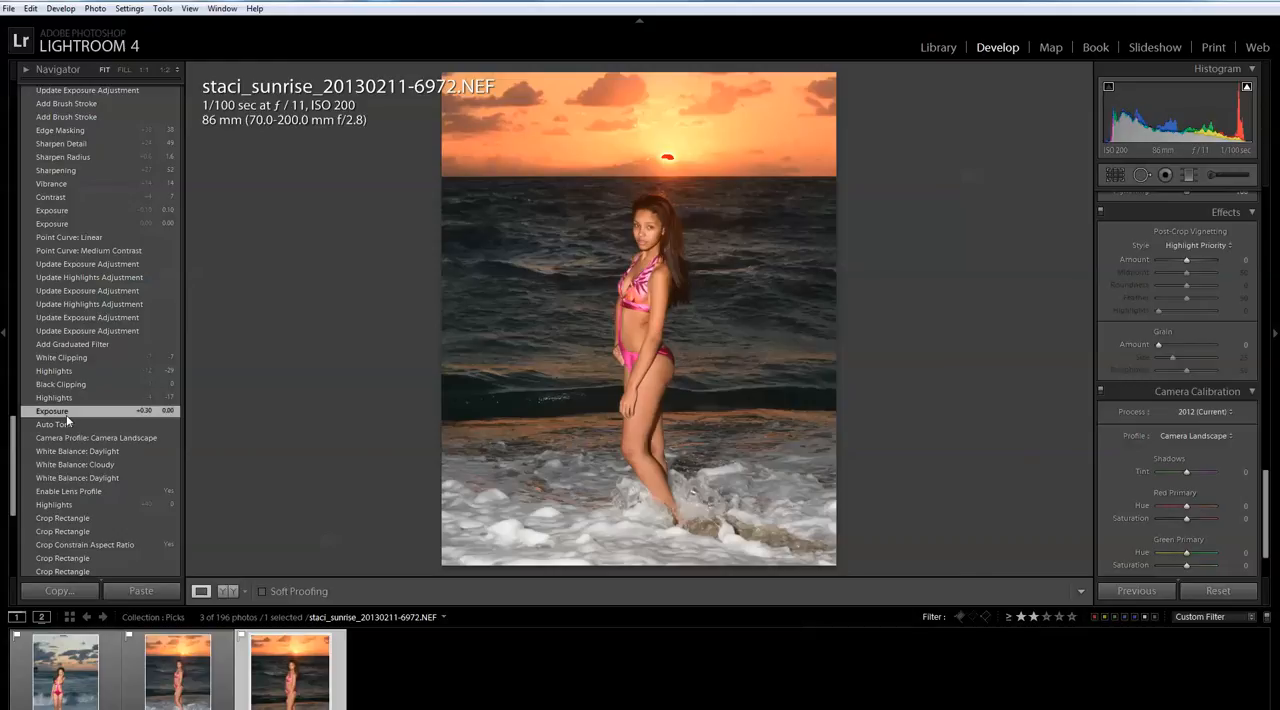
pyautogui.moveTo(90, 384)
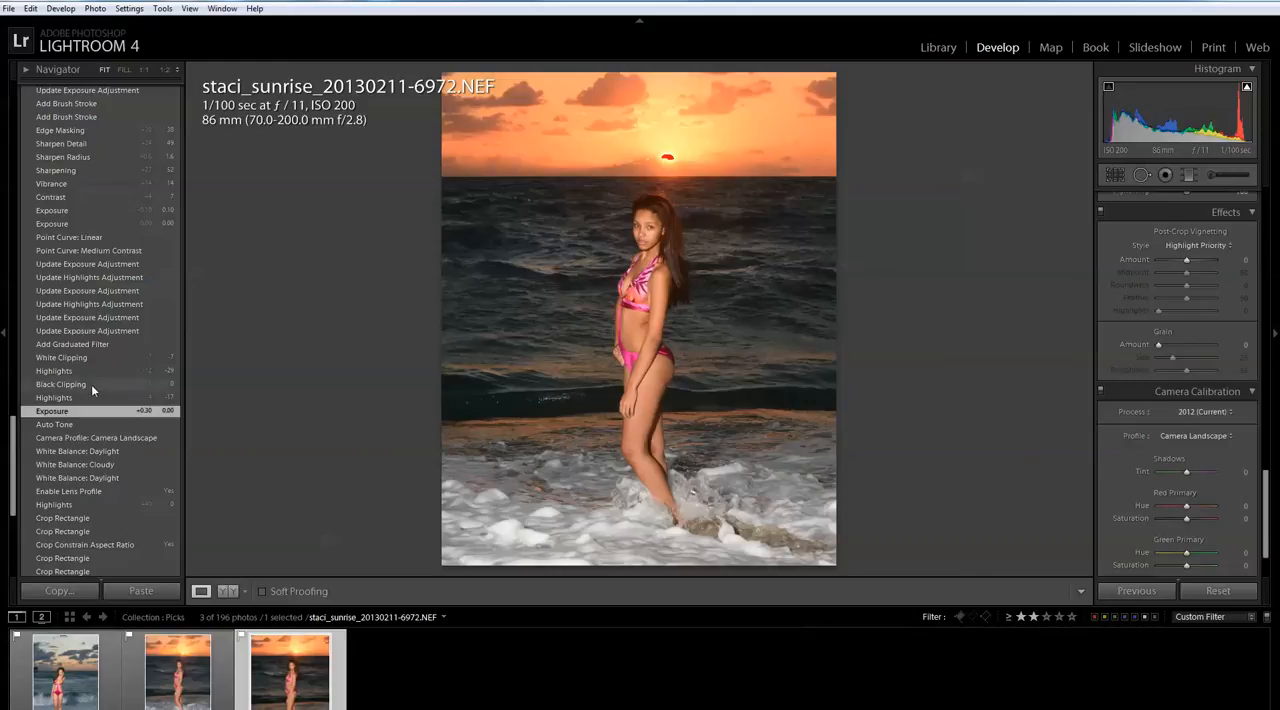
pyautogui.click(54, 371)
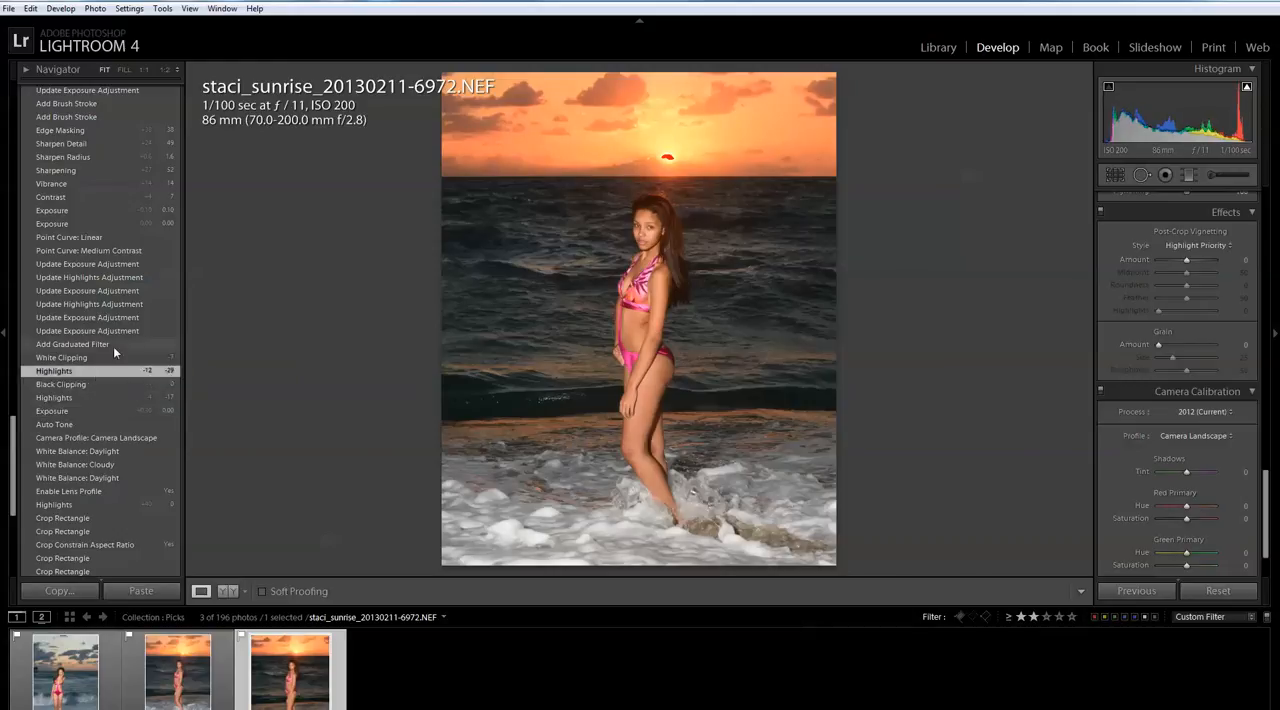
pyautogui.click(72, 344)
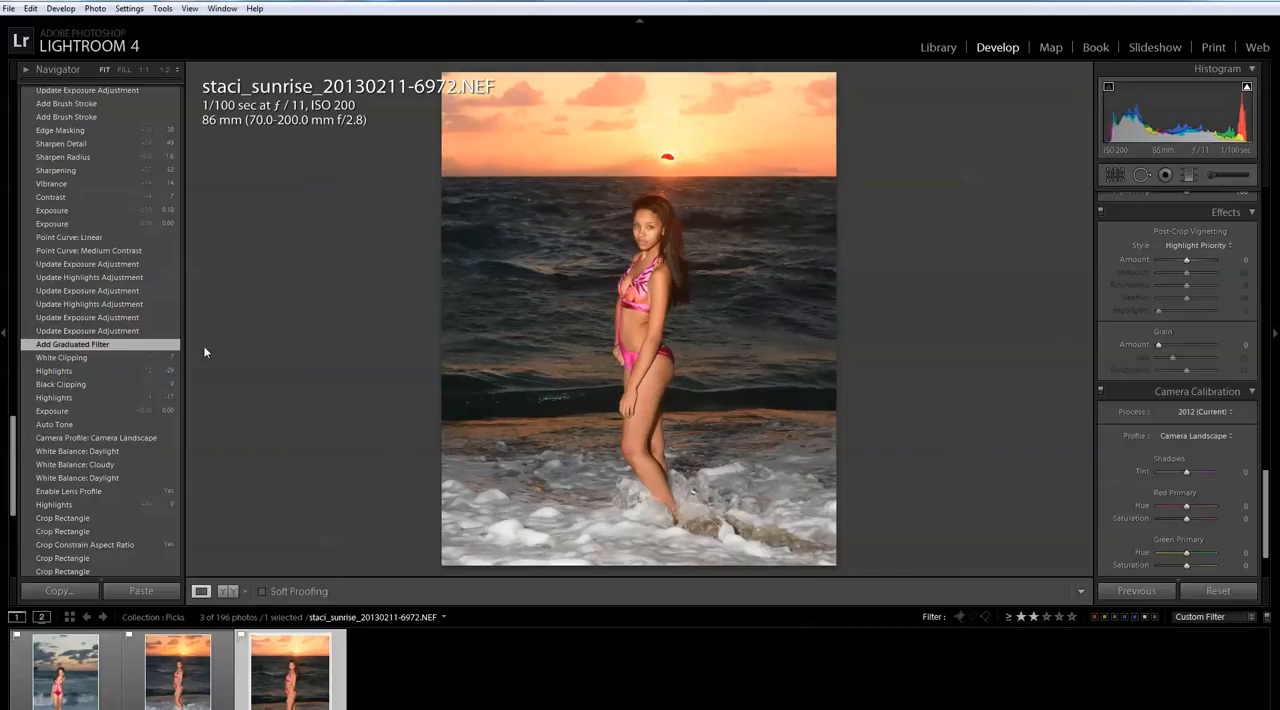
pyautogui.click(87, 331)
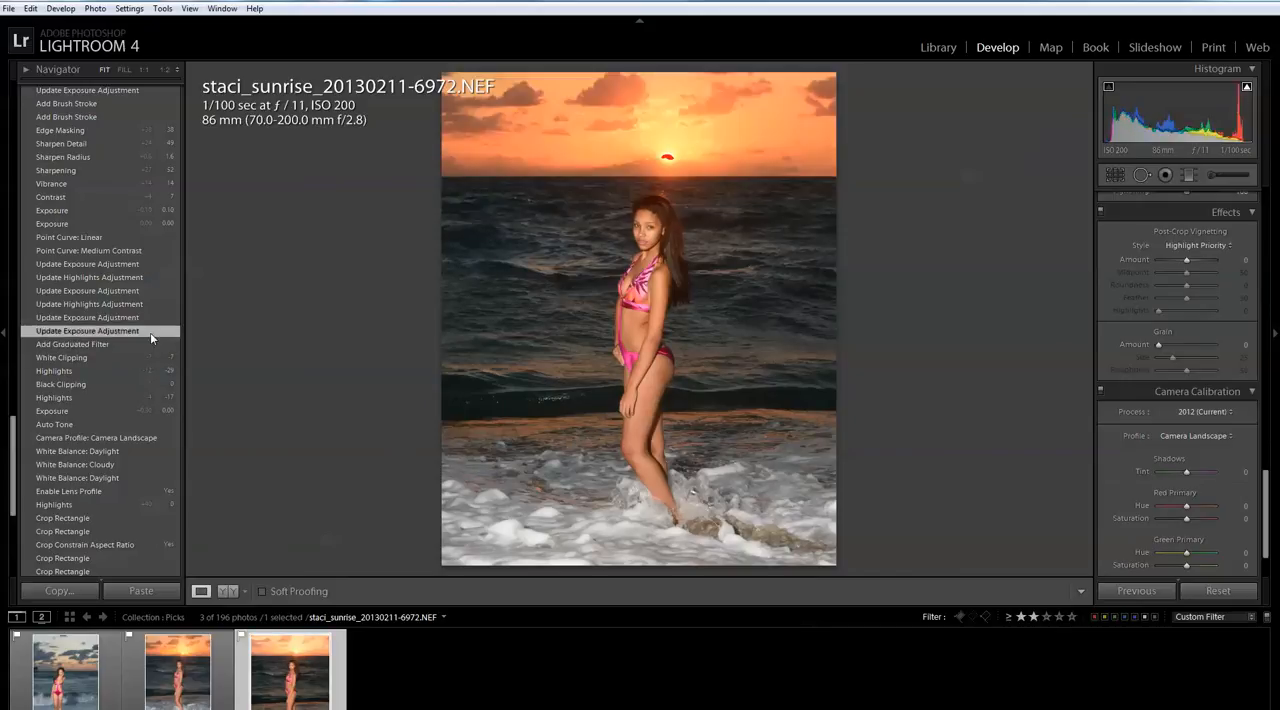
pyautogui.click(88, 250)
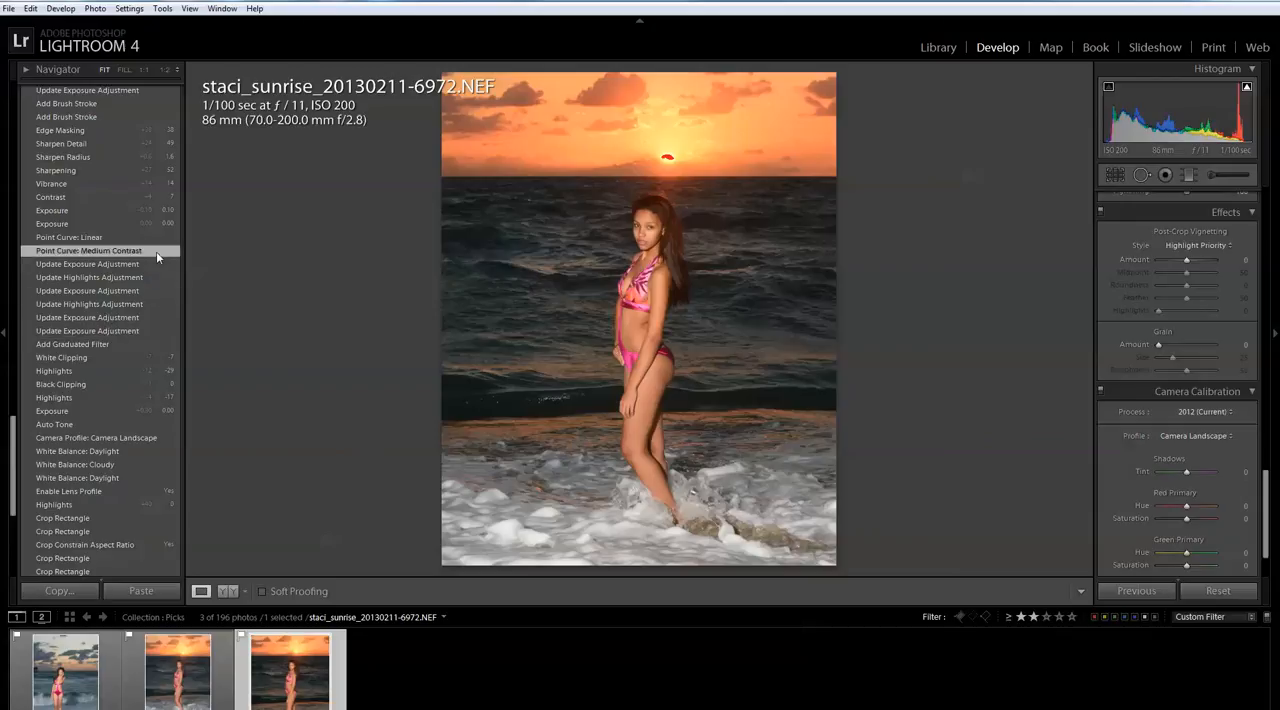
pyautogui.click(70, 237)
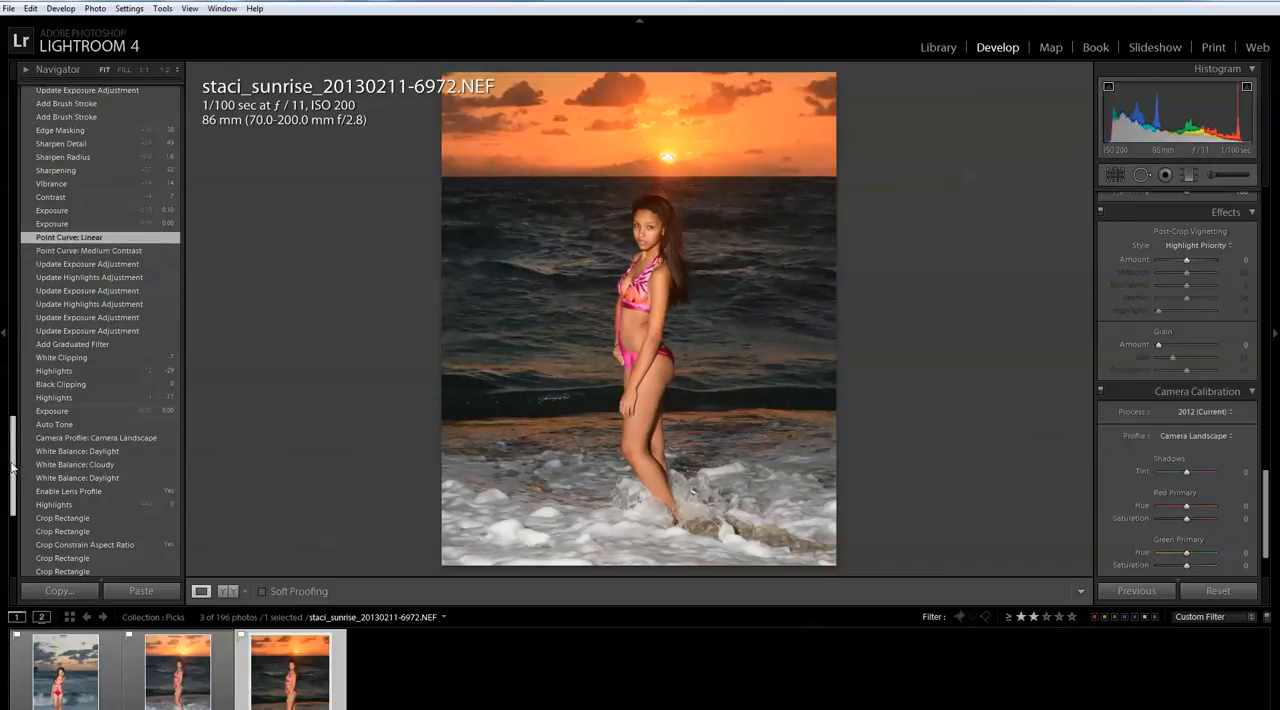
# Step through Sharpen Radius, Edge Masking and the first brush stroke to Saturation -10
pyautogui.scroll(3)
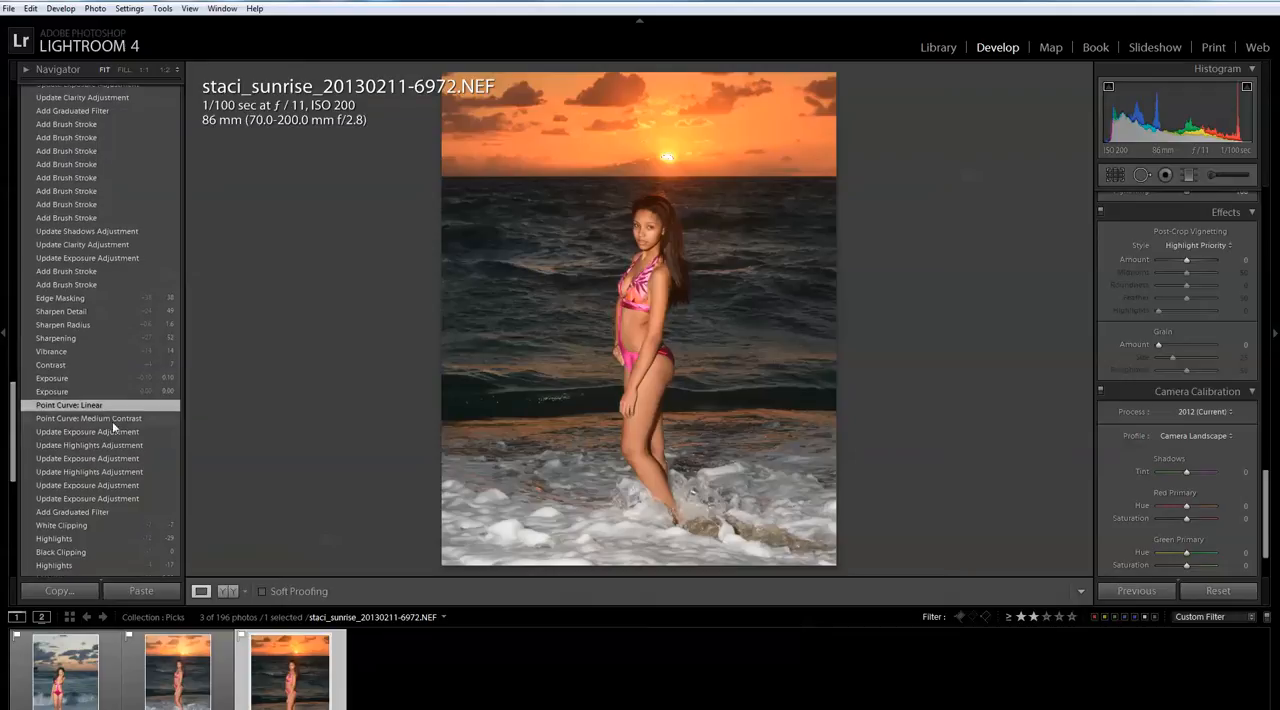
pyautogui.moveTo(113, 358)
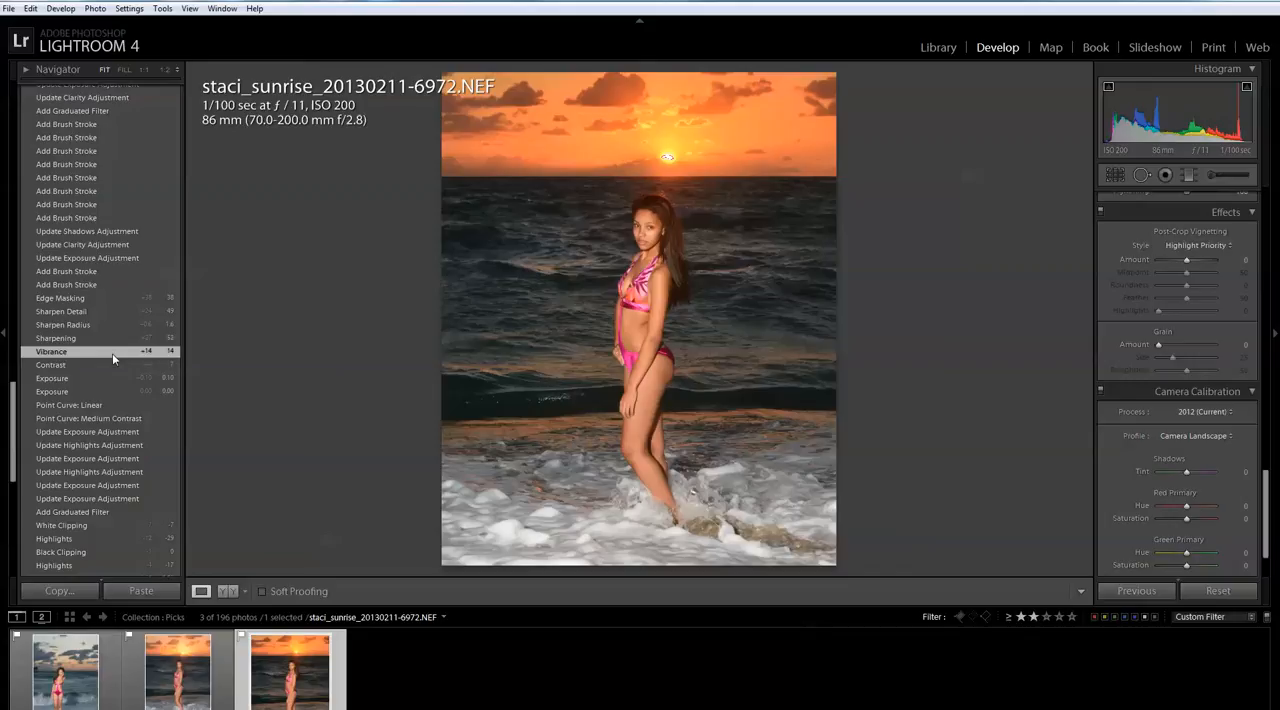
pyautogui.moveTo(316, 545)
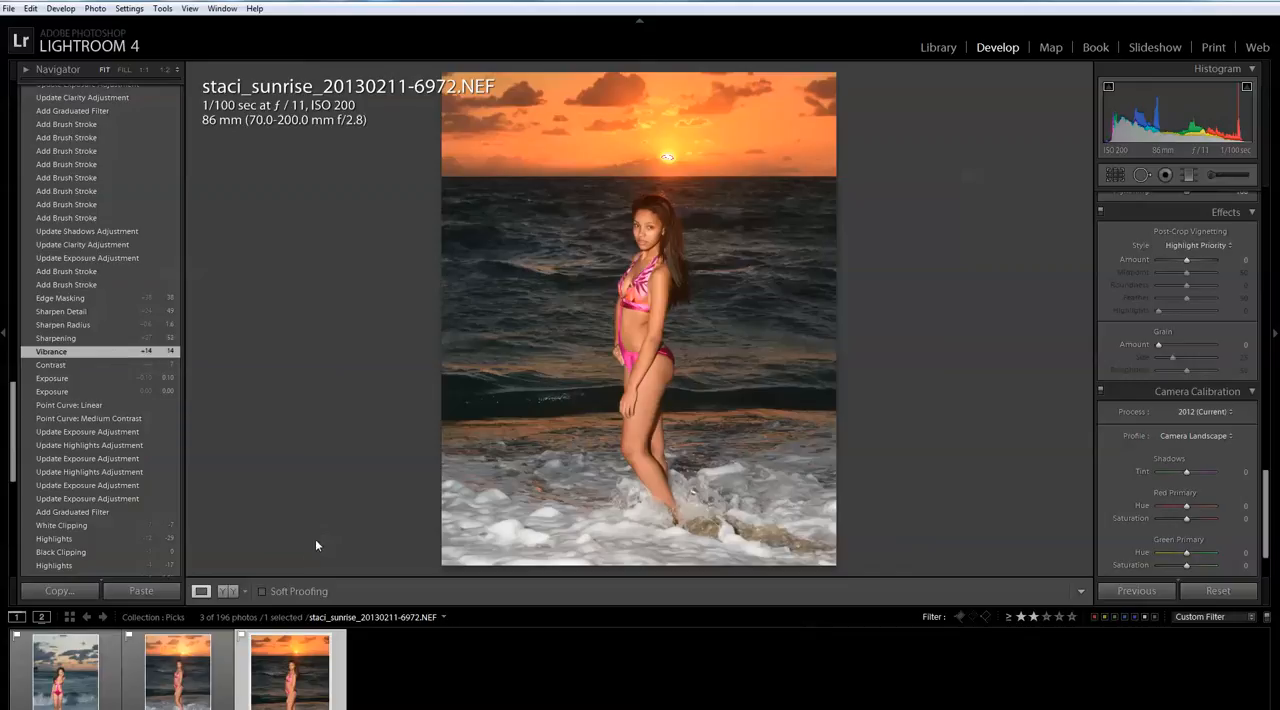
pyautogui.moveTo(317, 537)
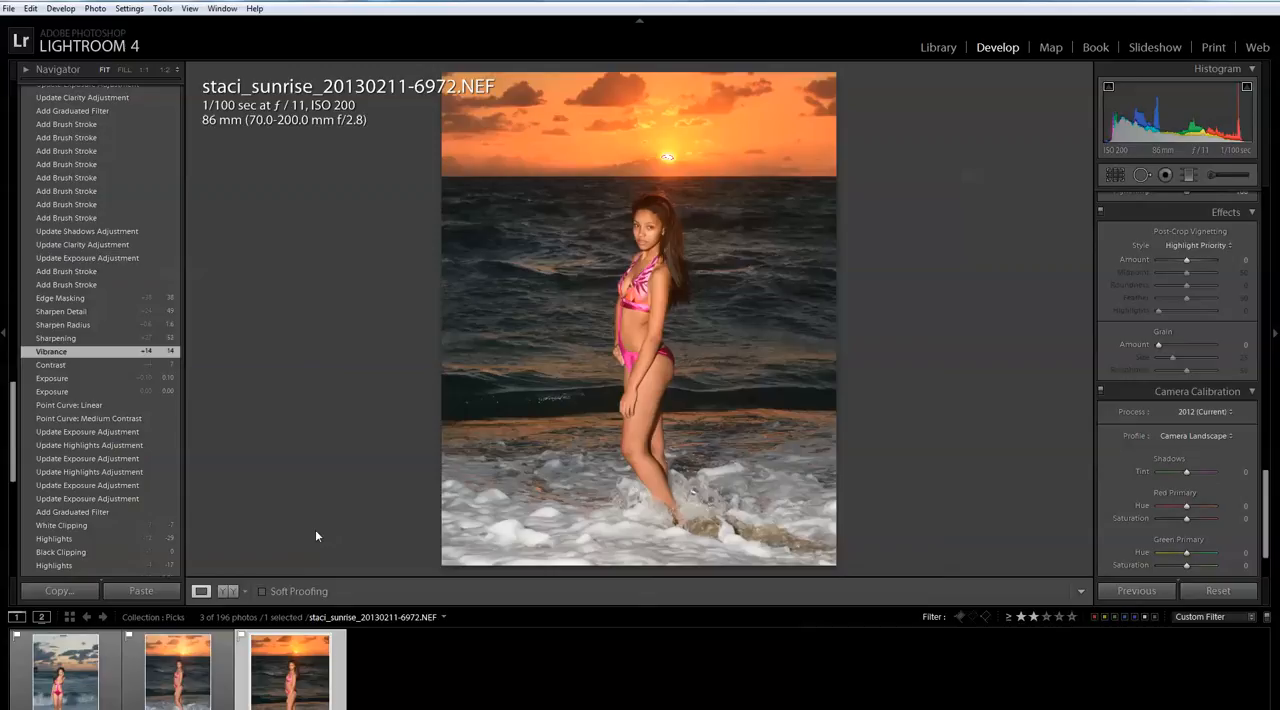
pyautogui.moveTo(85, 347)
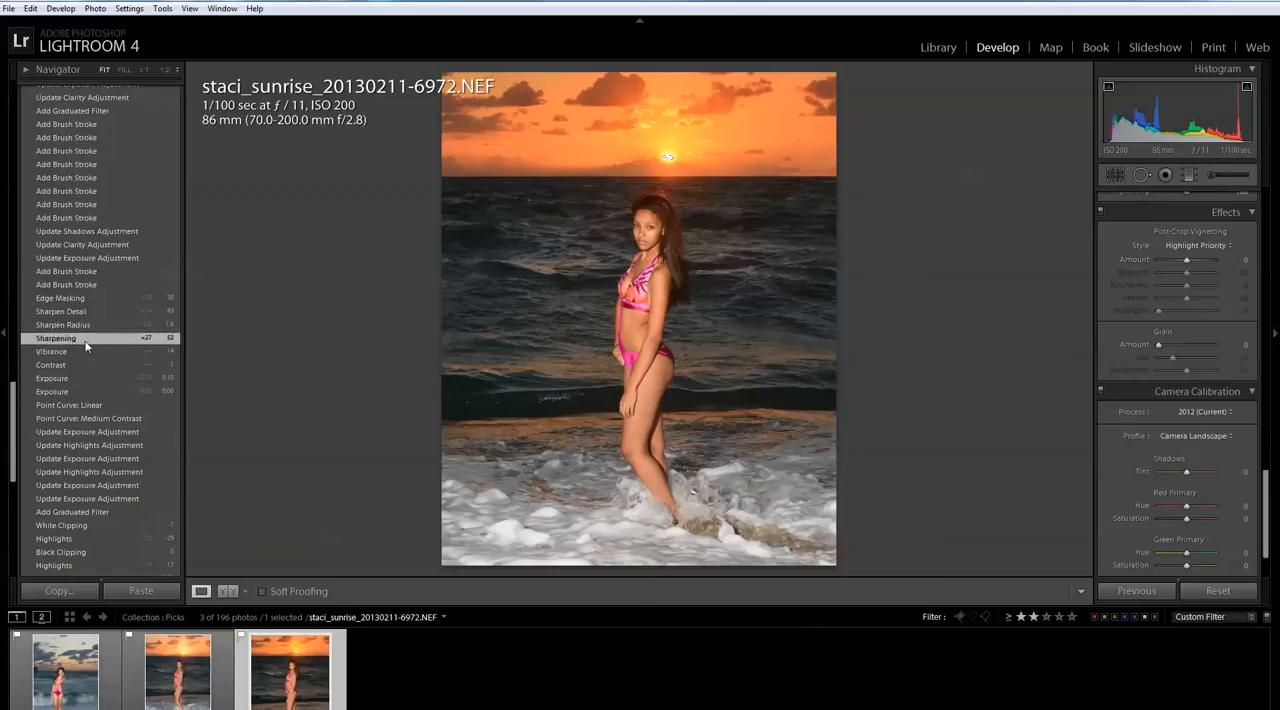
pyautogui.click(63, 324)
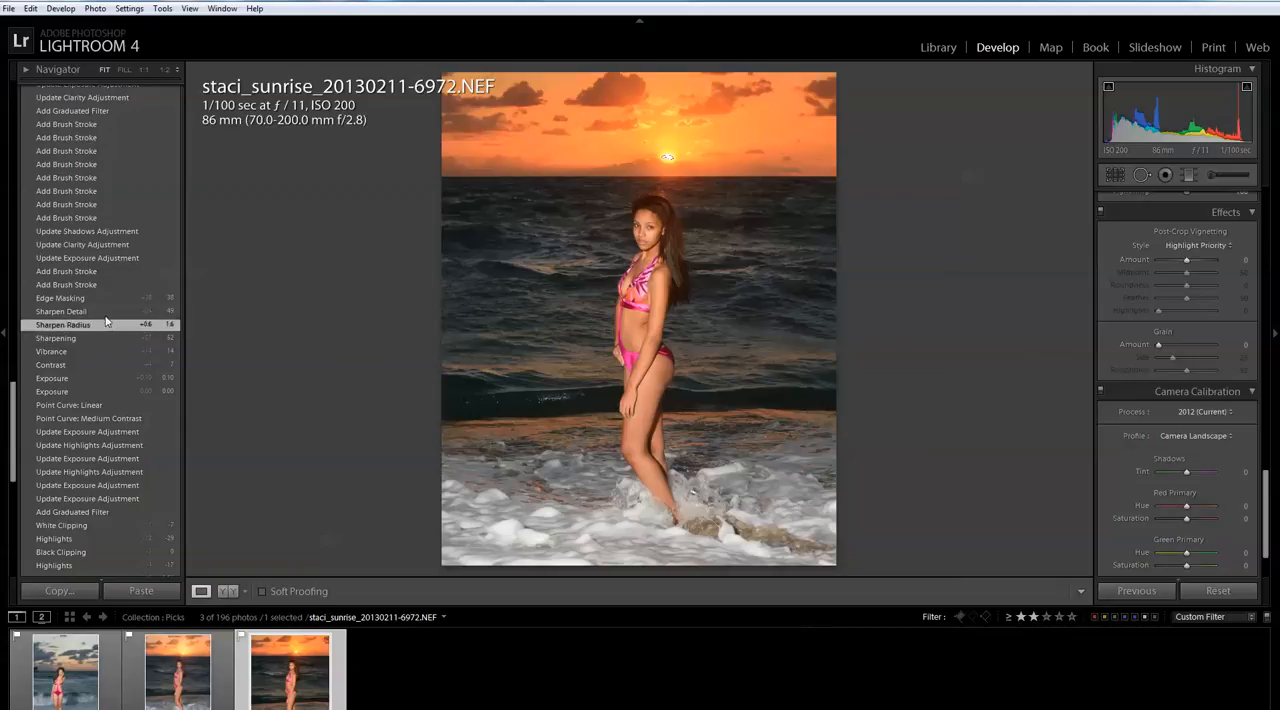
pyautogui.click(60, 298)
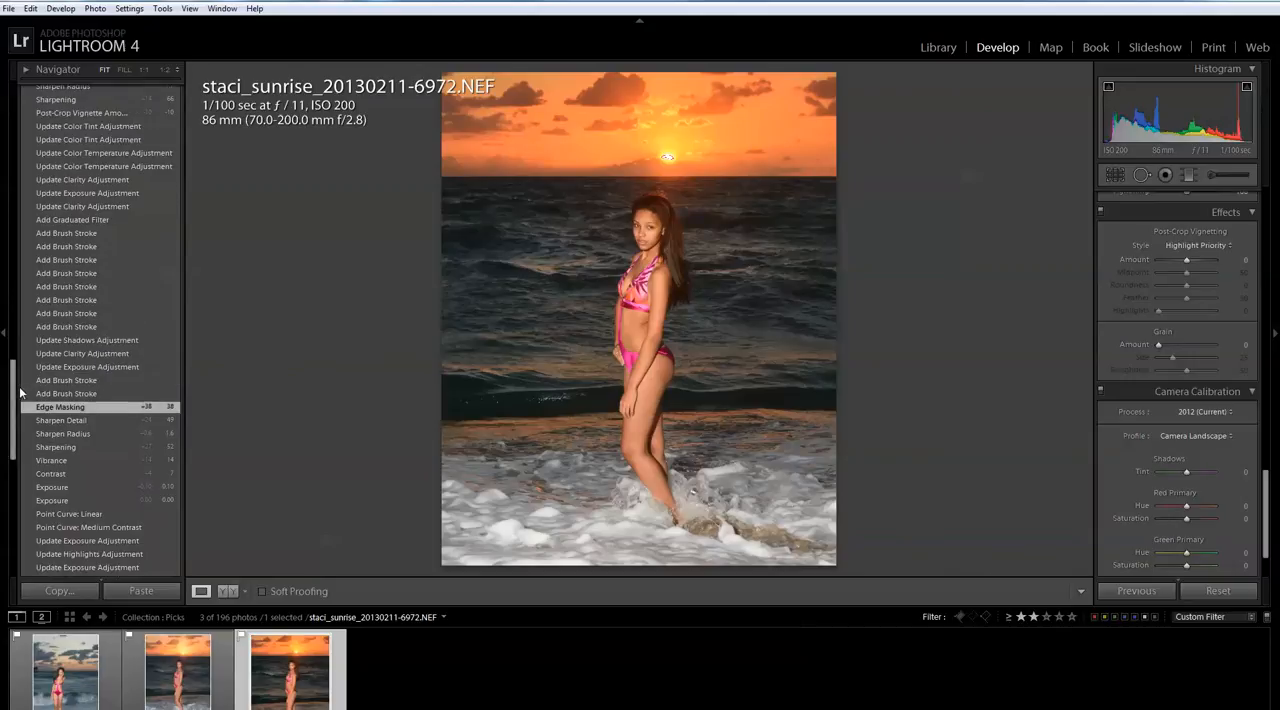
pyautogui.scroll(3)
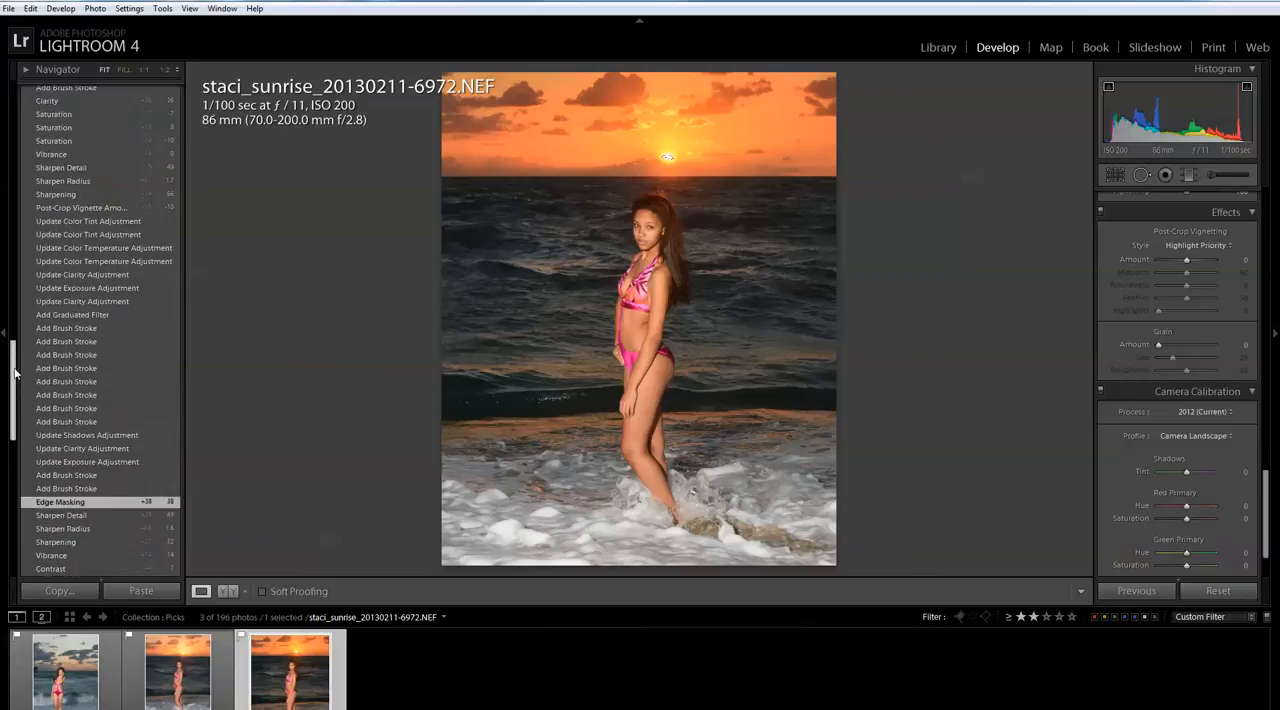
pyautogui.click(67, 328)
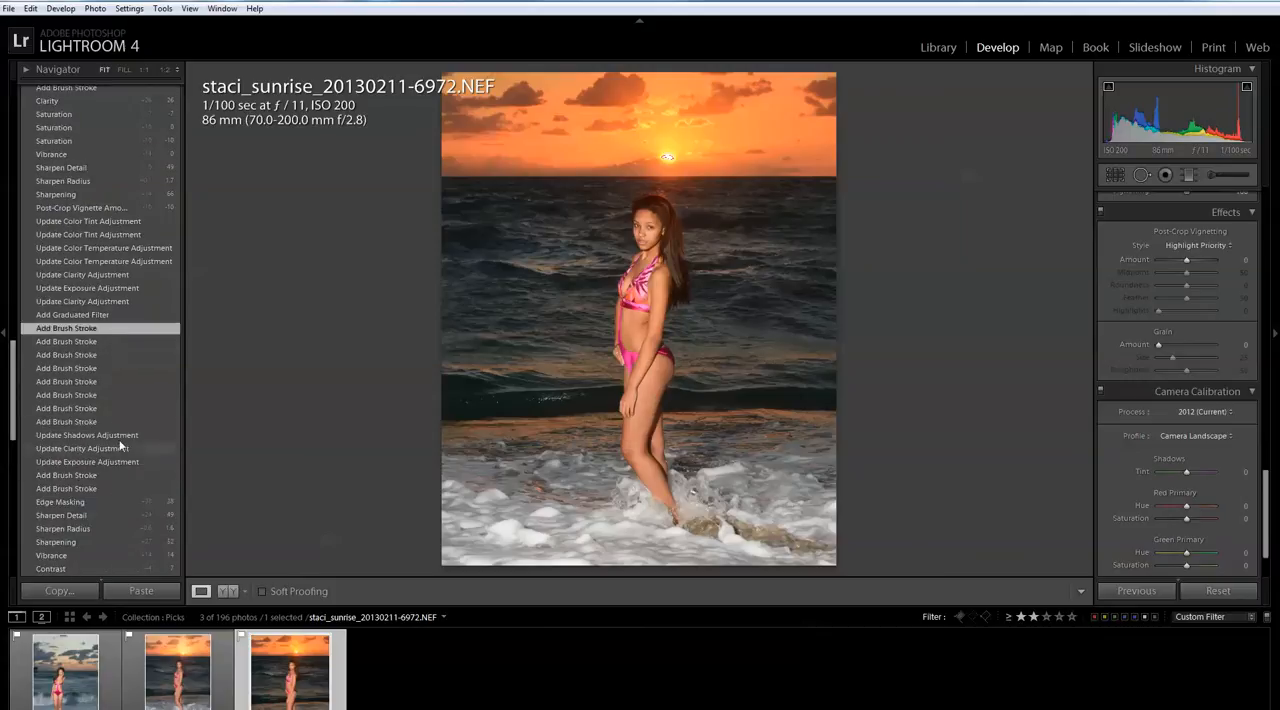
pyautogui.moveTo(122, 422)
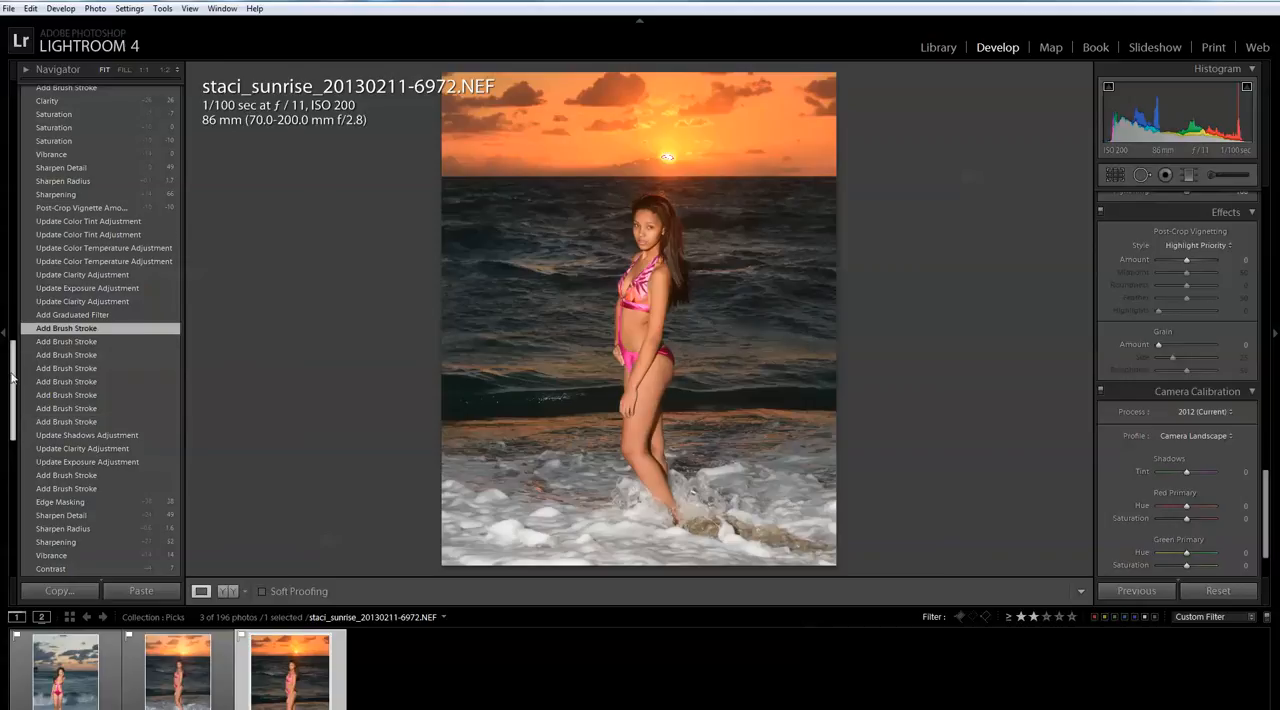
pyautogui.scroll(-3)
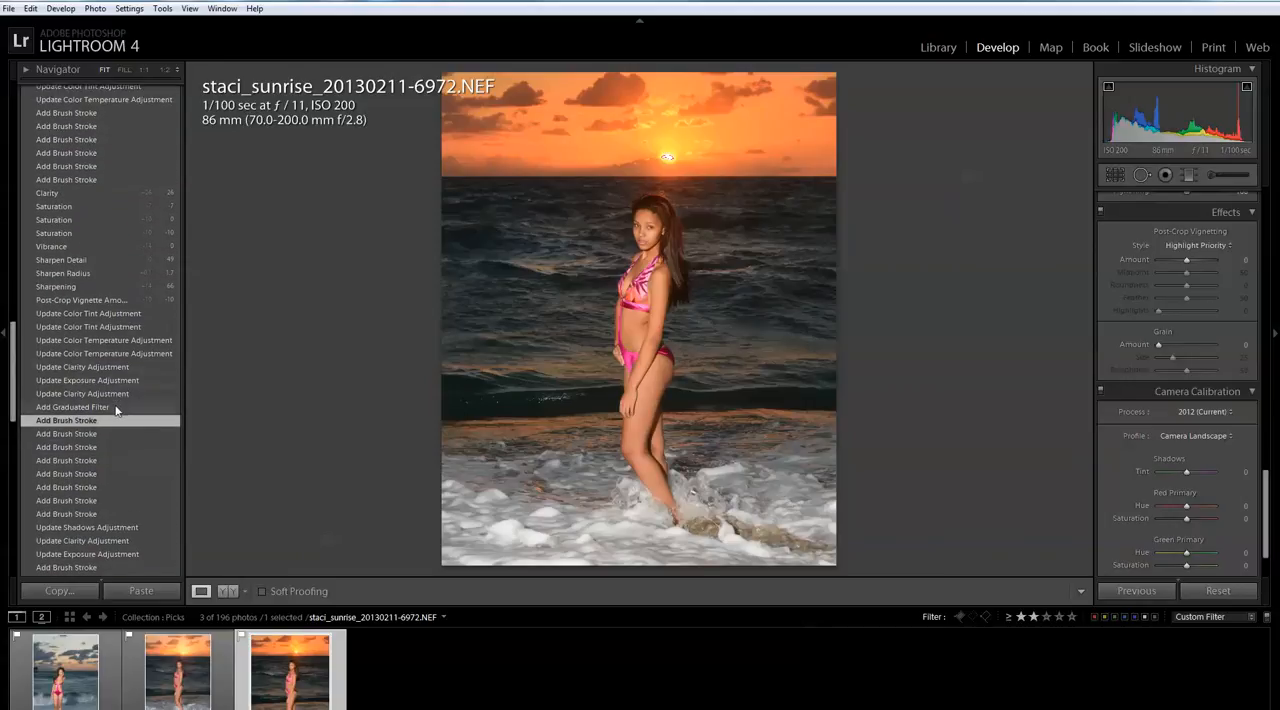
pyautogui.click(72, 407)
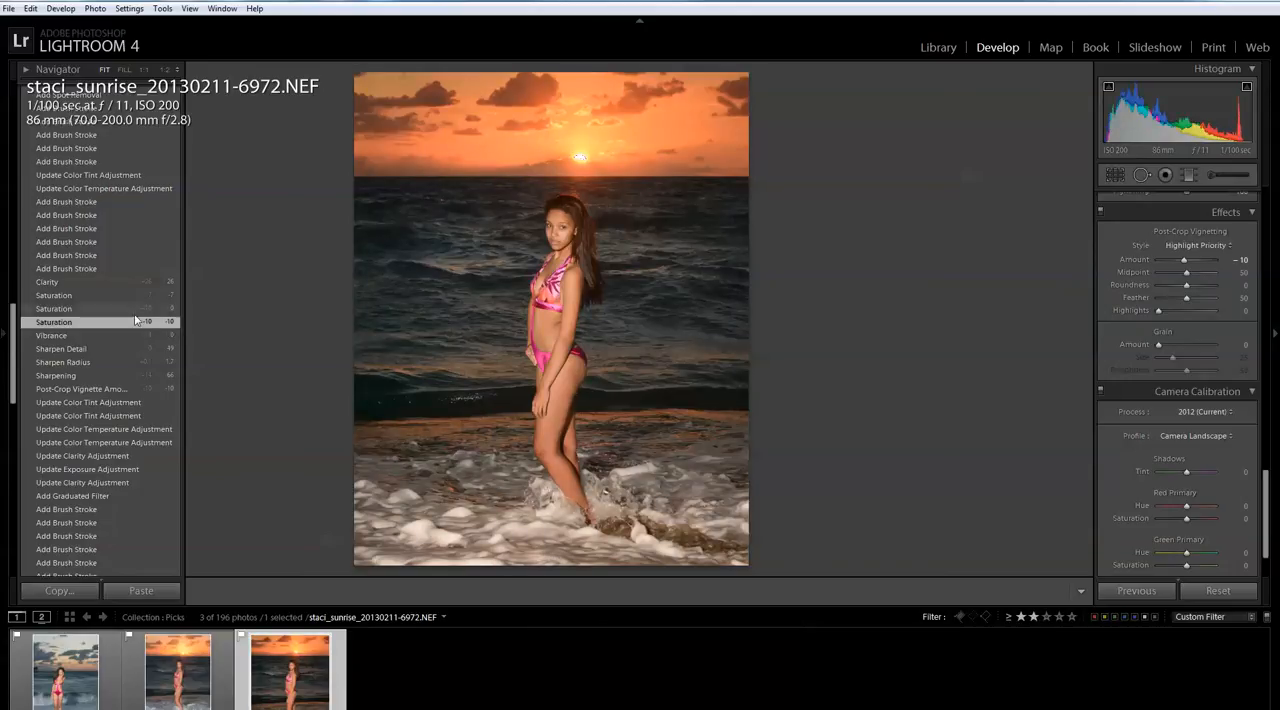
# Preview the two Saturation history steps and the Clarity step, then scroll History up
pyautogui.click(54, 308)
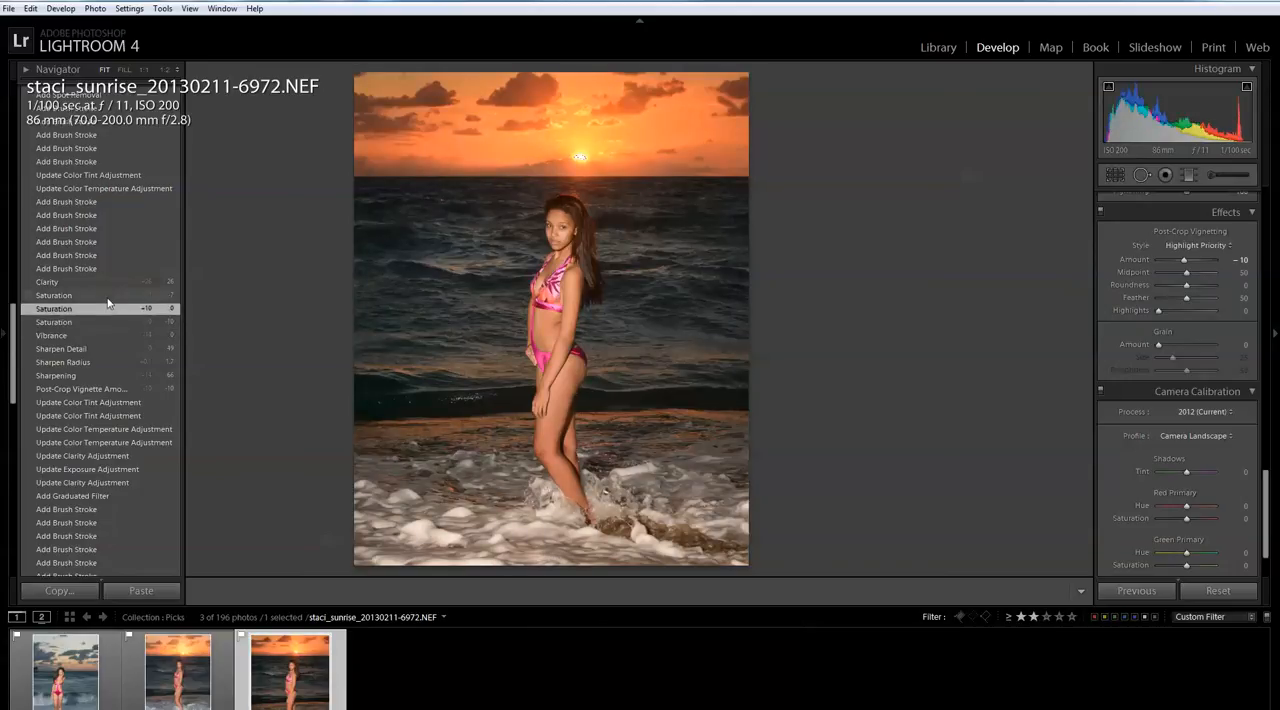
pyautogui.click(54, 295)
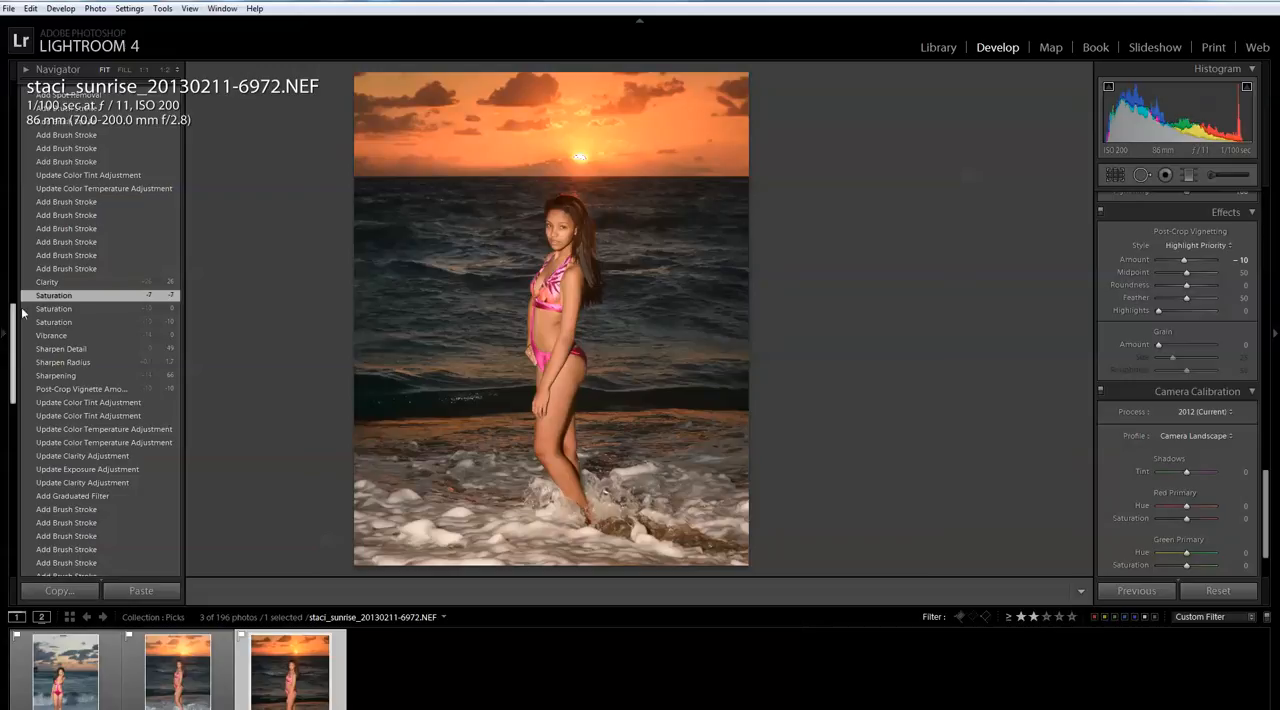
pyautogui.click(47, 282)
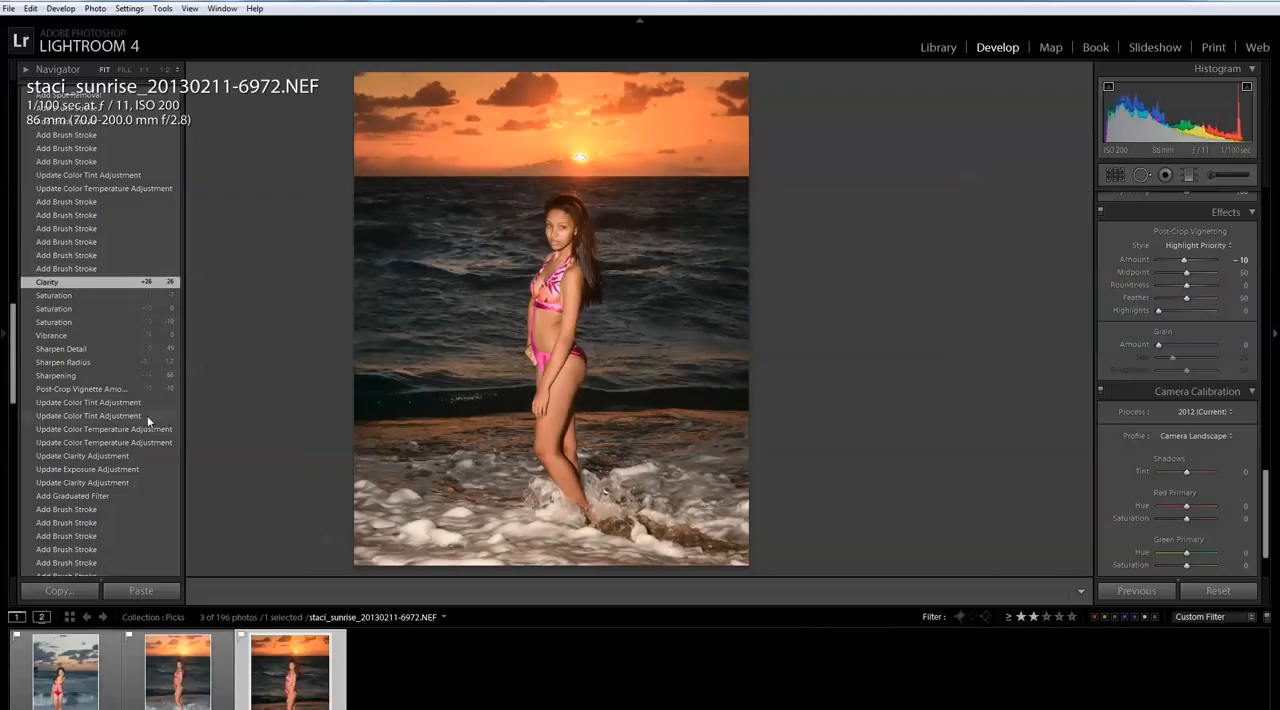
pyautogui.moveTo(454, 295)
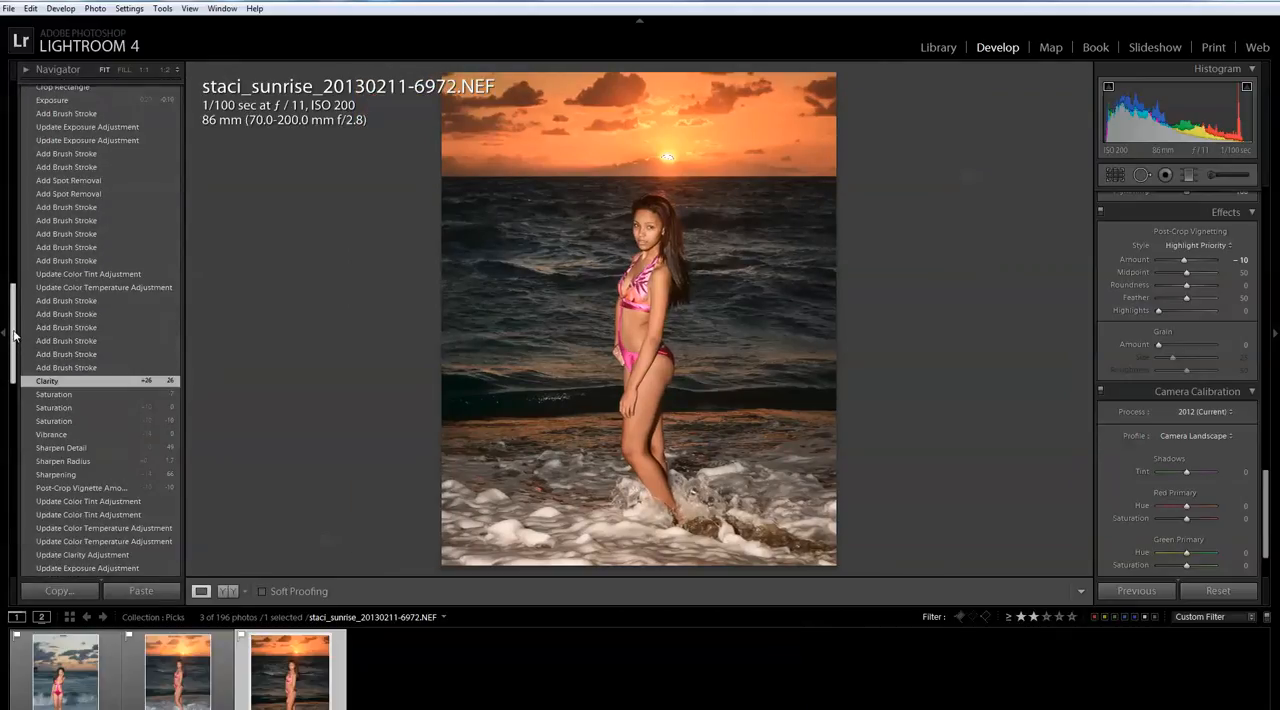
pyautogui.scroll(3)
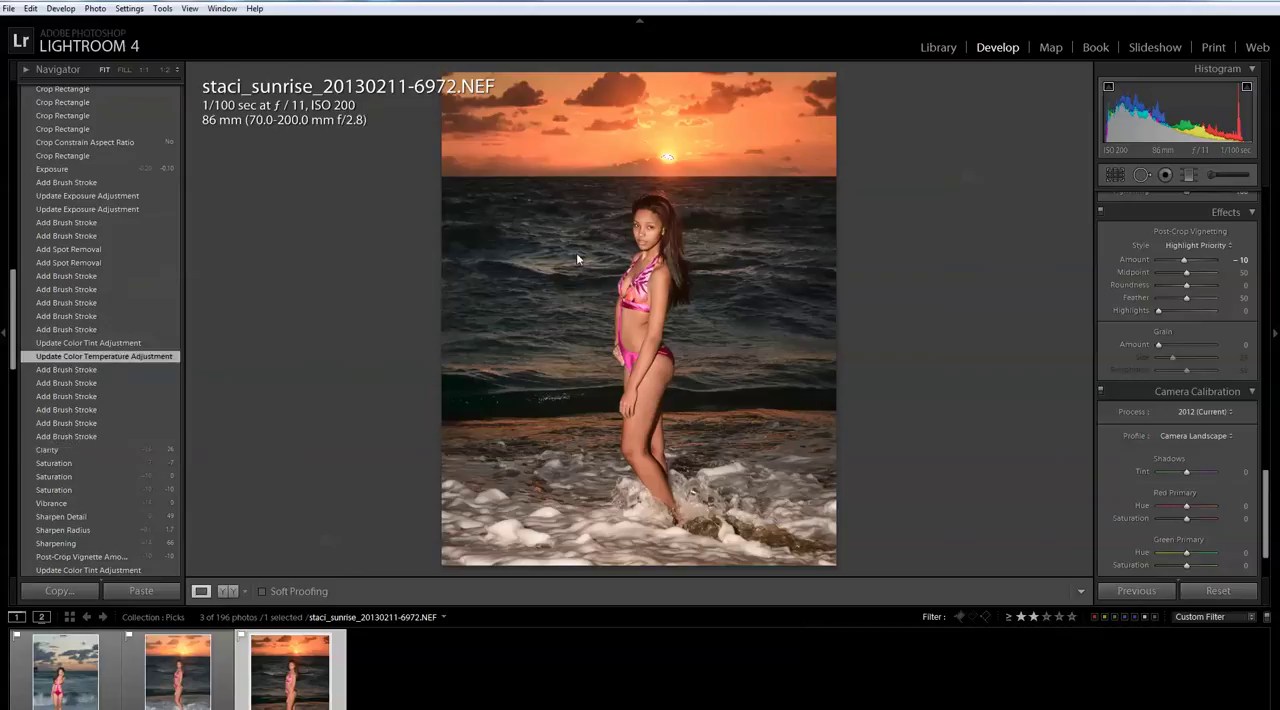
pyautogui.moveTo(662, 200)
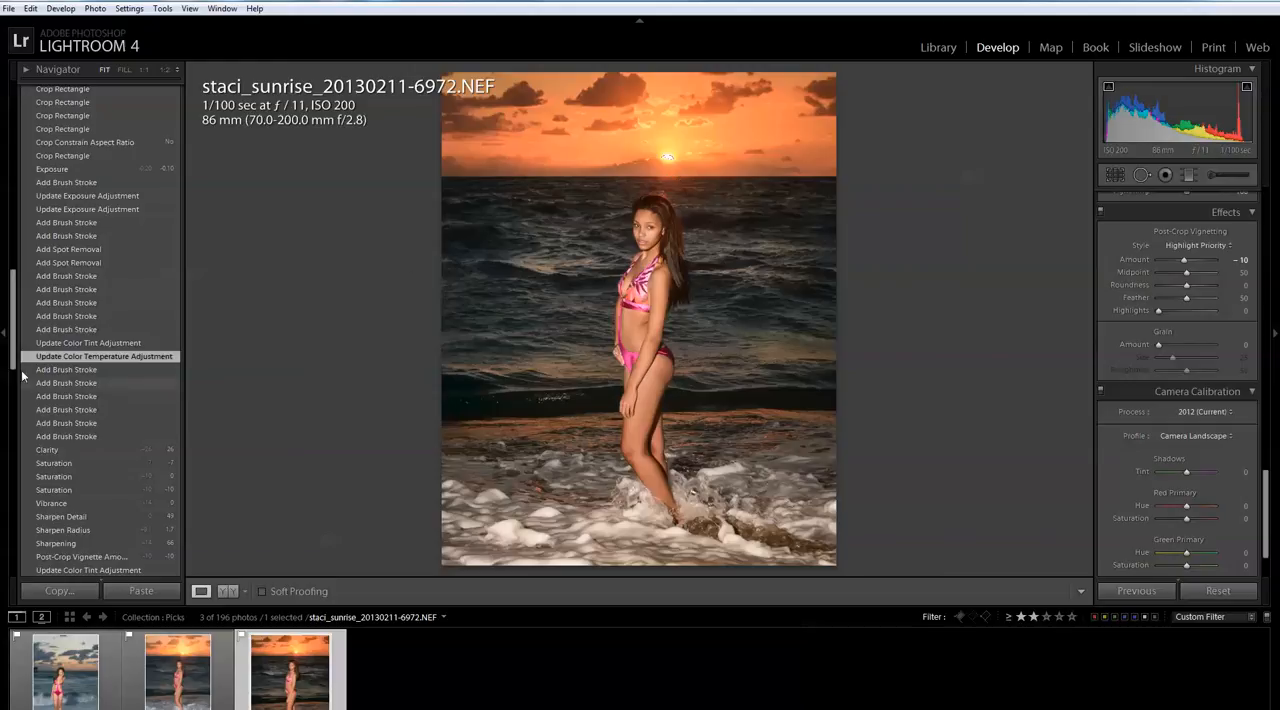
# Revert the sunrise photo to an earlier Crop Rectangle history step for a narrower frame
pyautogui.scroll(3)
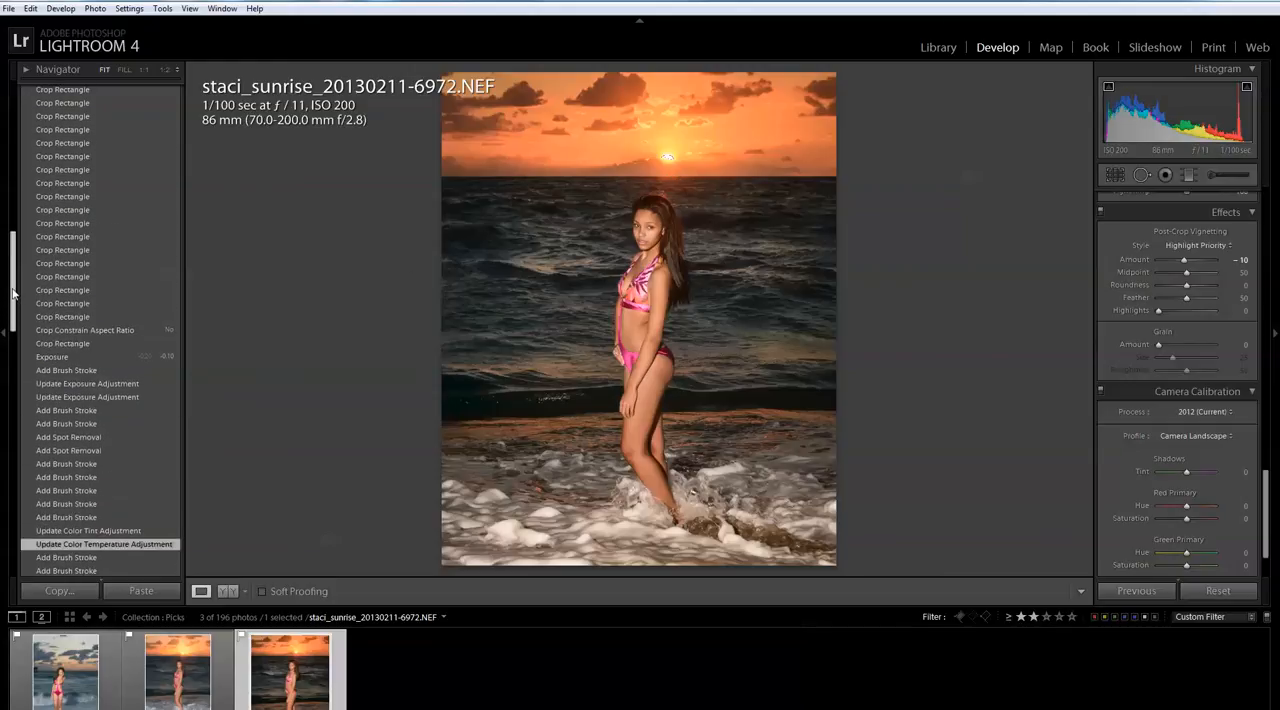
pyautogui.scroll(3)
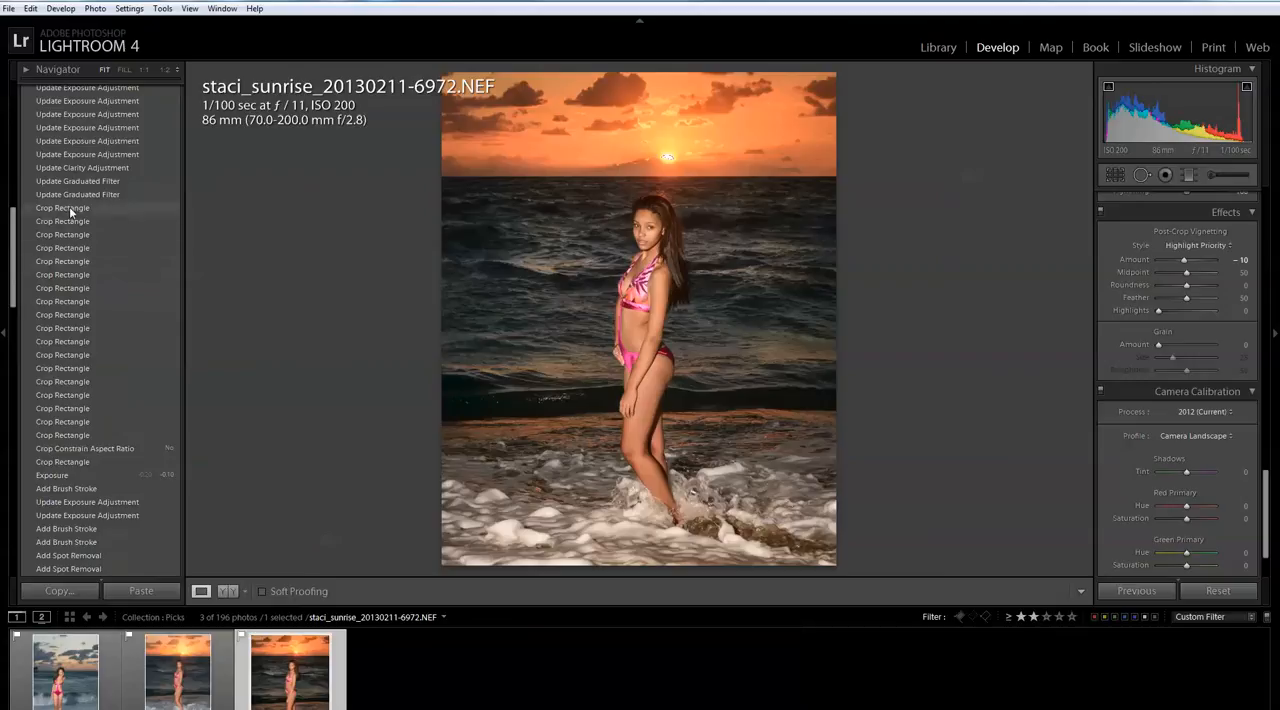
pyautogui.click(62, 207)
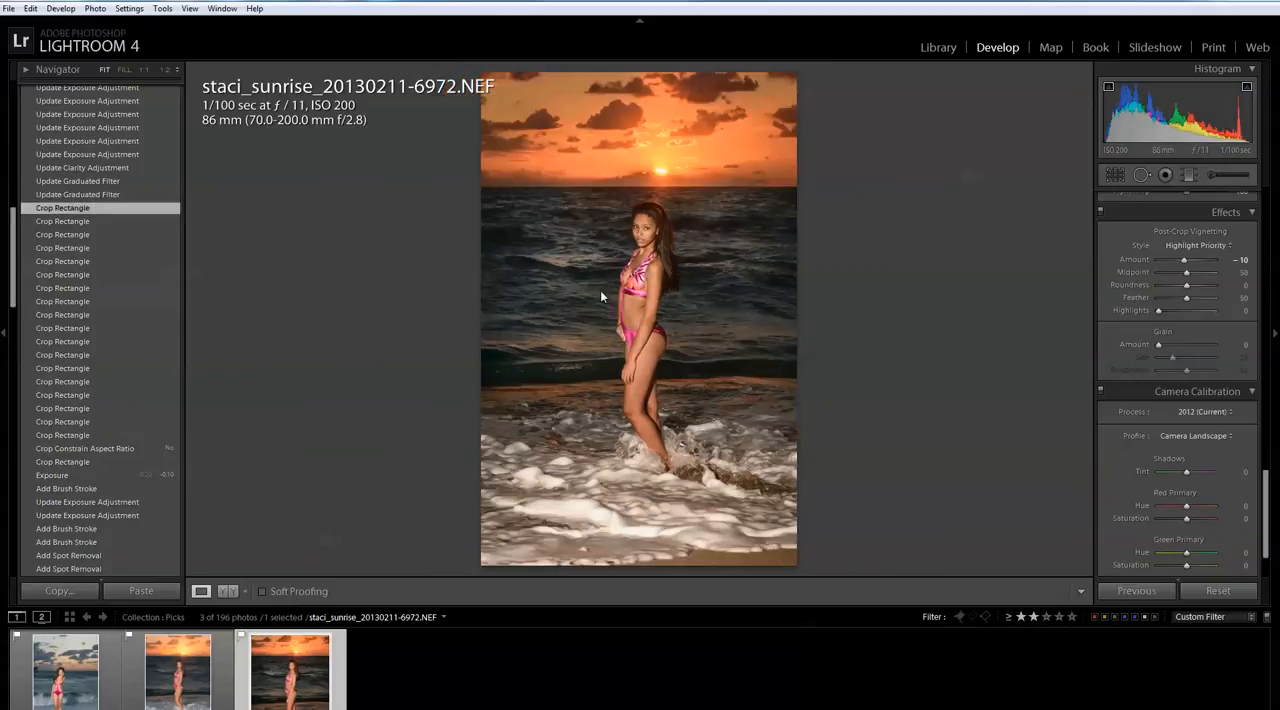
pyautogui.moveTo(445, 357)
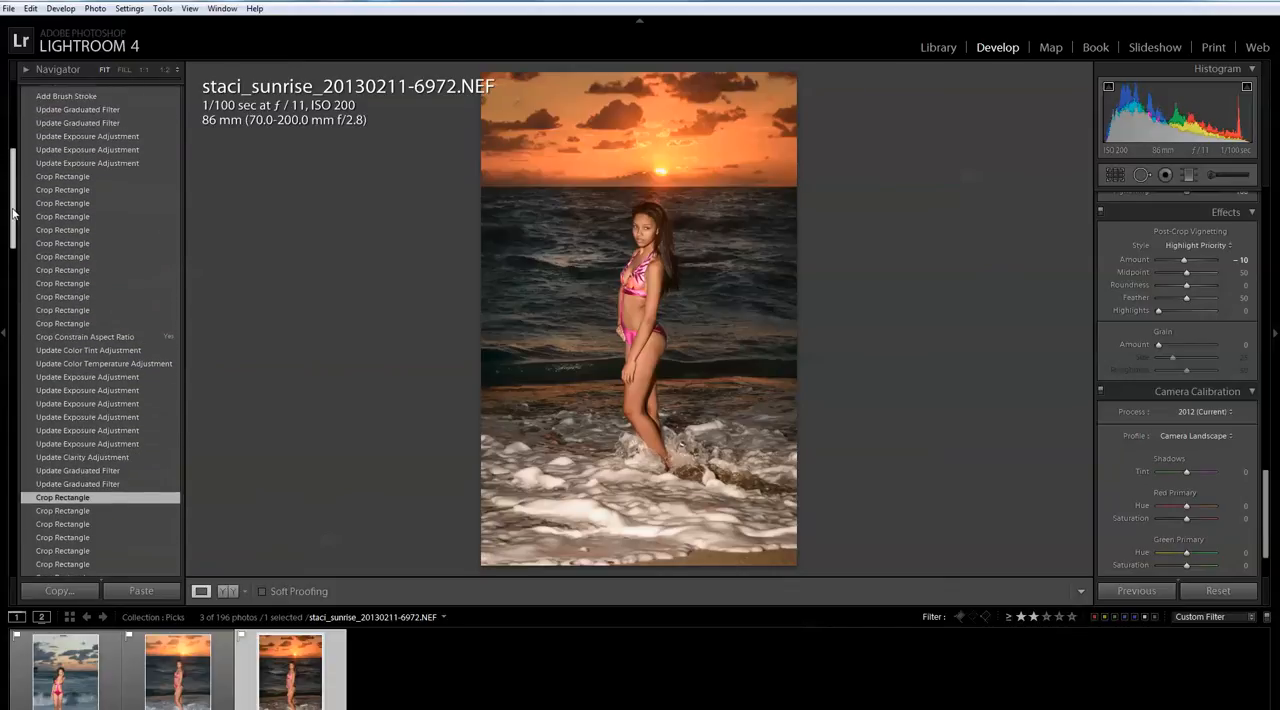
pyautogui.scroll(3)
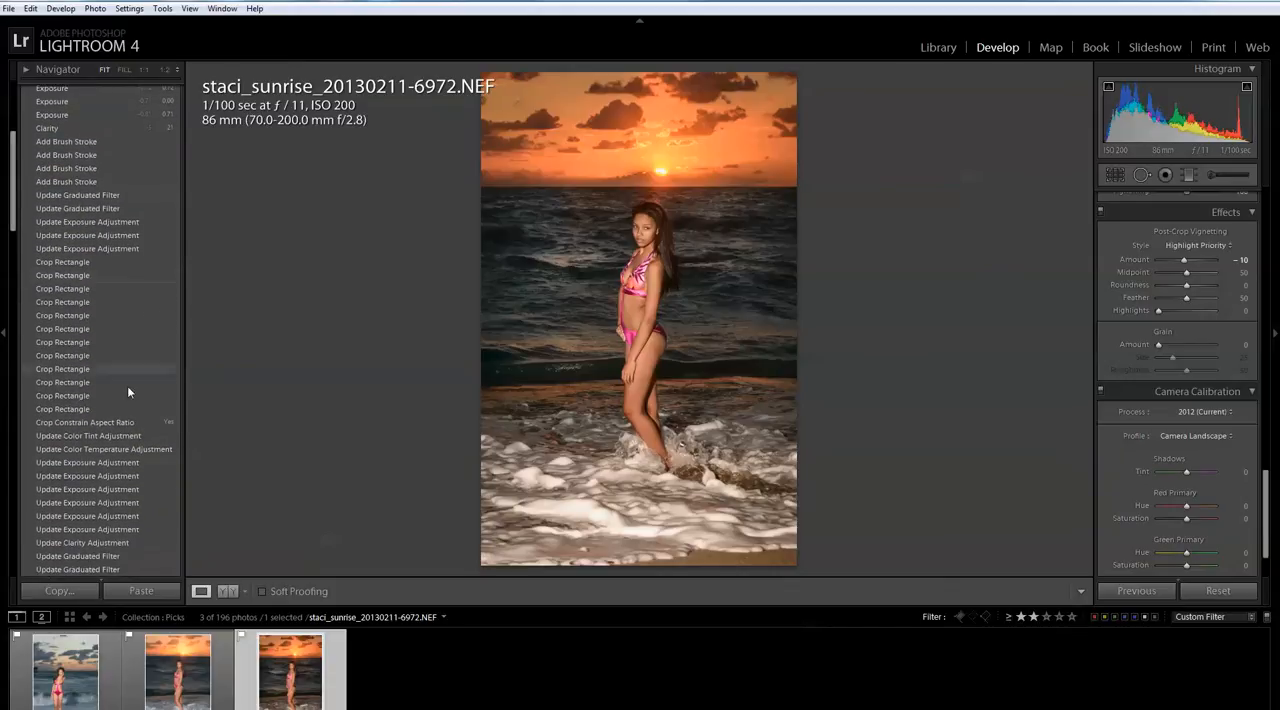
pyautogui.moveTo(175, 541)
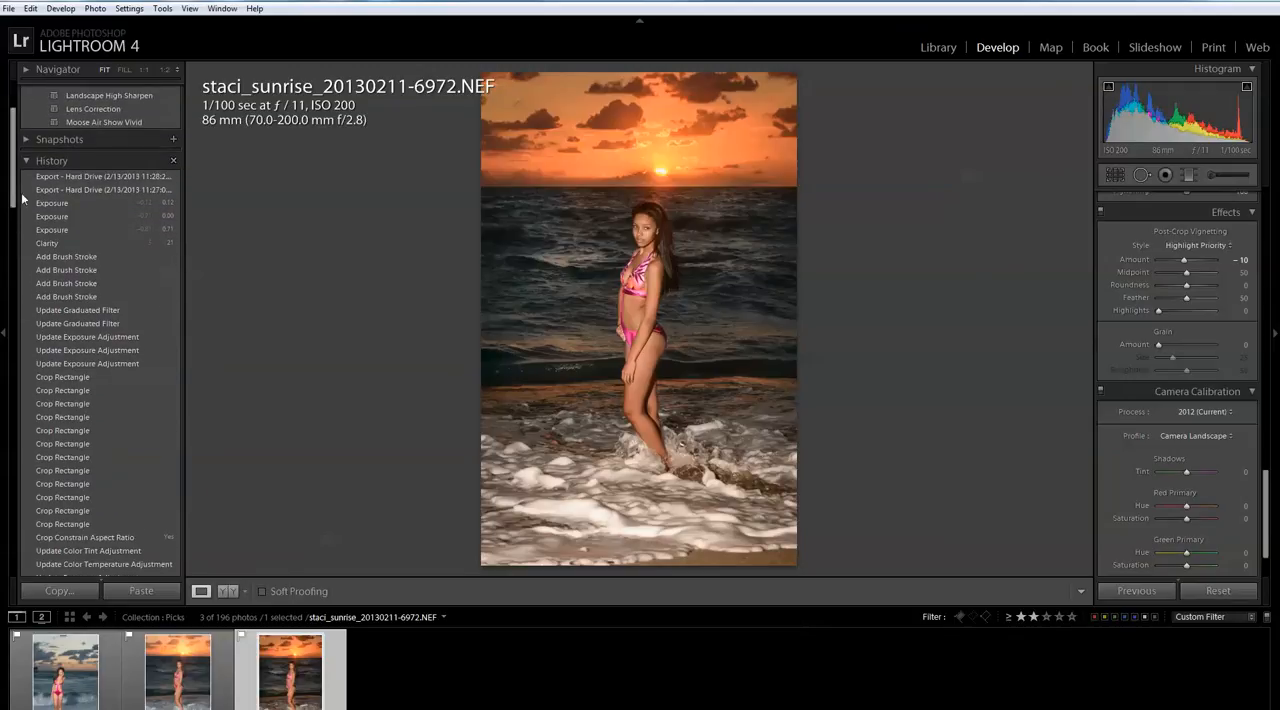
# Restore the photo's latest Exposure +0.12 history state
pyautogui.click(52, 229)
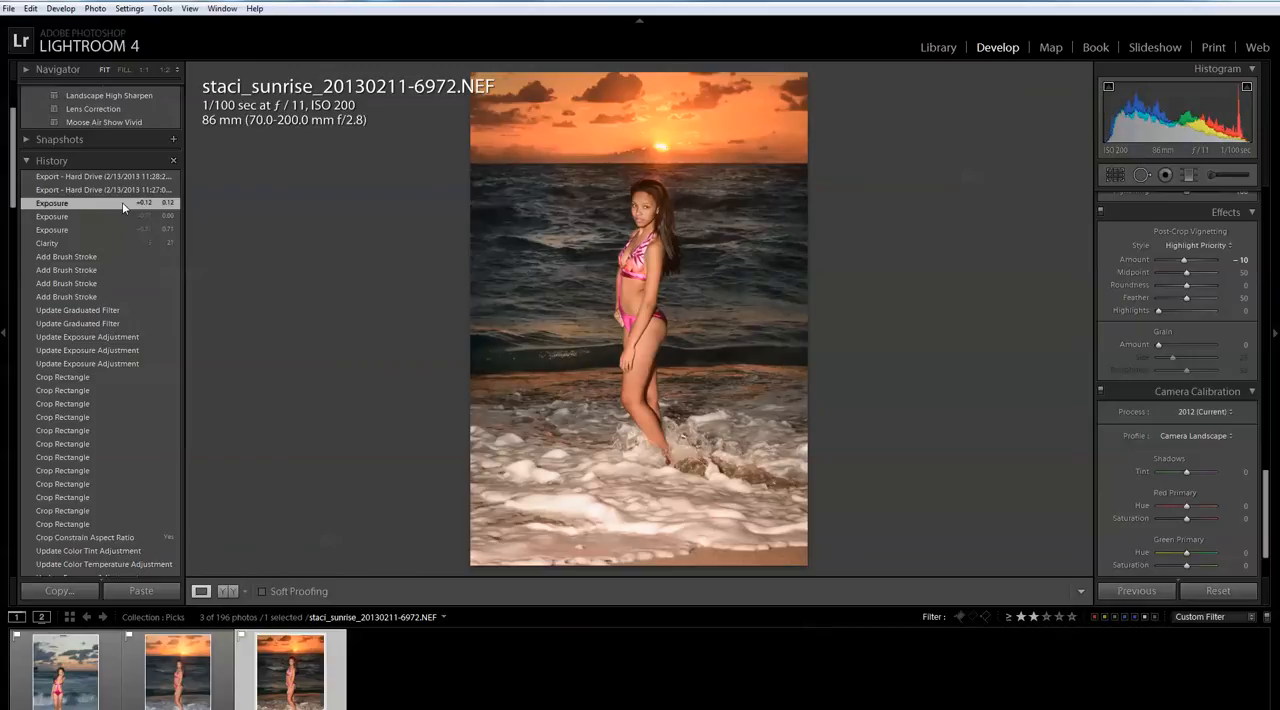
pyautogui.moveTo(391, 372)
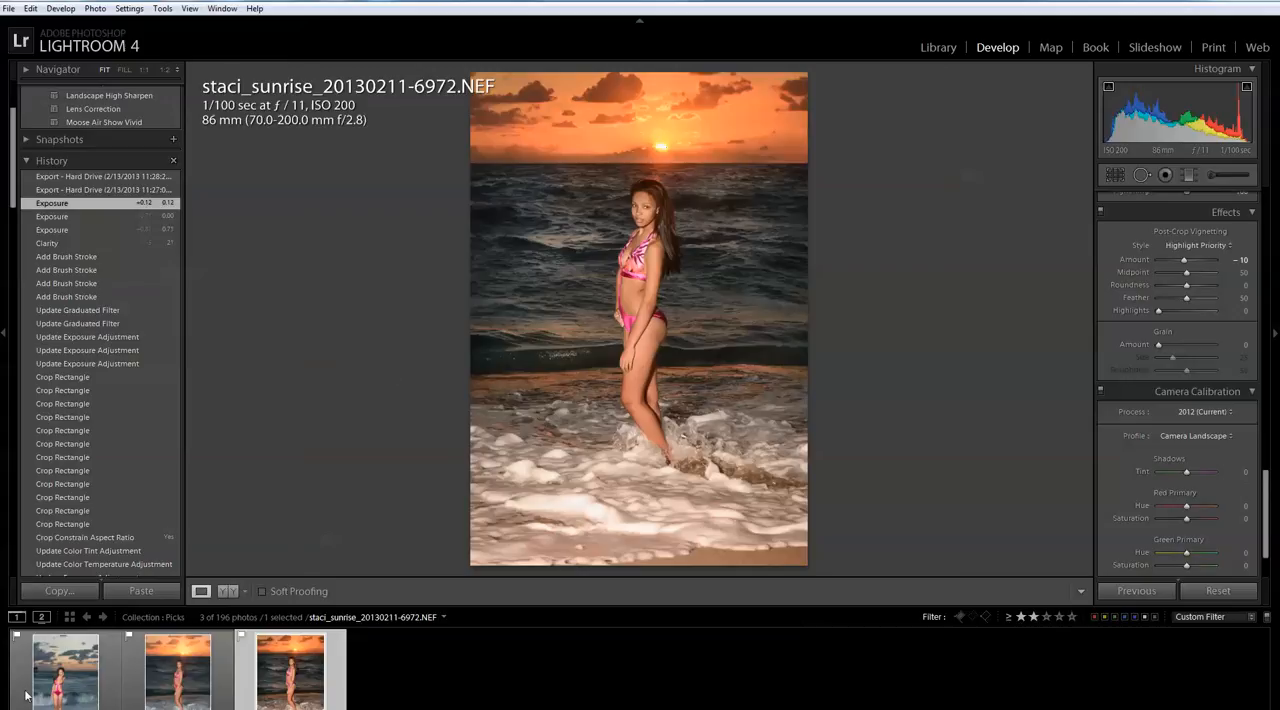
pyautogui.moveTo(290, 670)
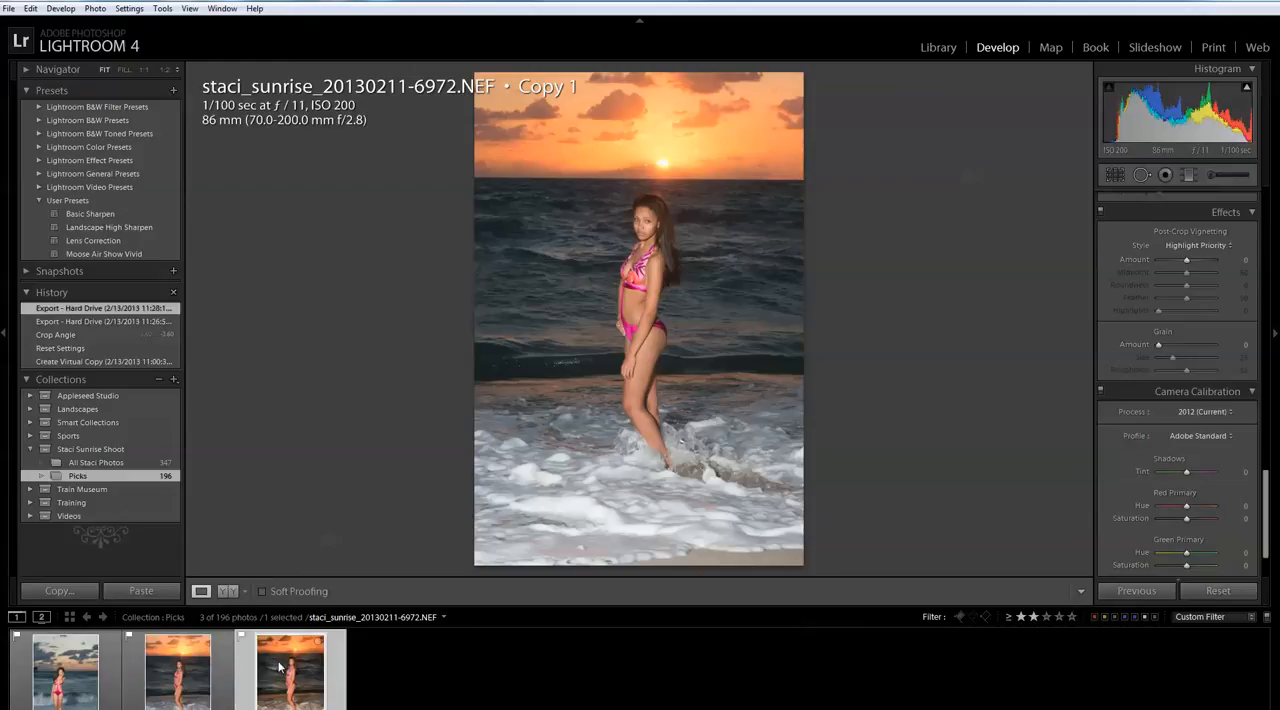
pyautogui.click(178, 670)
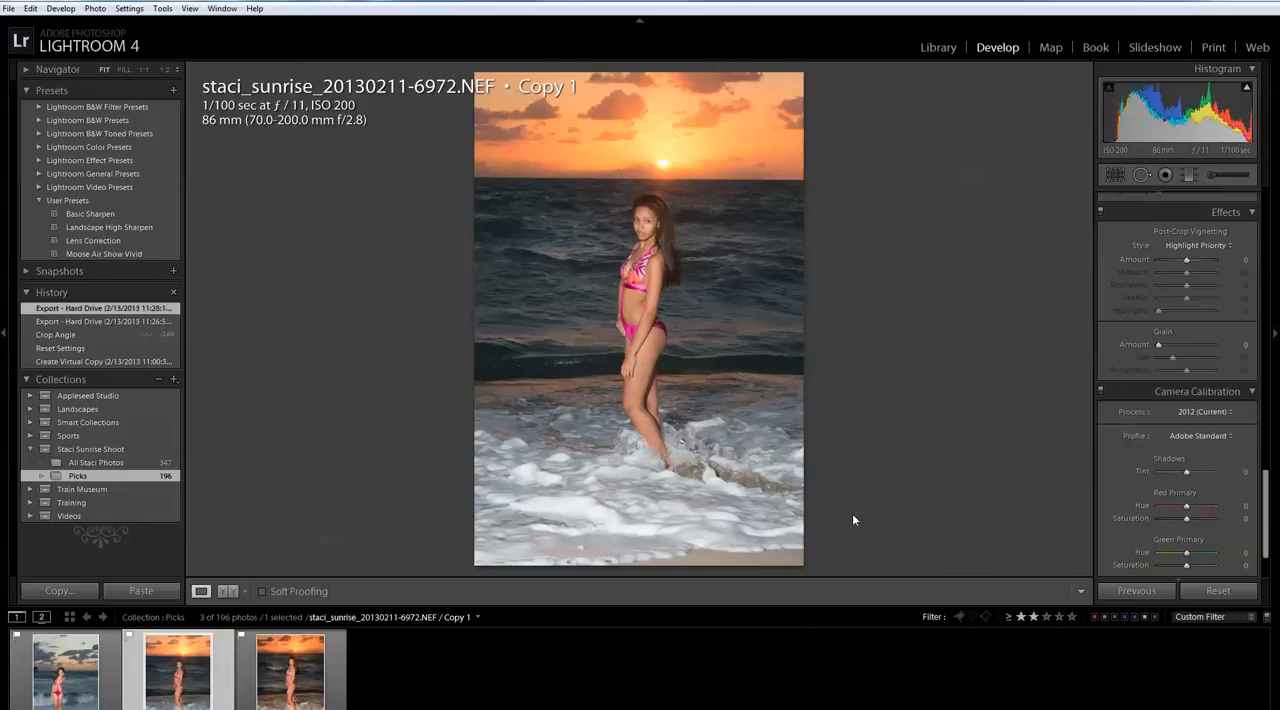
pyautogui.moveTo(527, 486)
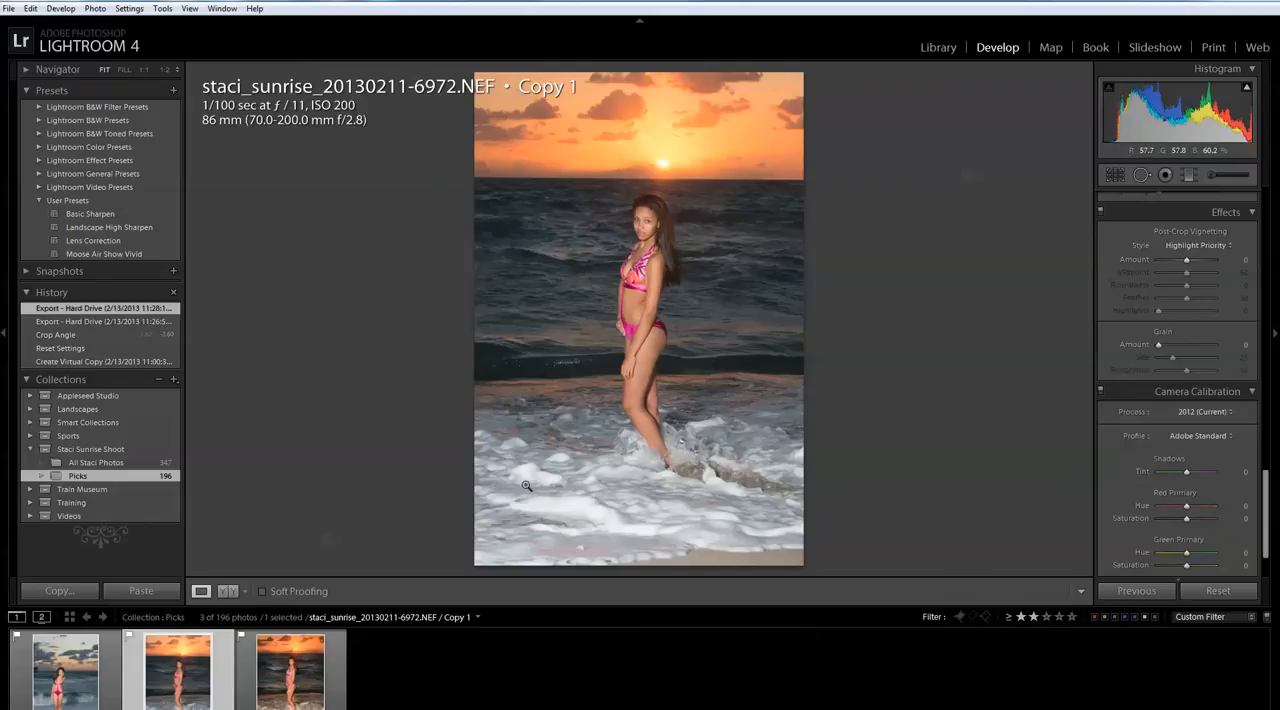
pyautogui.moveTo(737, 364)
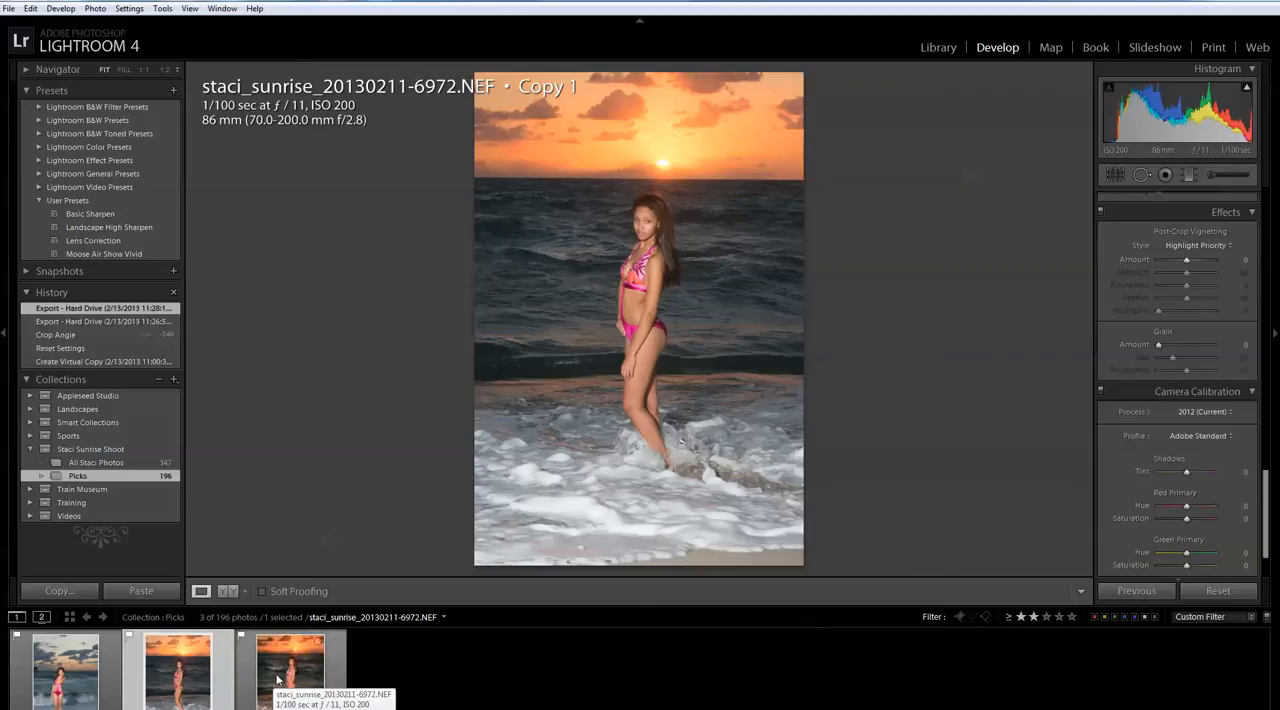
pyautogui.click(290, 670)
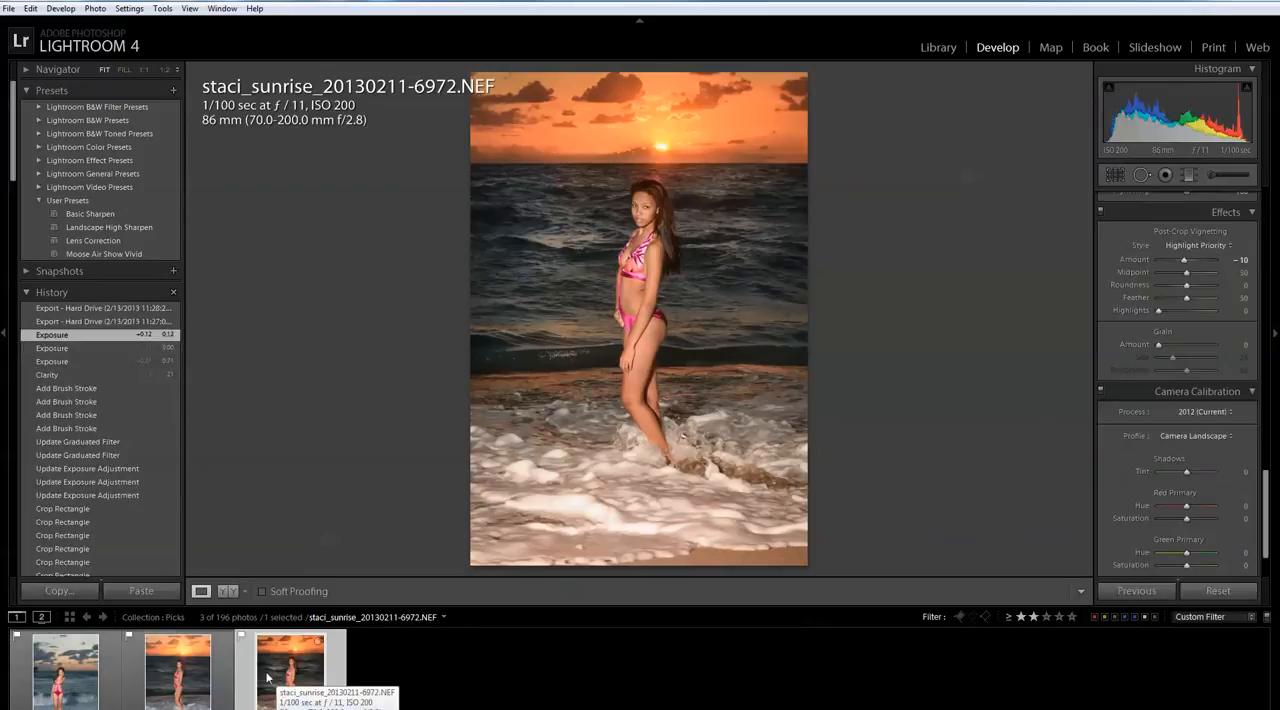
pyautogui.moveTo(688, 330)
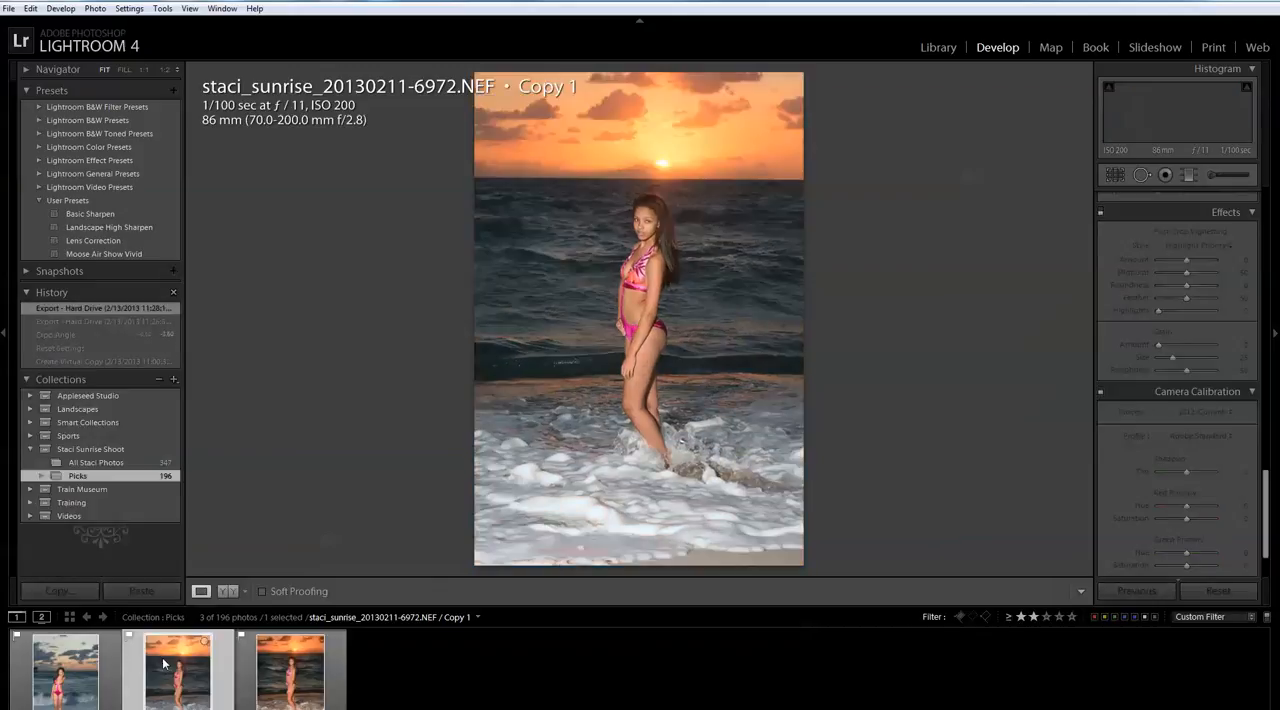
# Select the original 6972 sunrise photo's thumbnail in the filmstrip
pyautogui.click(290, 670)
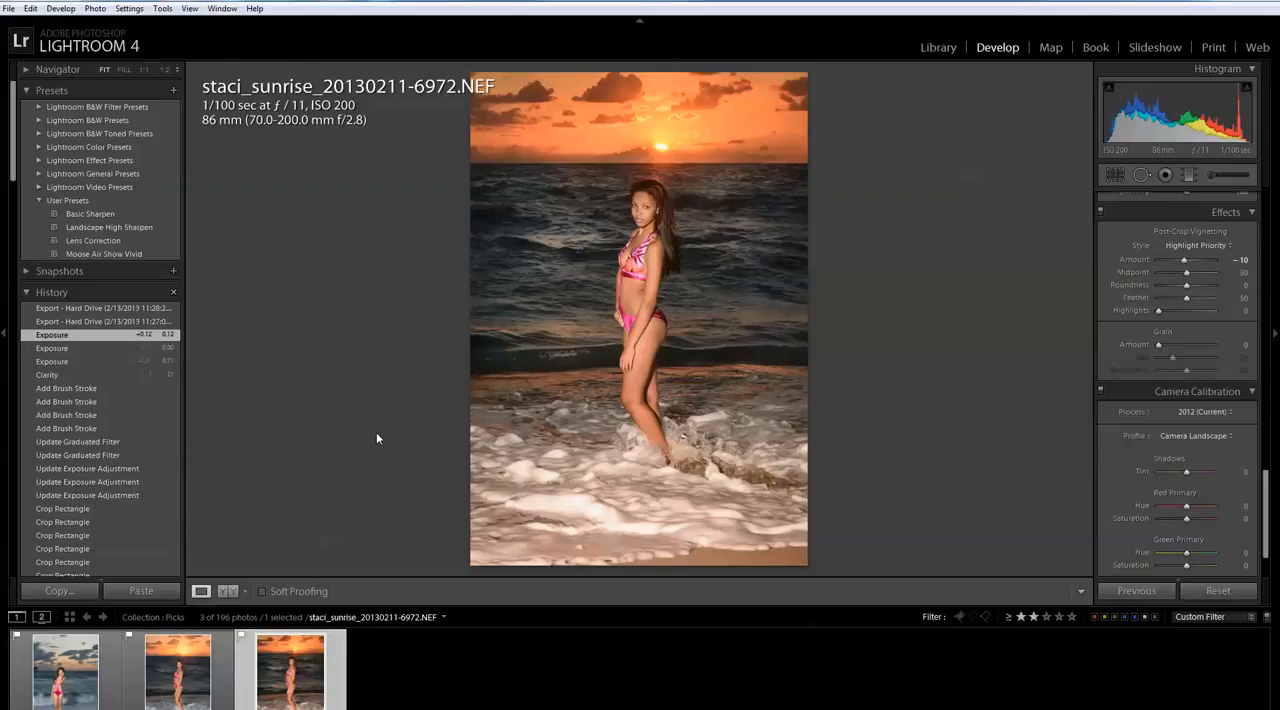
pyautogui.moveTo(408, 468)
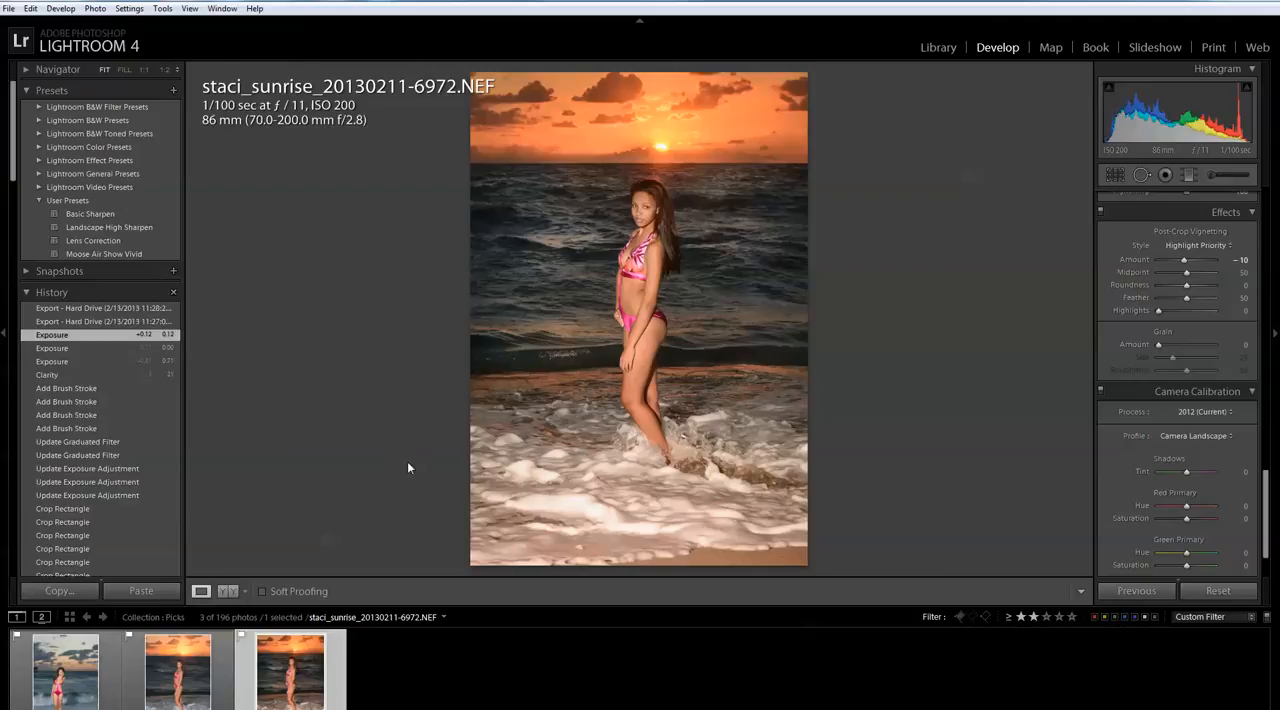
pyautogui.moveTo(352, 147)
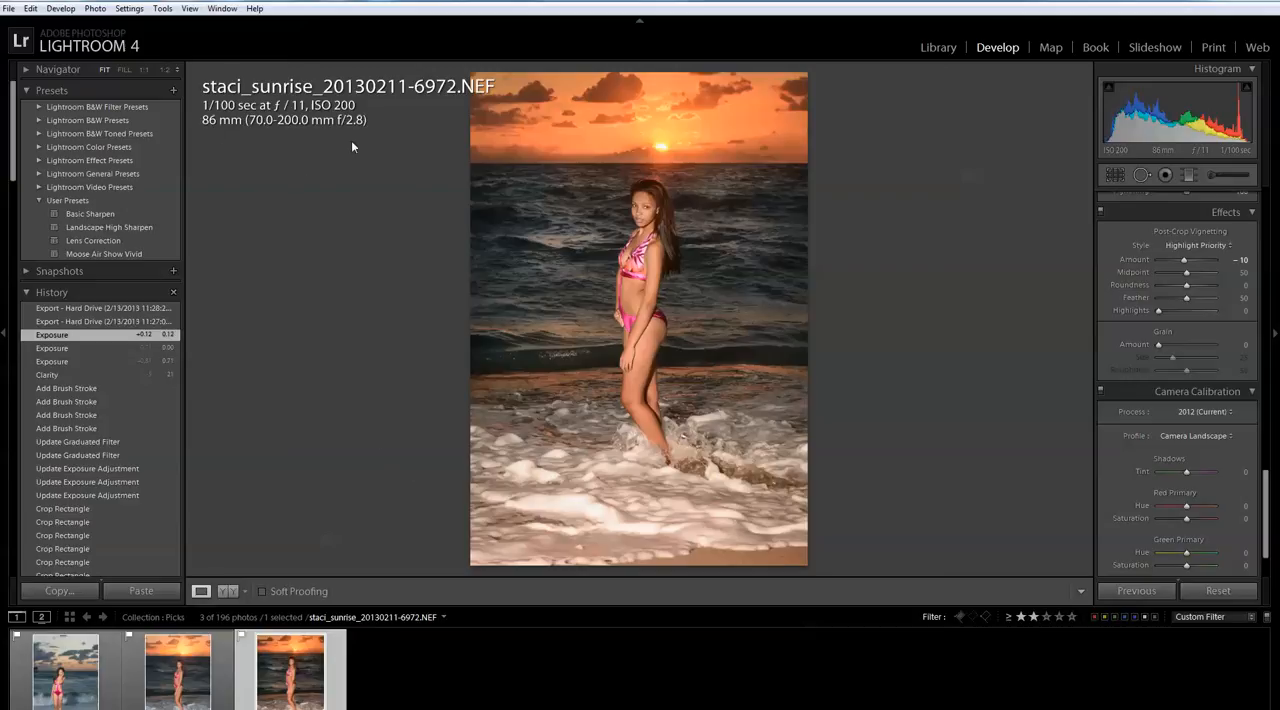
pyautogui.moveTo(315, 146)
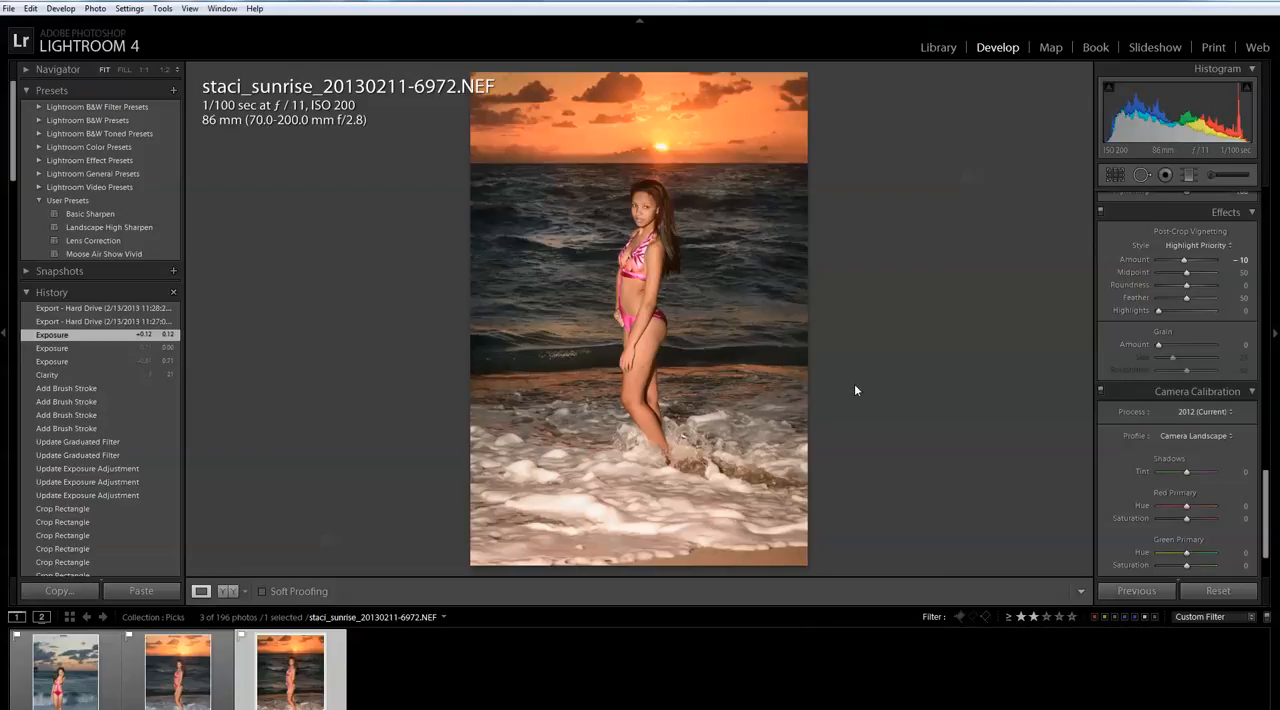
pyautogui.moveTo(374, 323)
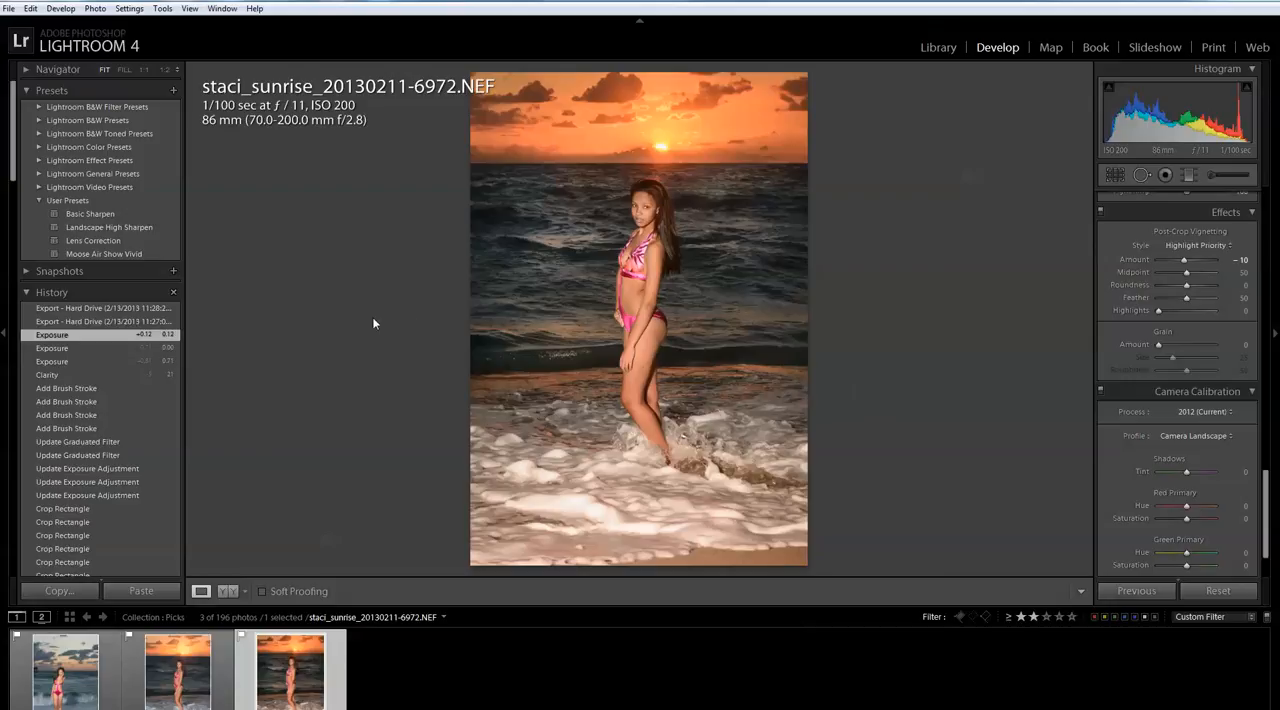
pyautogui.moveTo(700, 298)
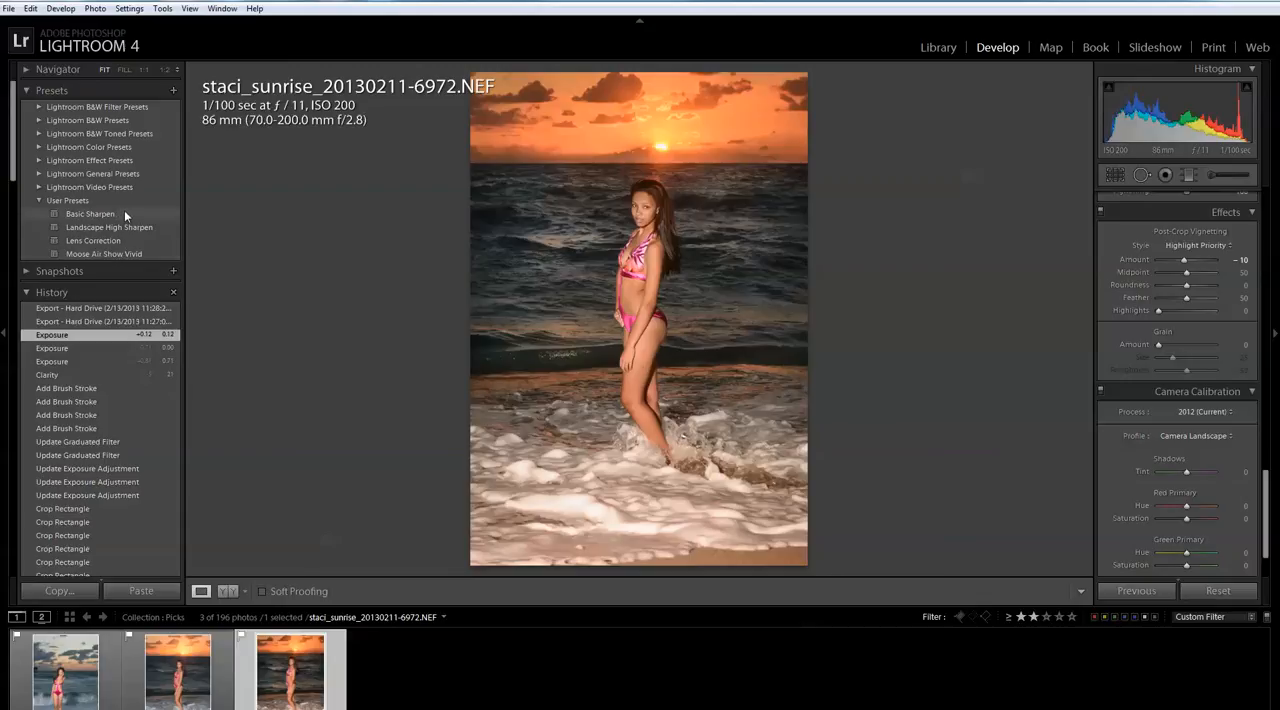
pyautogui.moveTo(108, 226)
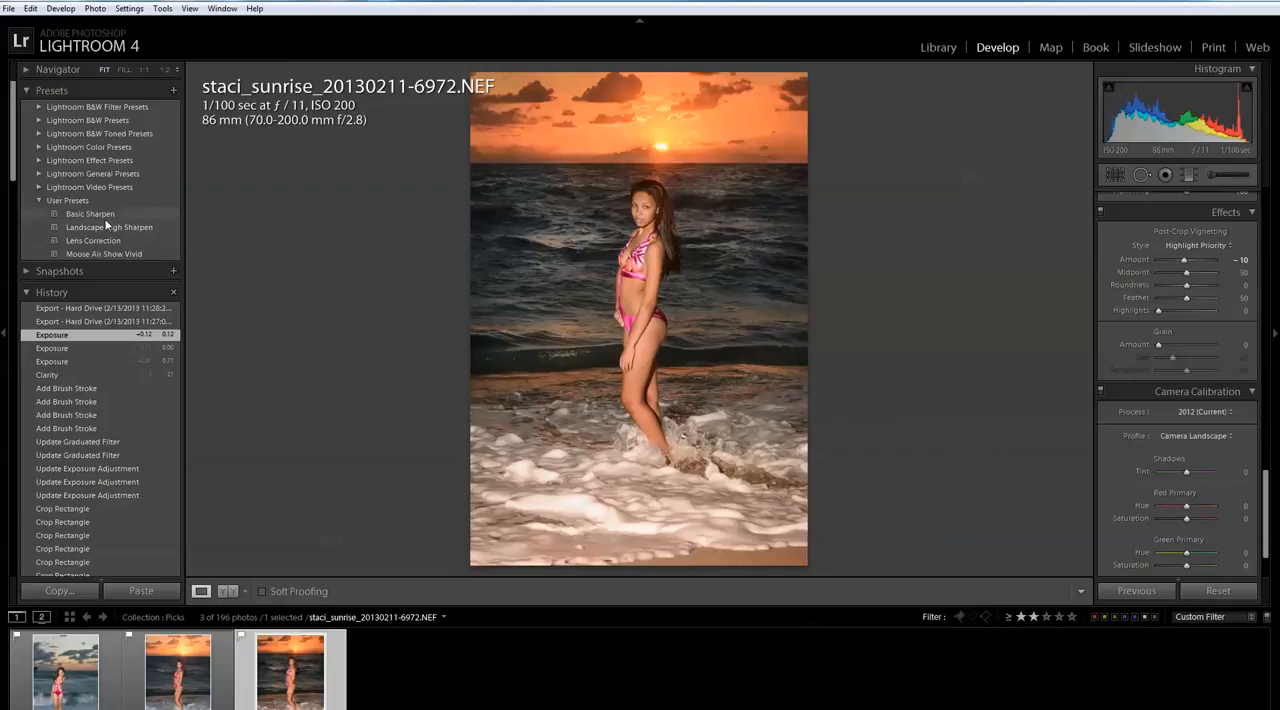
pyautogui.moveTo(593, 279)
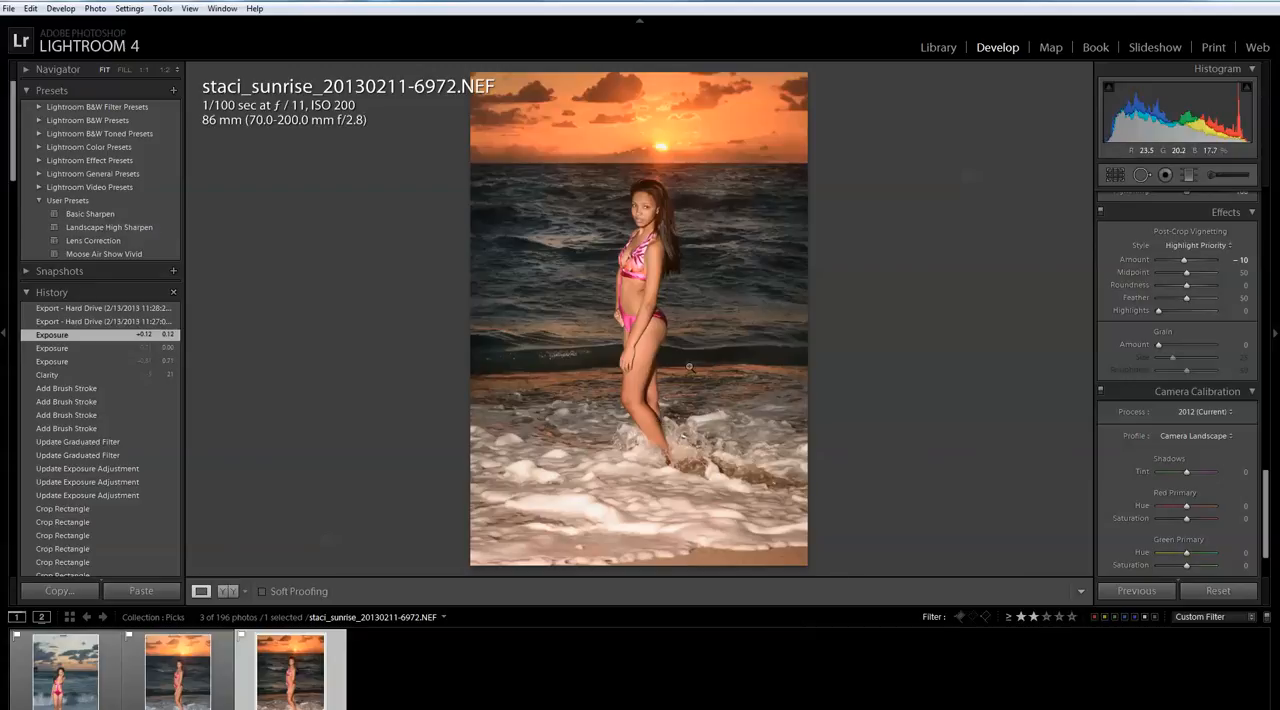
pyautogui.moveTo(593, 373)
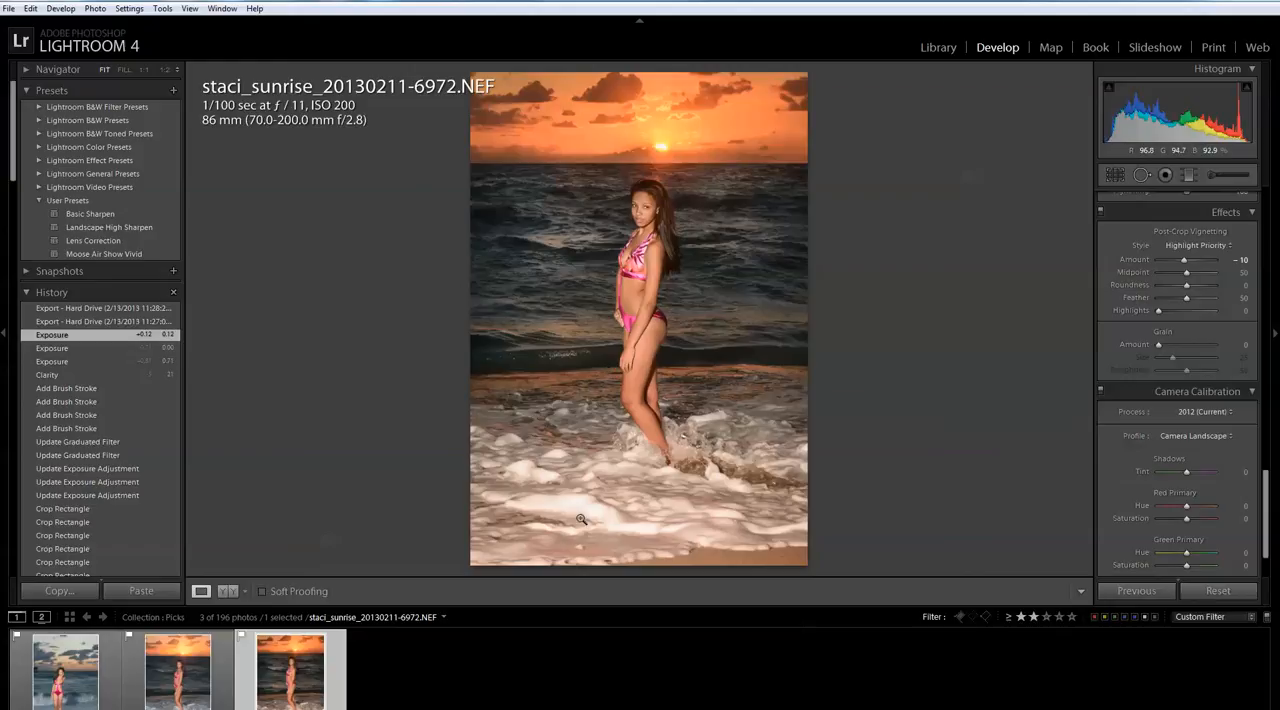
pyautogui.moveTo(705, 533)
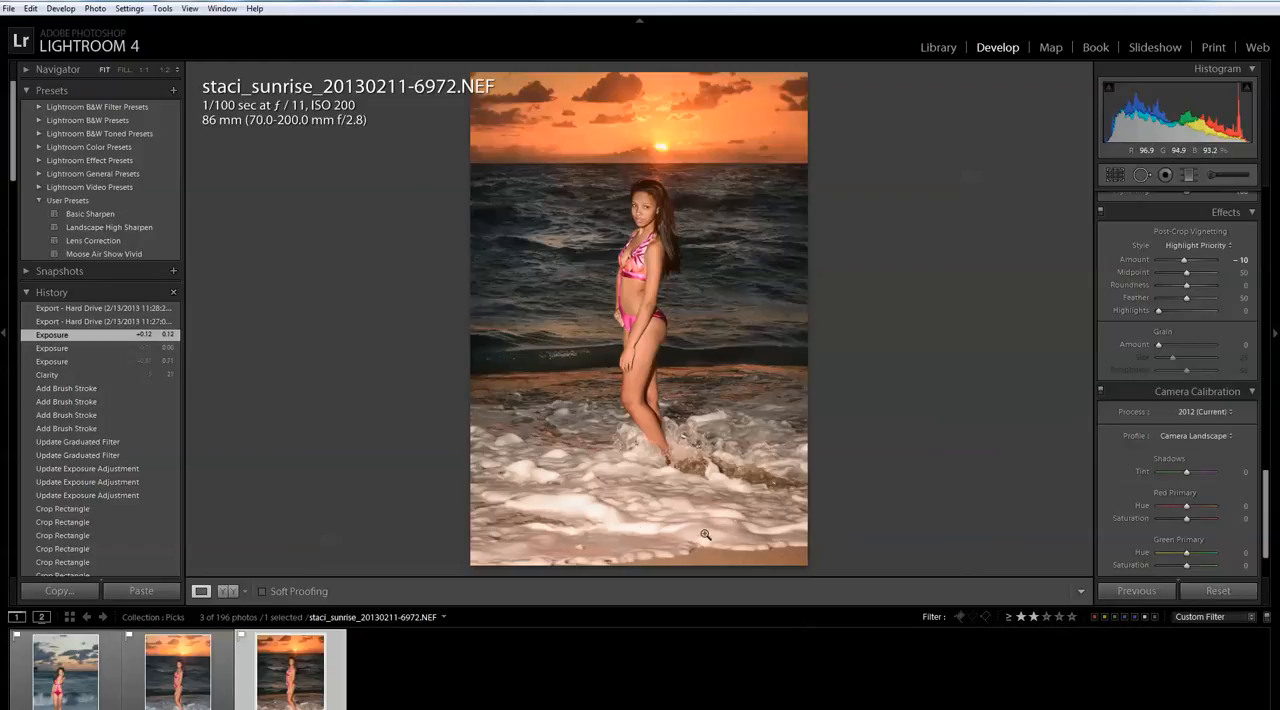
pyautogui.moveTo(444, 521)
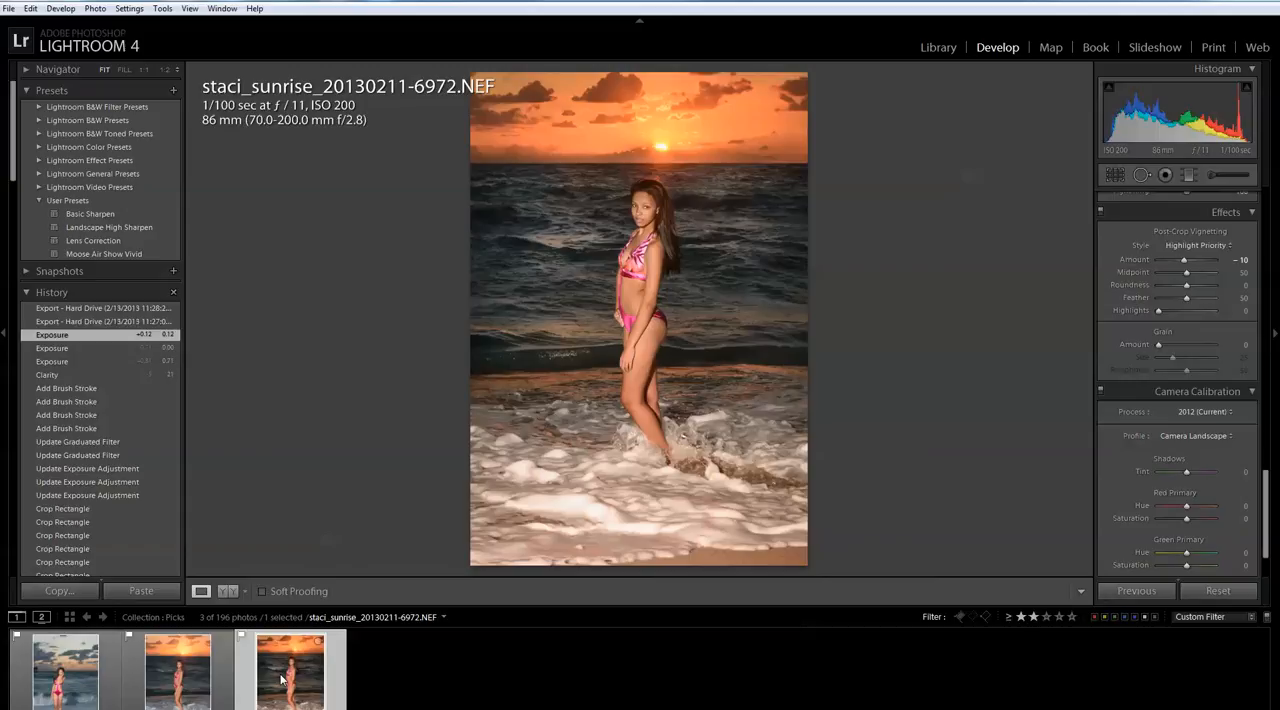
pyautogui.moveTo(277, 676)
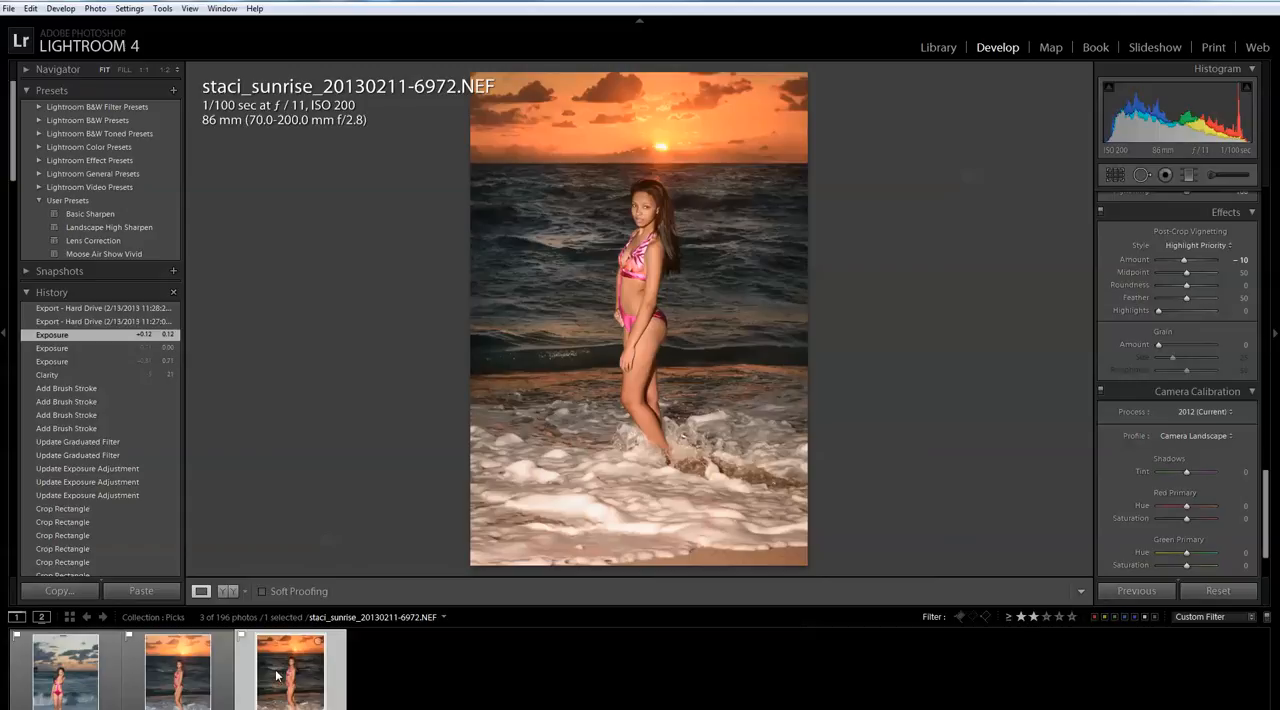
pyautogui.moveTo(577, 435)
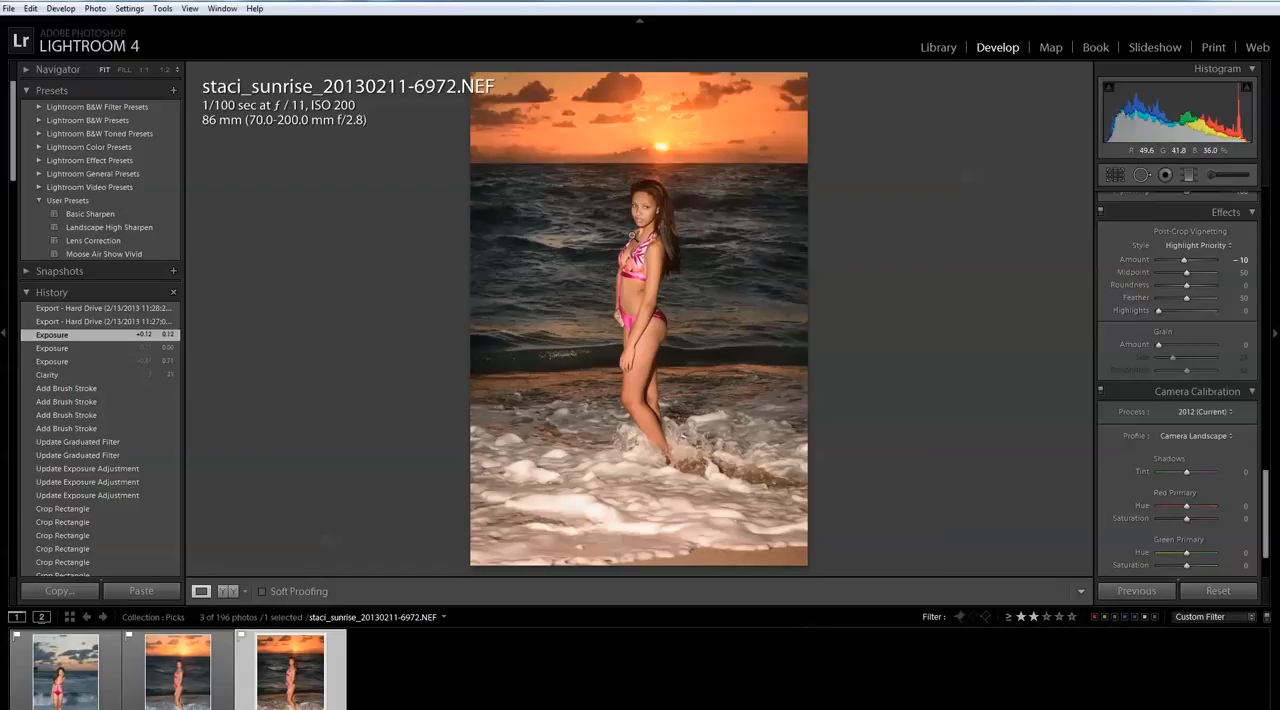
pyautogui.moveTo(625, 377)
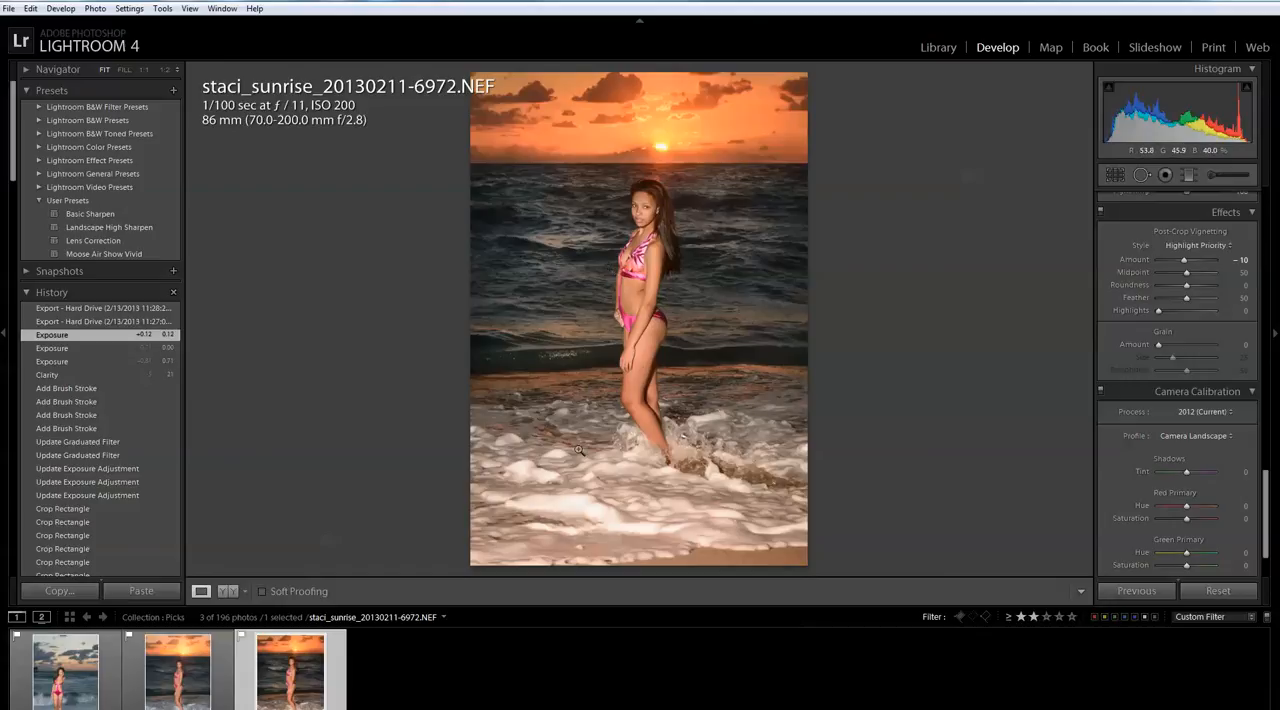
pyautogui.moveTo(705, 452)
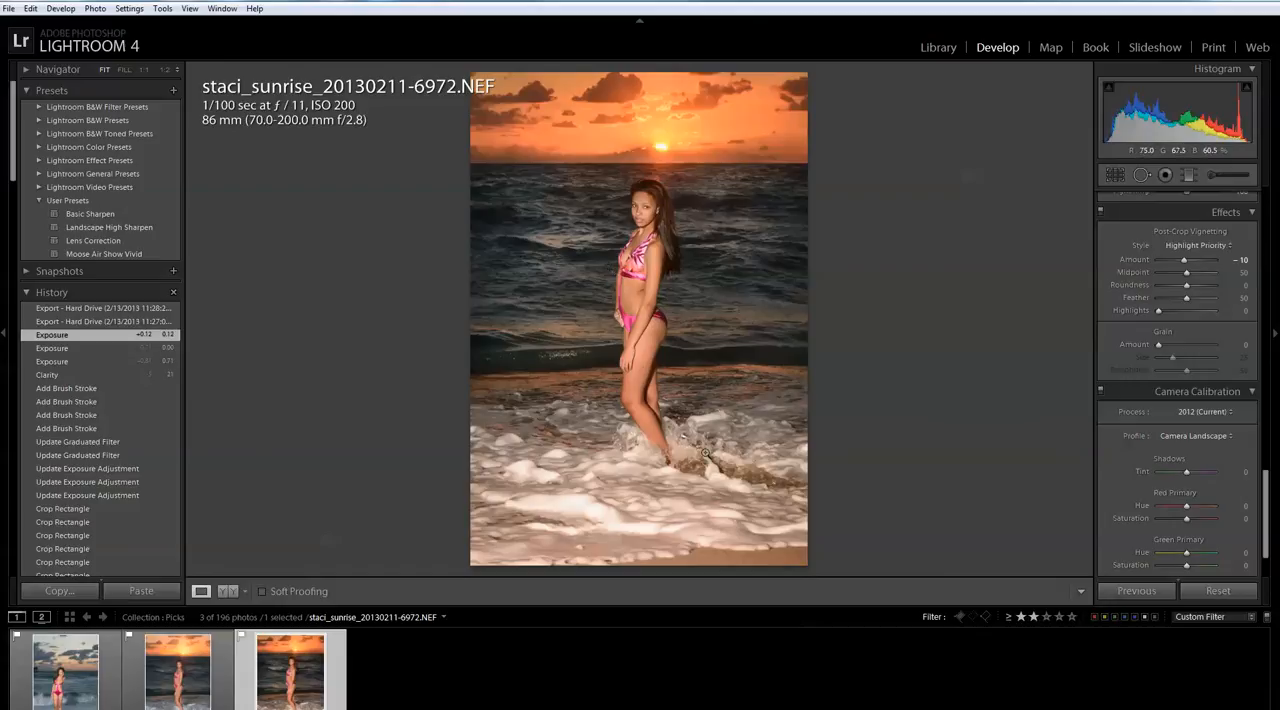